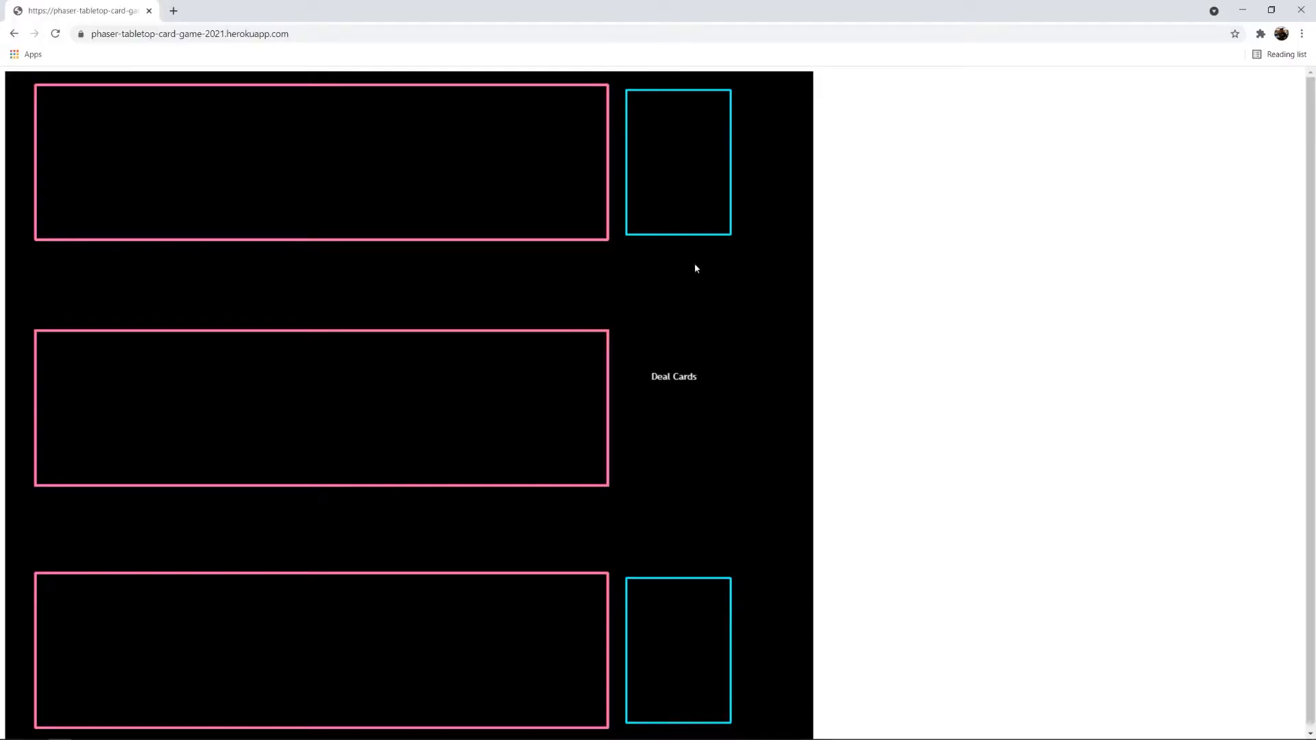
mouse_move(259, 56)
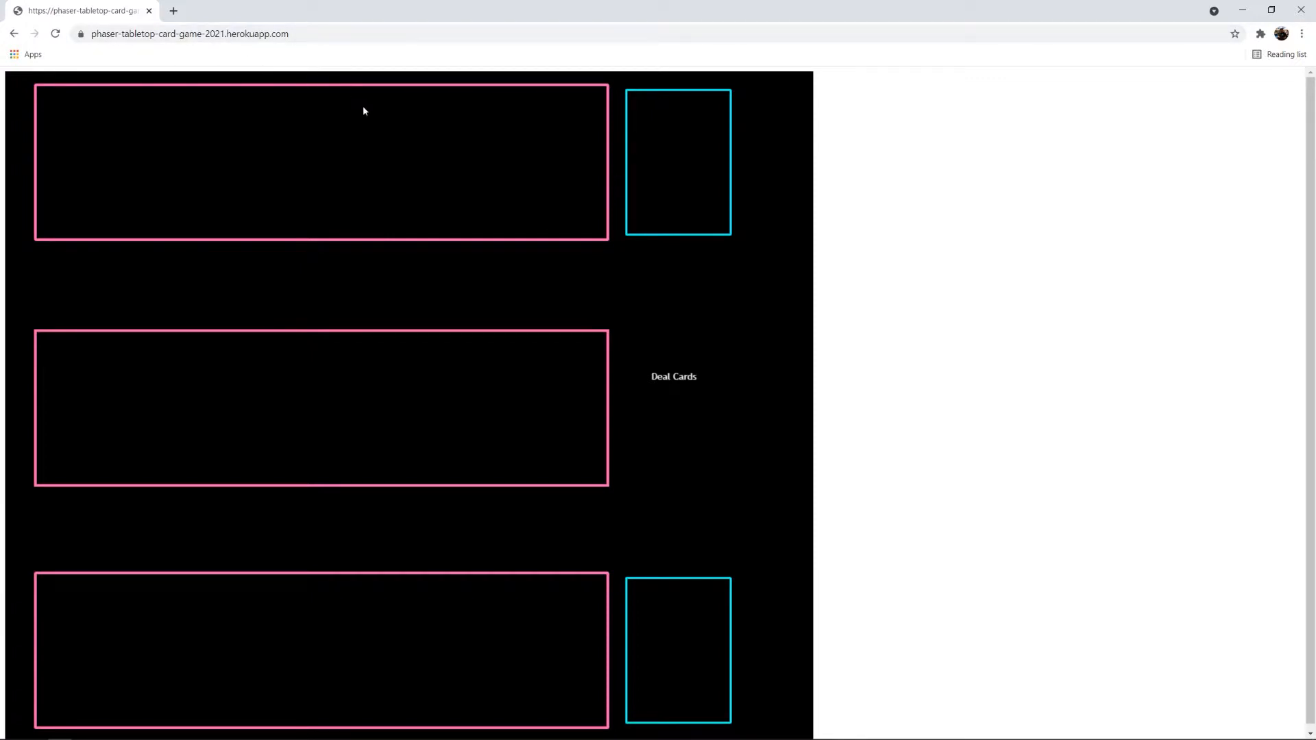
mouse_move(399, 169)
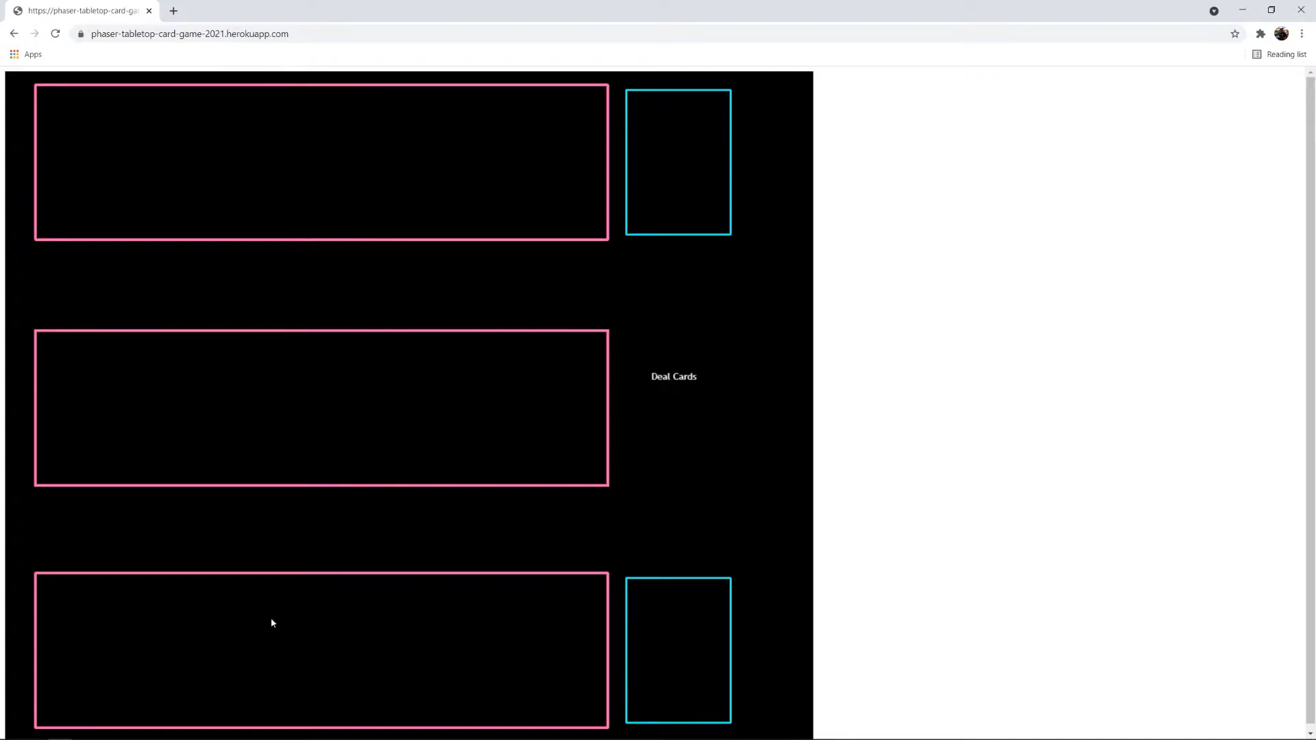
mouse_move(496, 231)
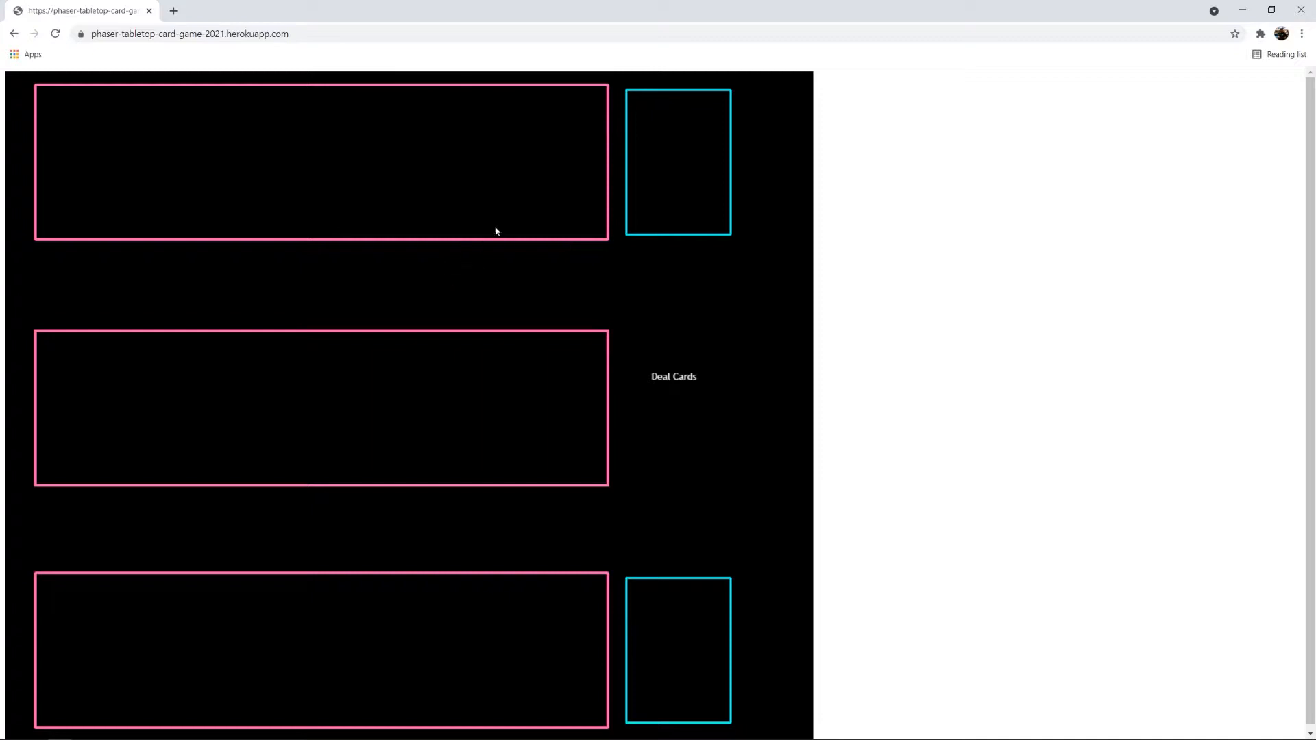
mouse_move(177, 201)
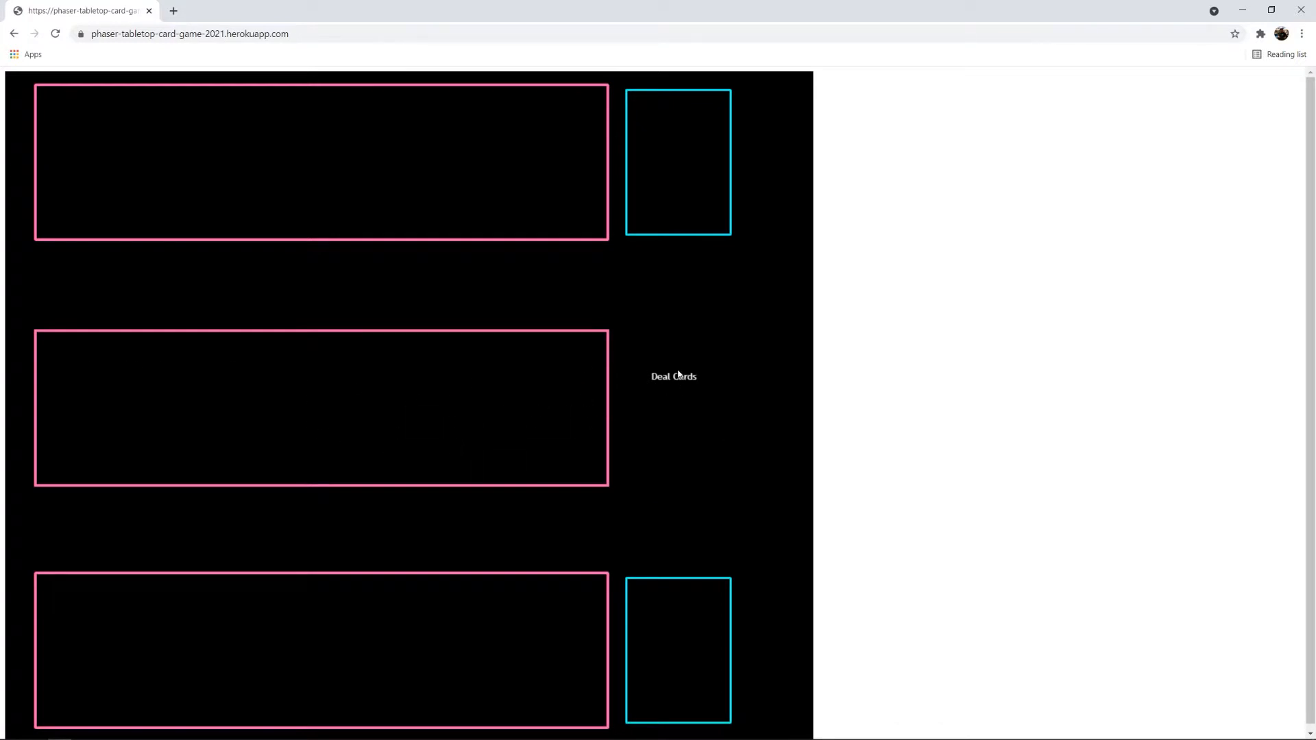
mouse_move(609, 275)
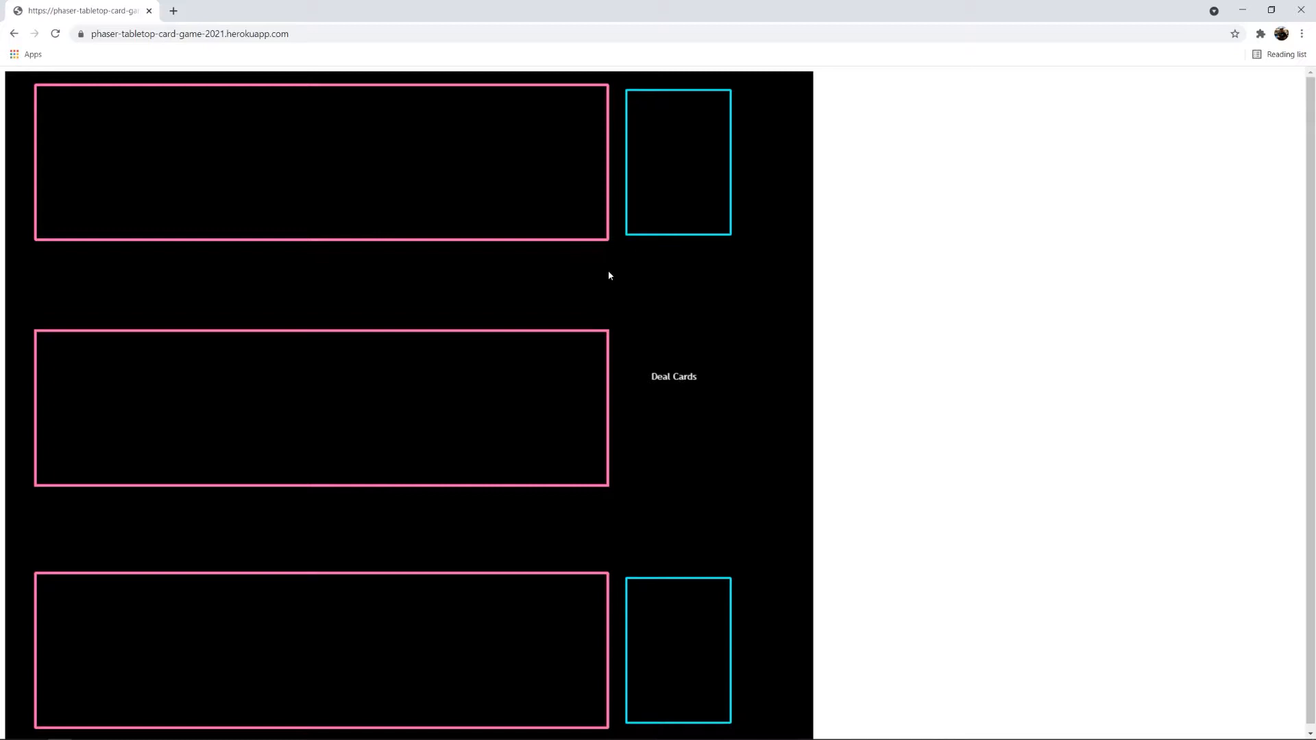
mouse_move(836, 314)
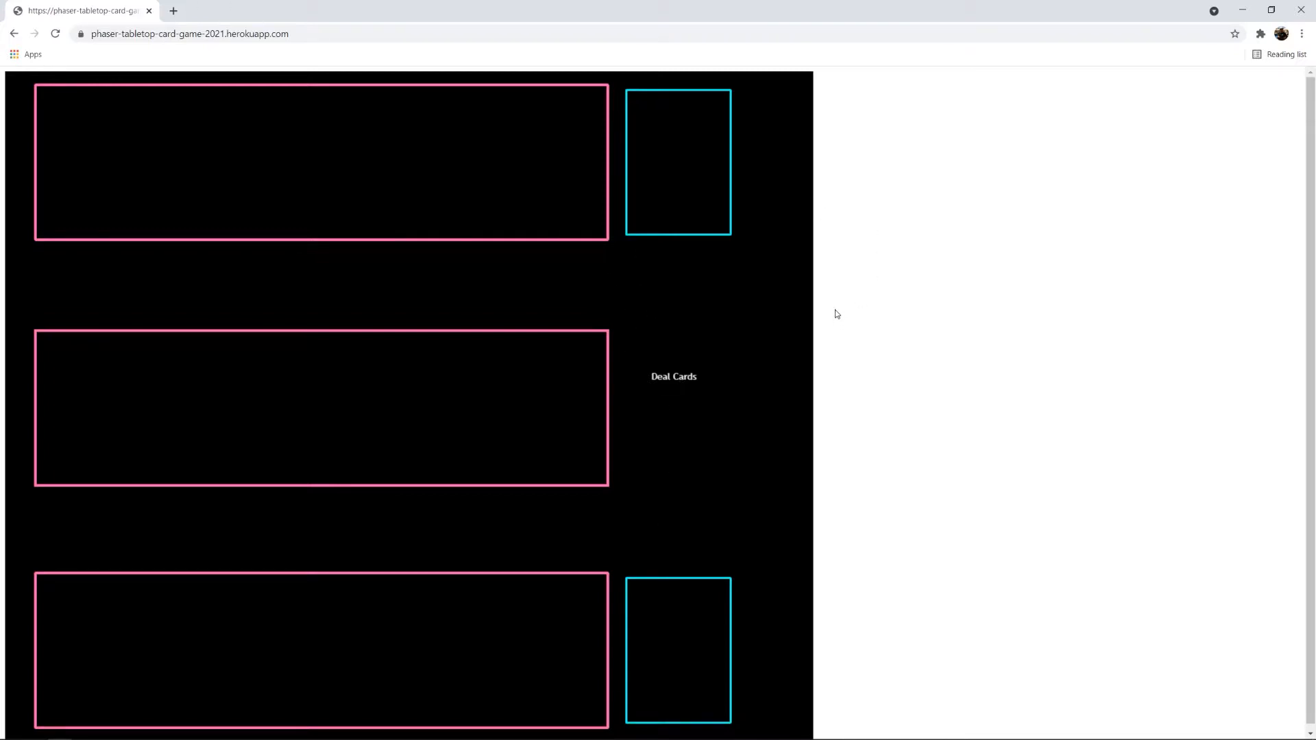
- Show the DevTools console, then load the Heroku card game URL in a new browser tab
key(F12)
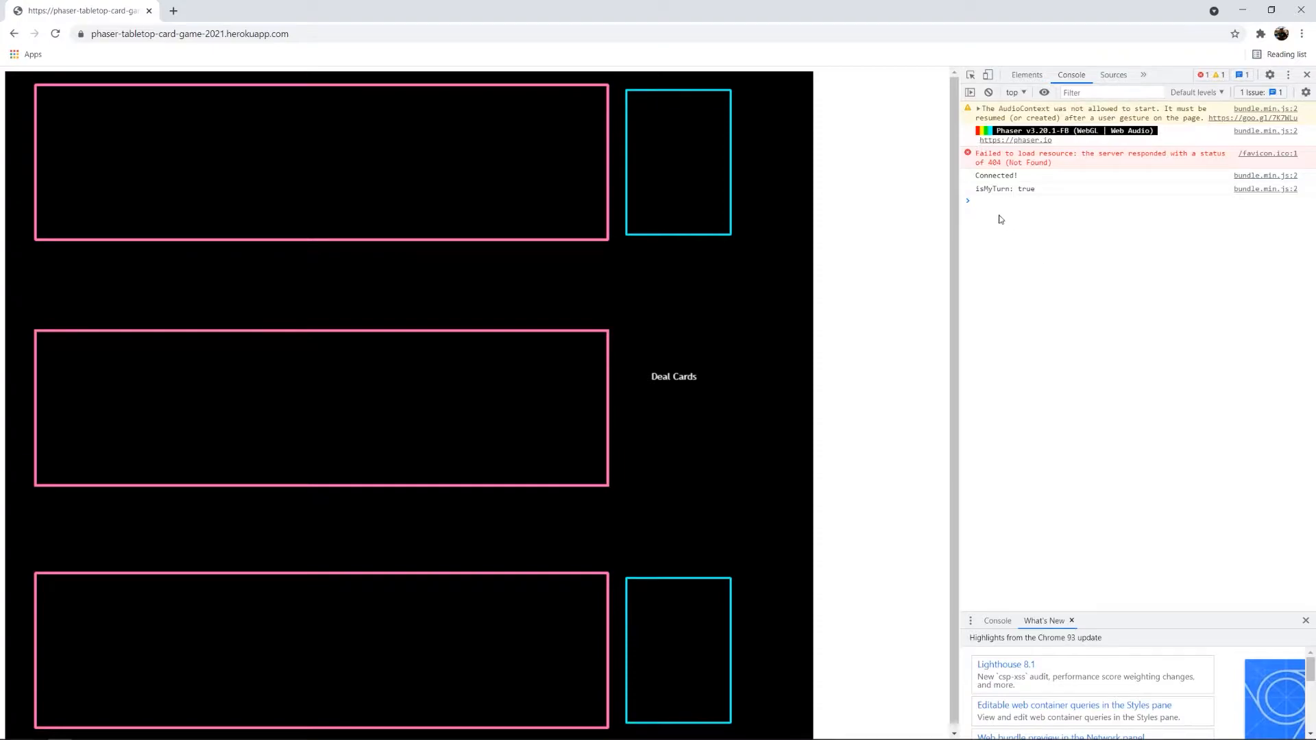
mouse_move(1009, 266)
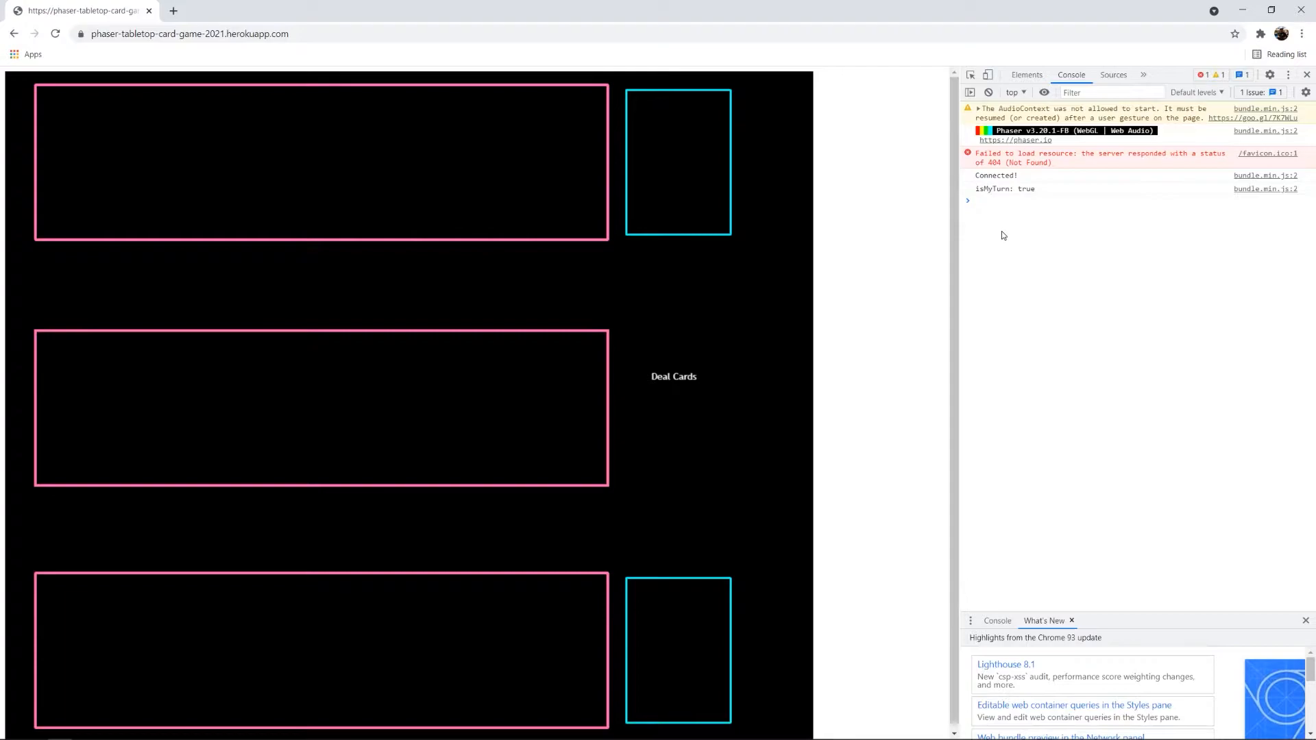
click(175, 9)
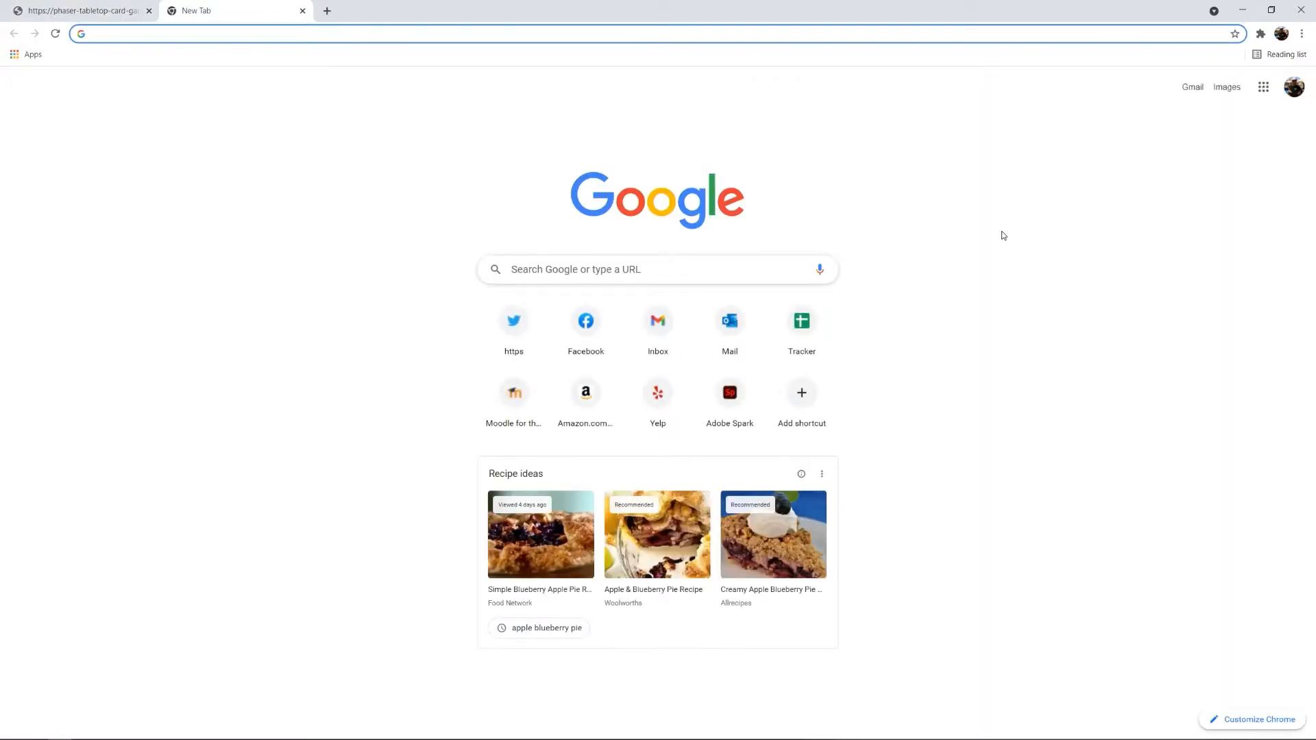
click(82, 10)
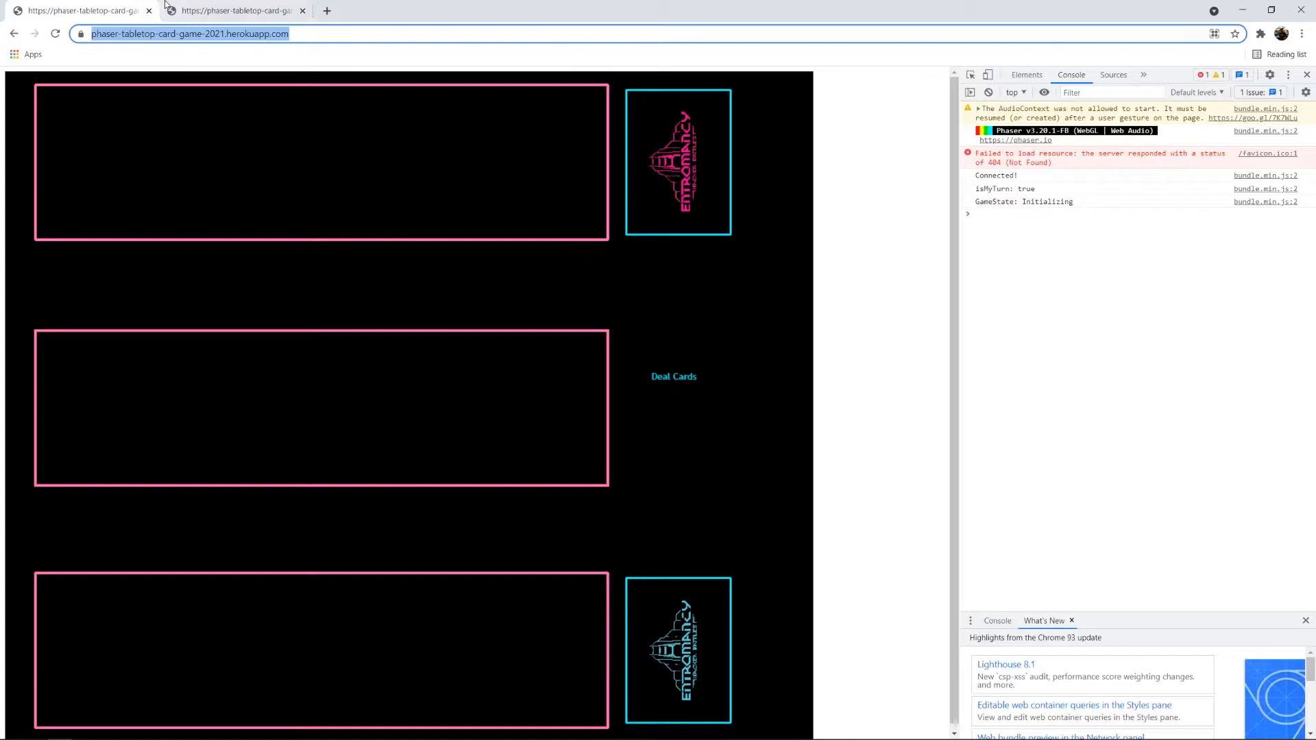
click(237, 11)
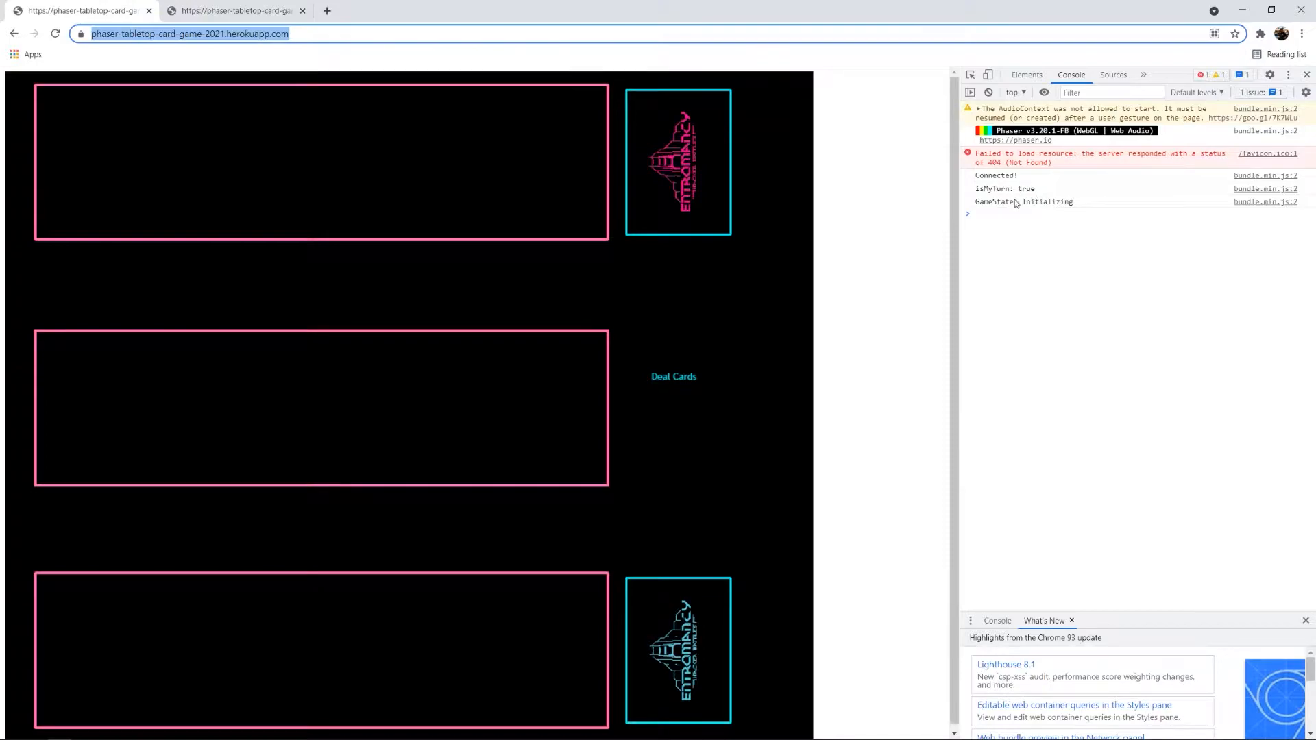
mouse_move(988, 196)
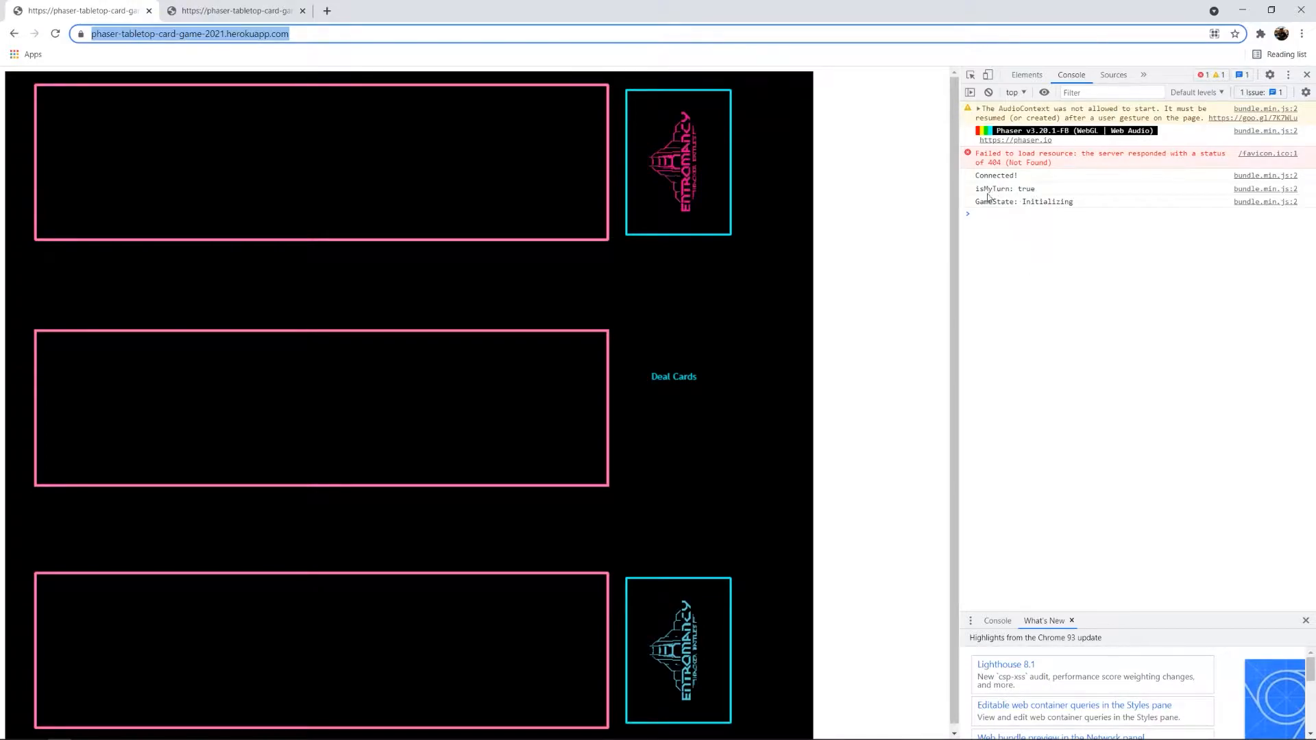
mouse_move(1051, 202)
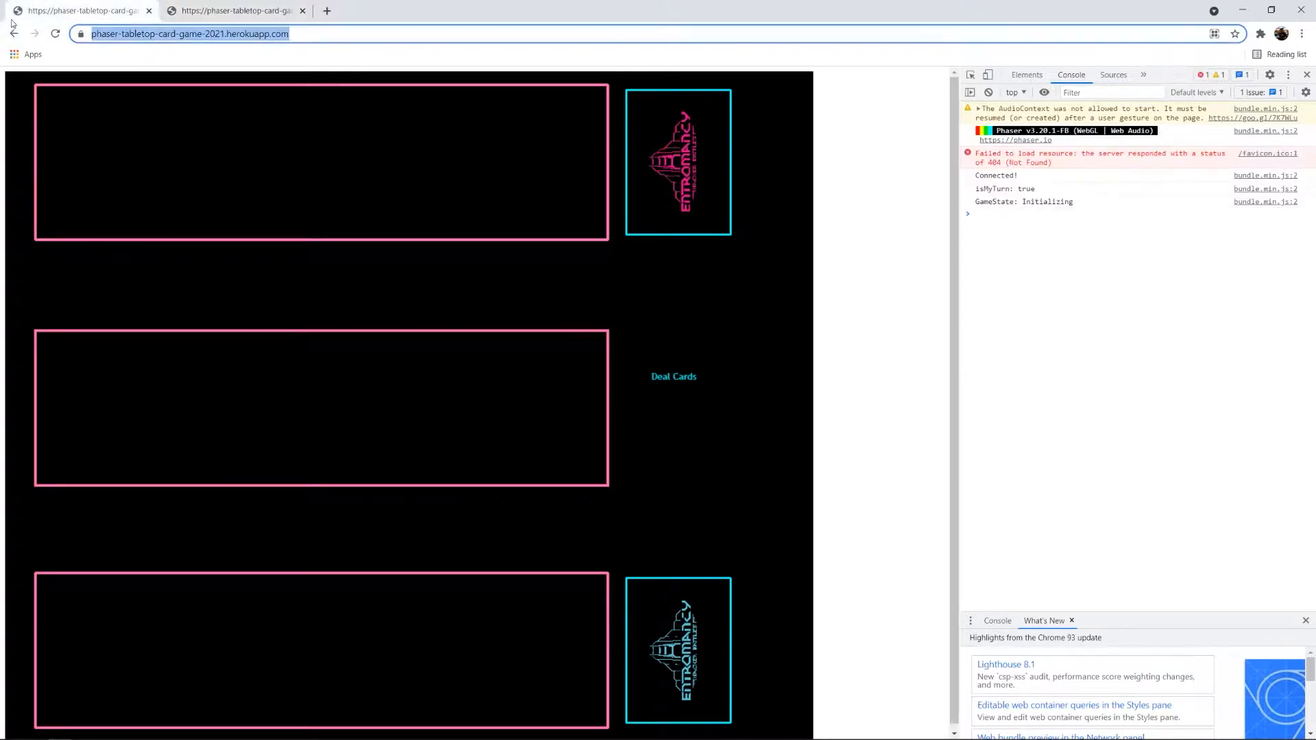
mouse_move(719, 636)
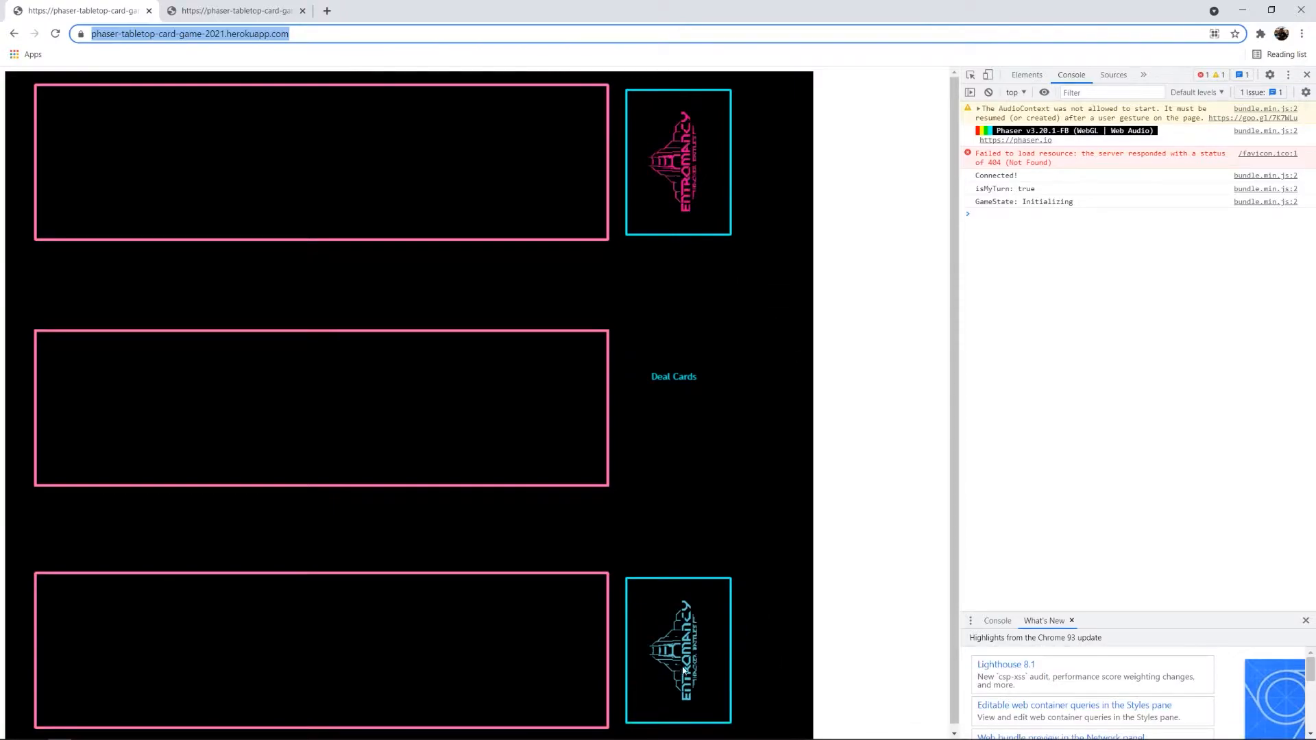
mouse_move(679, 129)
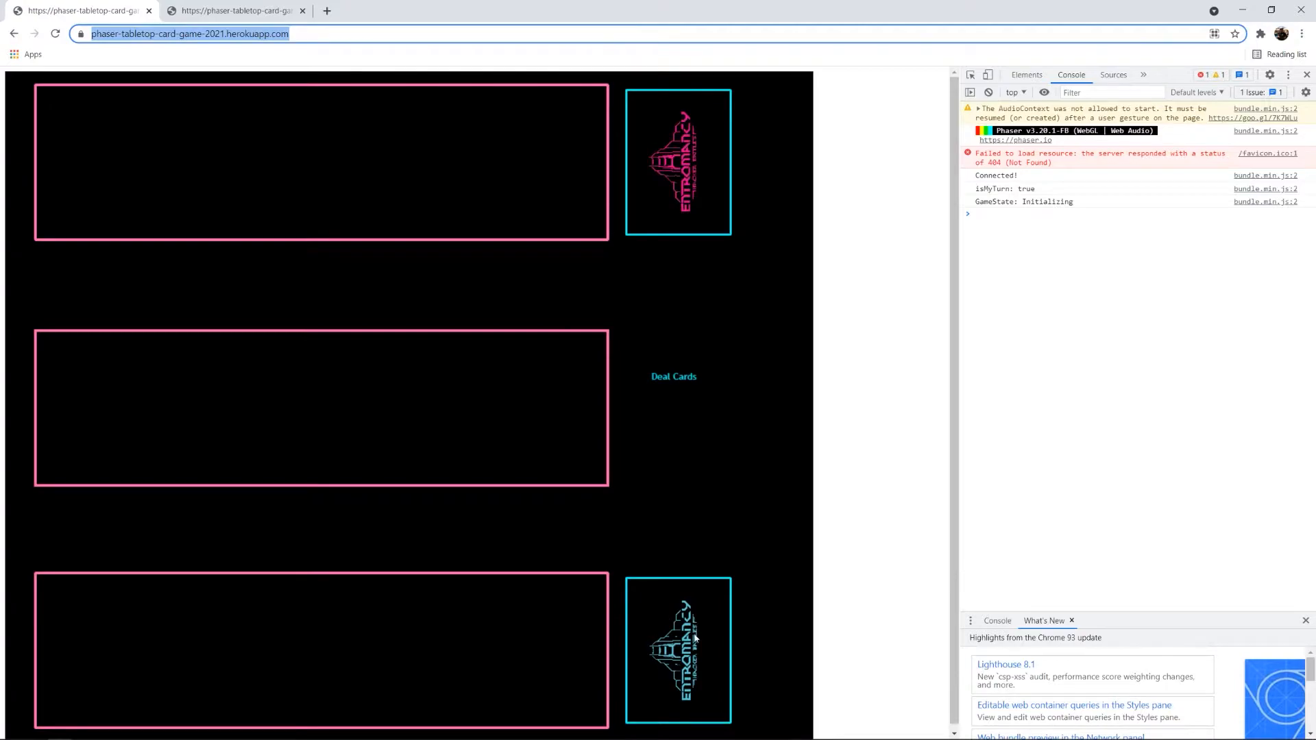
mouse_move(738, 397)
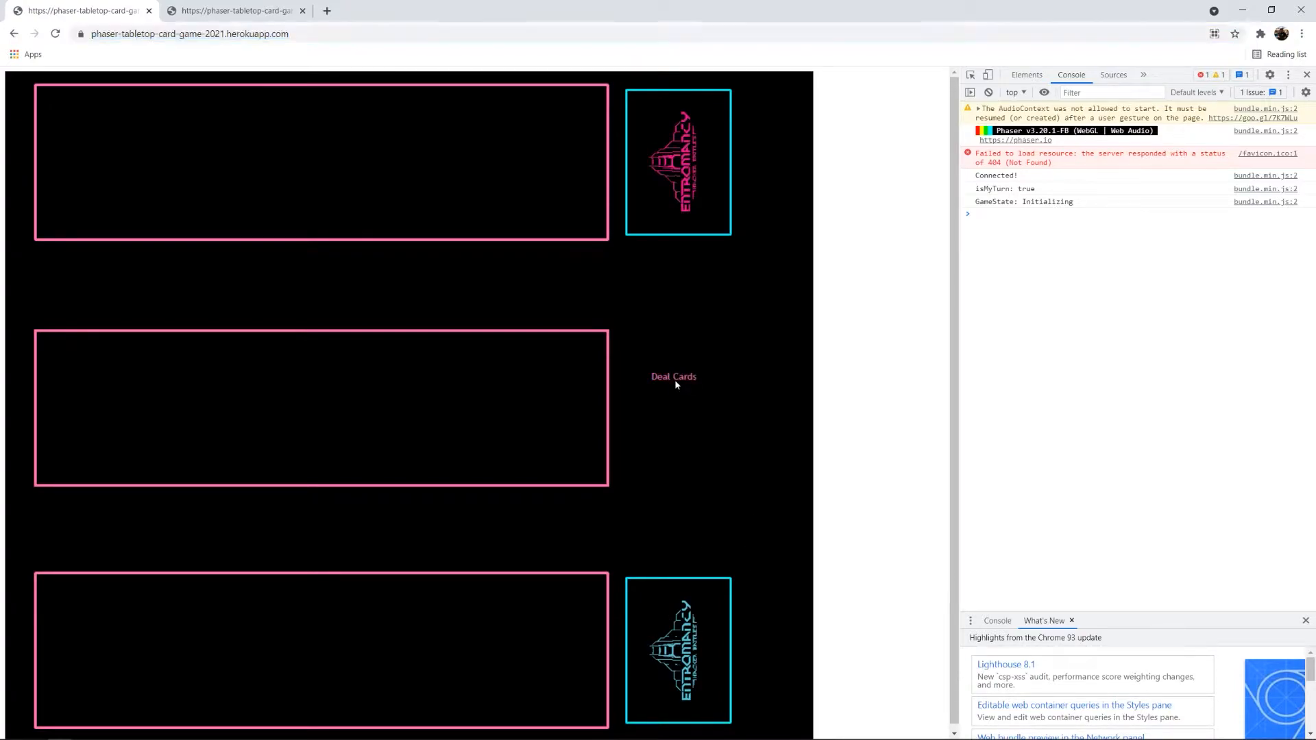
- Deal five cards into this player's hand with the Deal Cards button
click(673, 377)
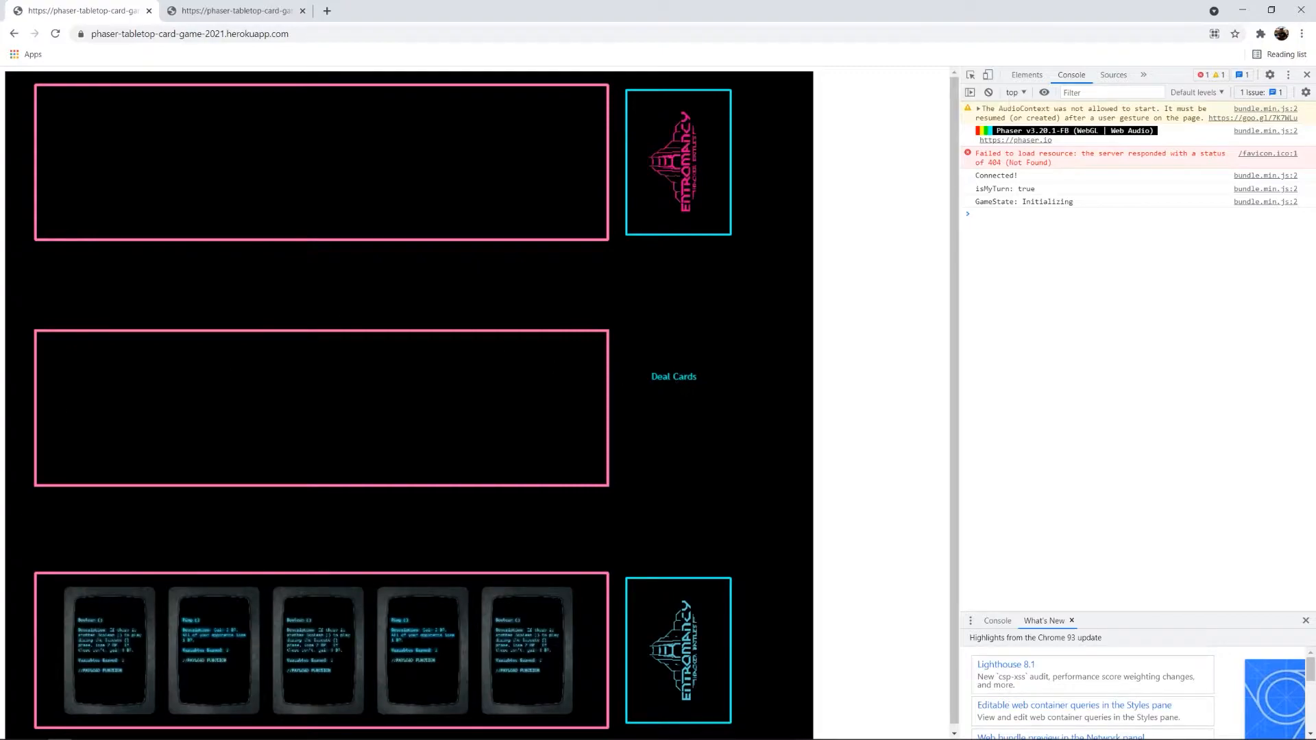
mouse_move(97, 509)
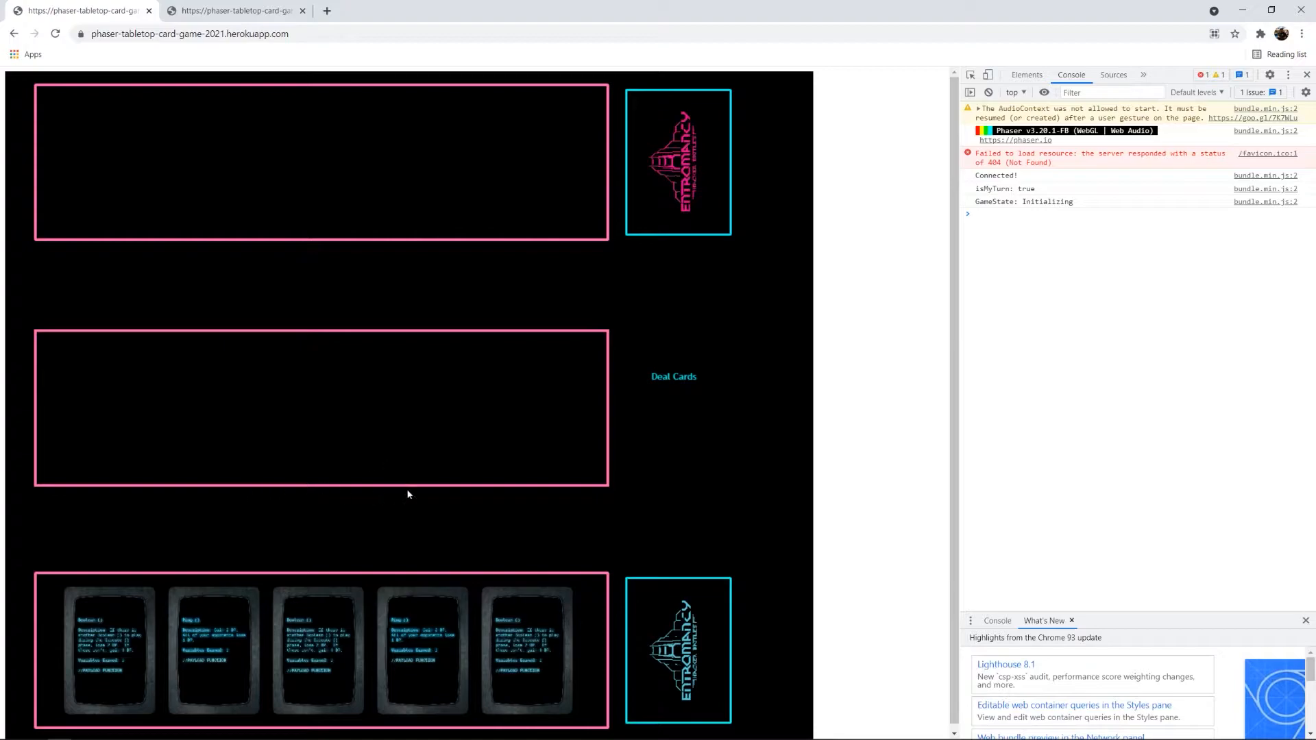
mouse_move(498, 533)
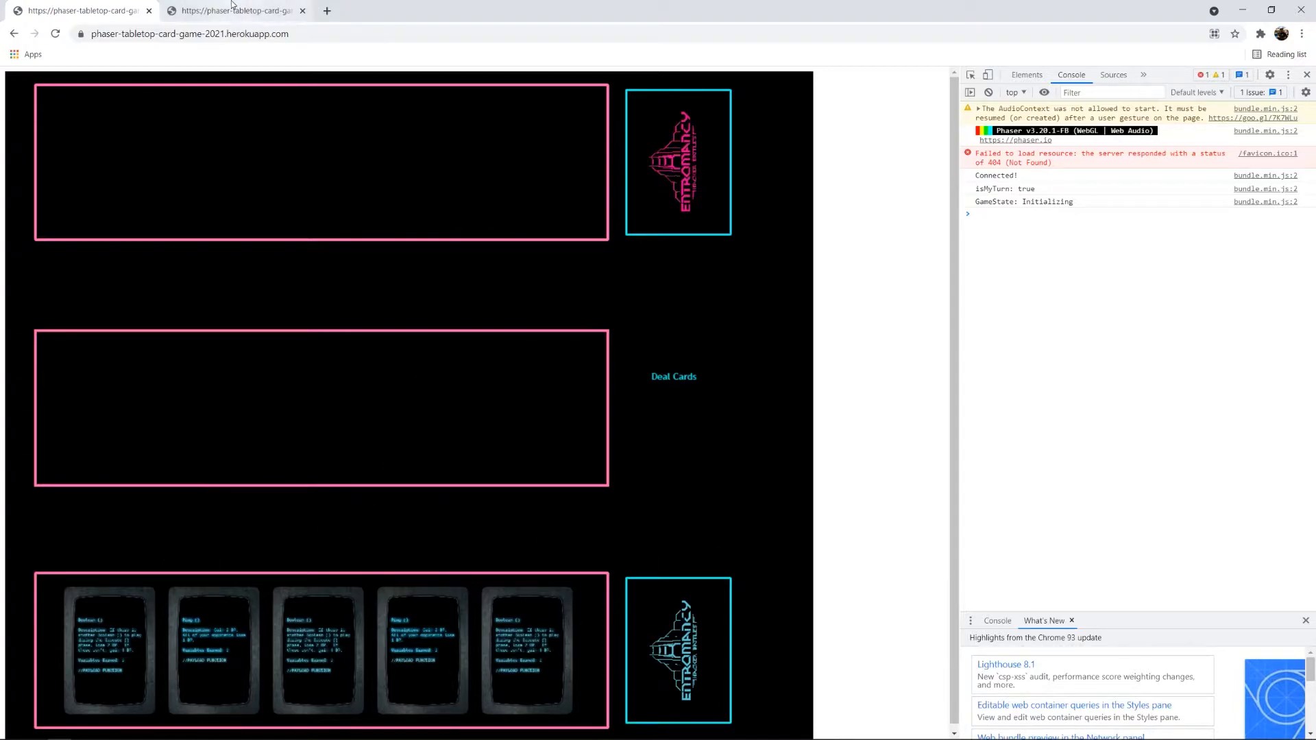
mouse_move(243, 10)
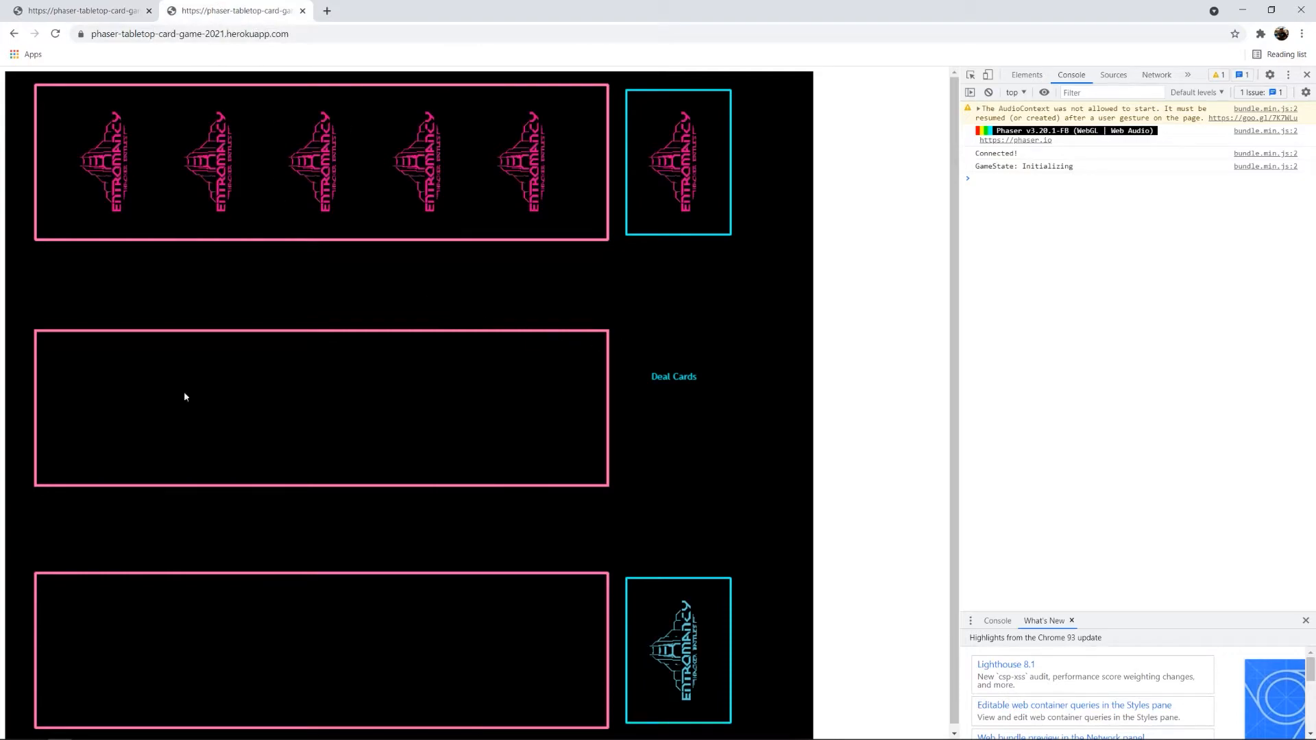
mouse_move(652, 388)
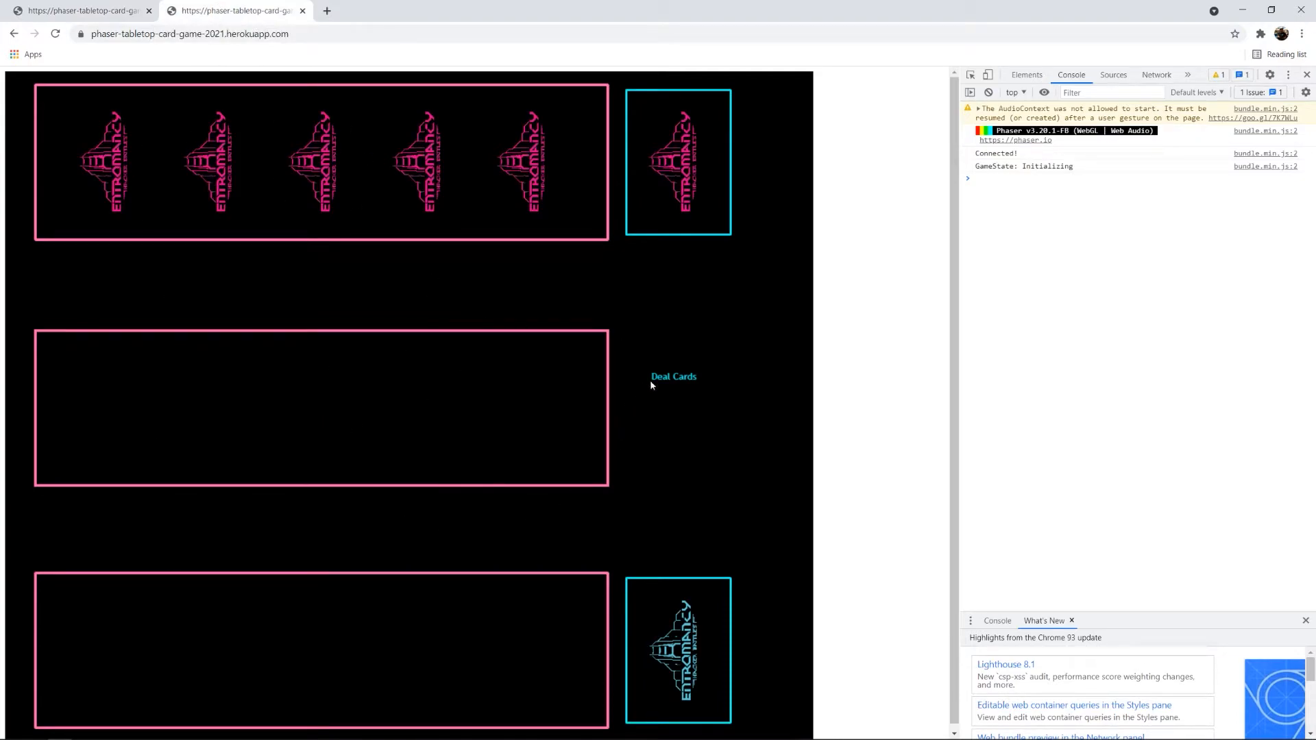
- Deal the second player's five cards so the console logs GameState: Ready
click(673, 376)
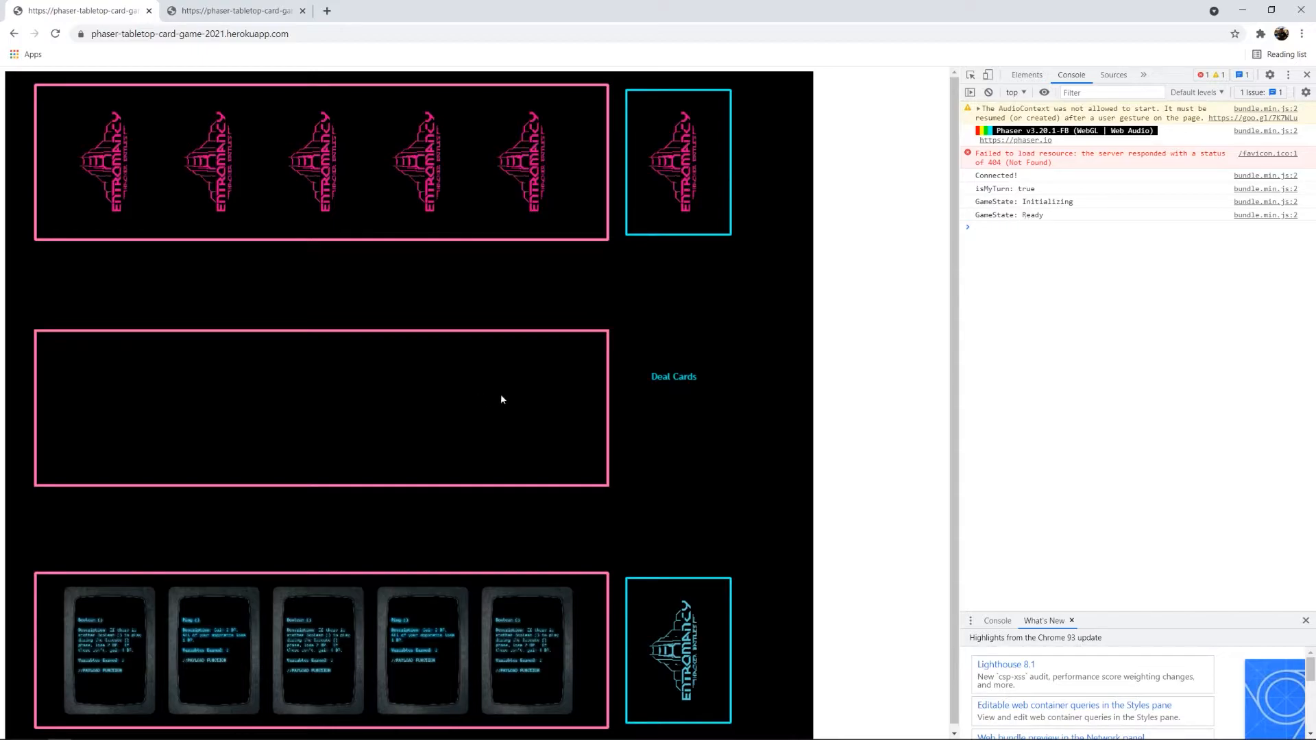
mouse_move(237, 6)
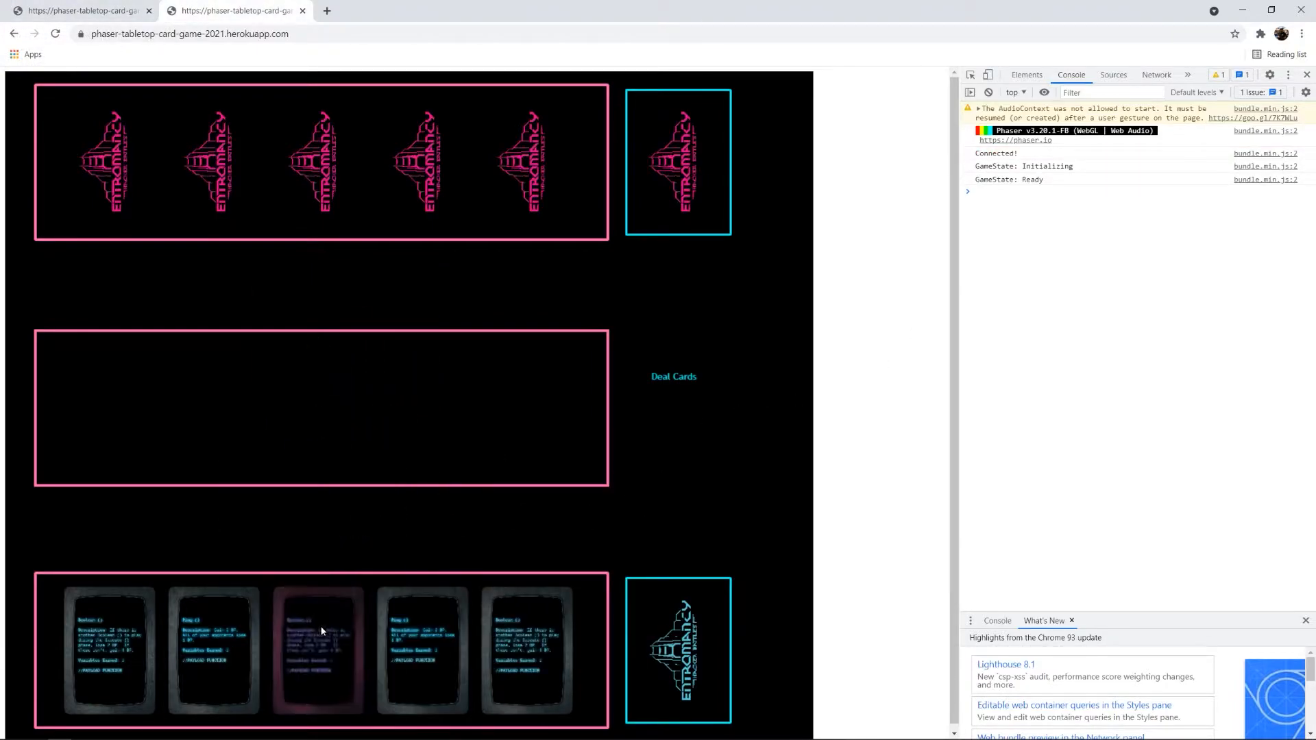
- Drag a card from the hand into the middle play zone, ending this player's turn
drag(317, 650, 160, 419)
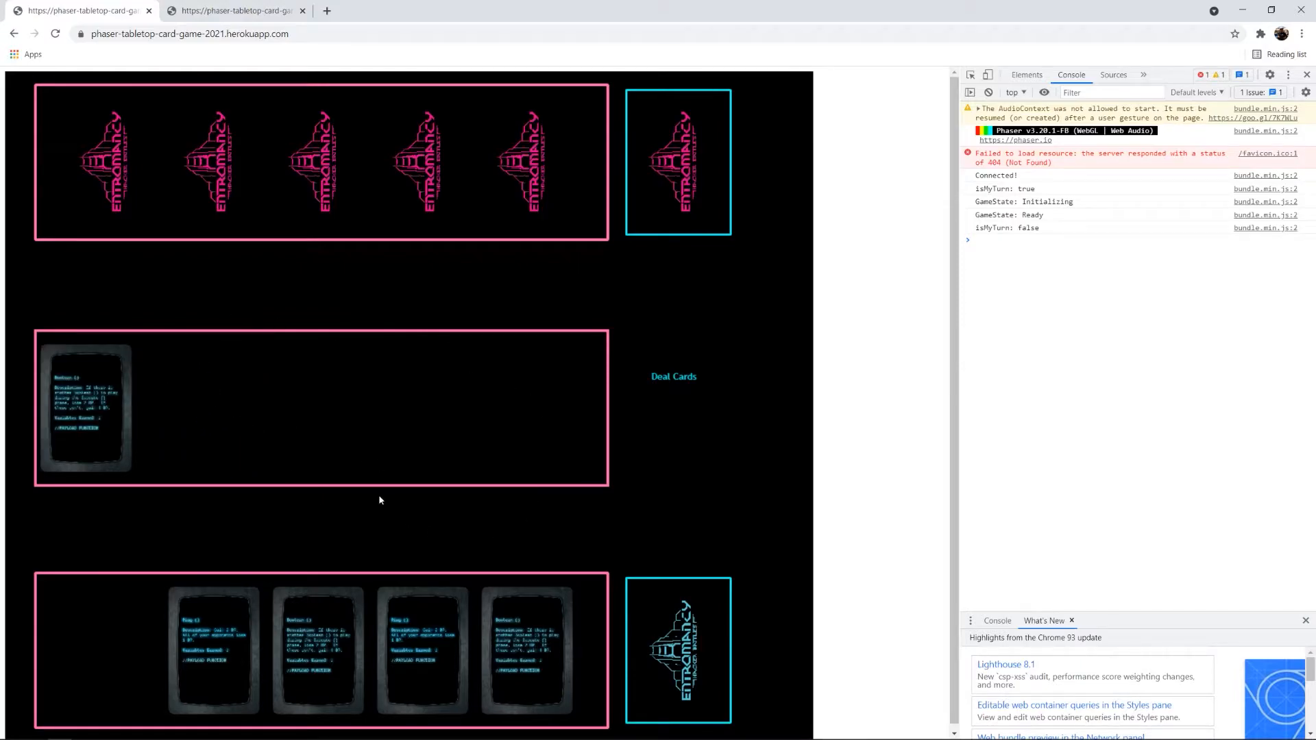
mouse_move(113, 304)
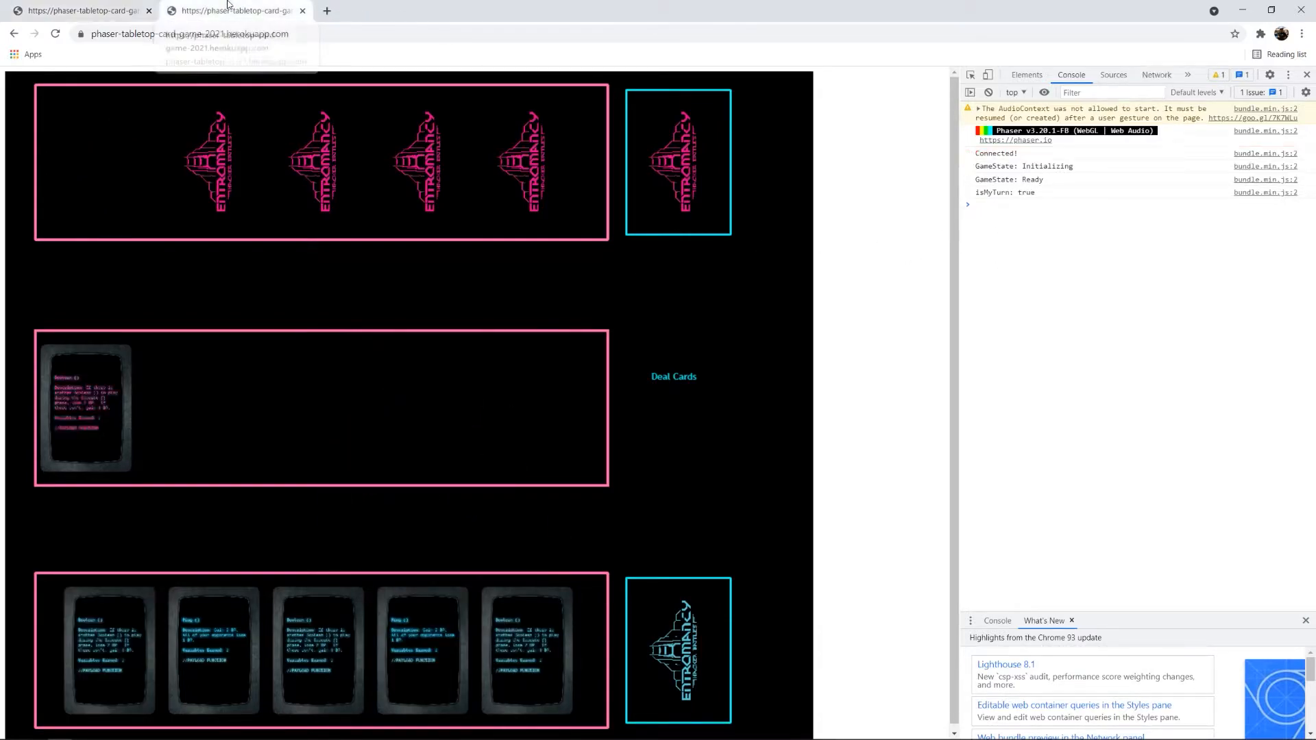
mouse_move(82, 10)
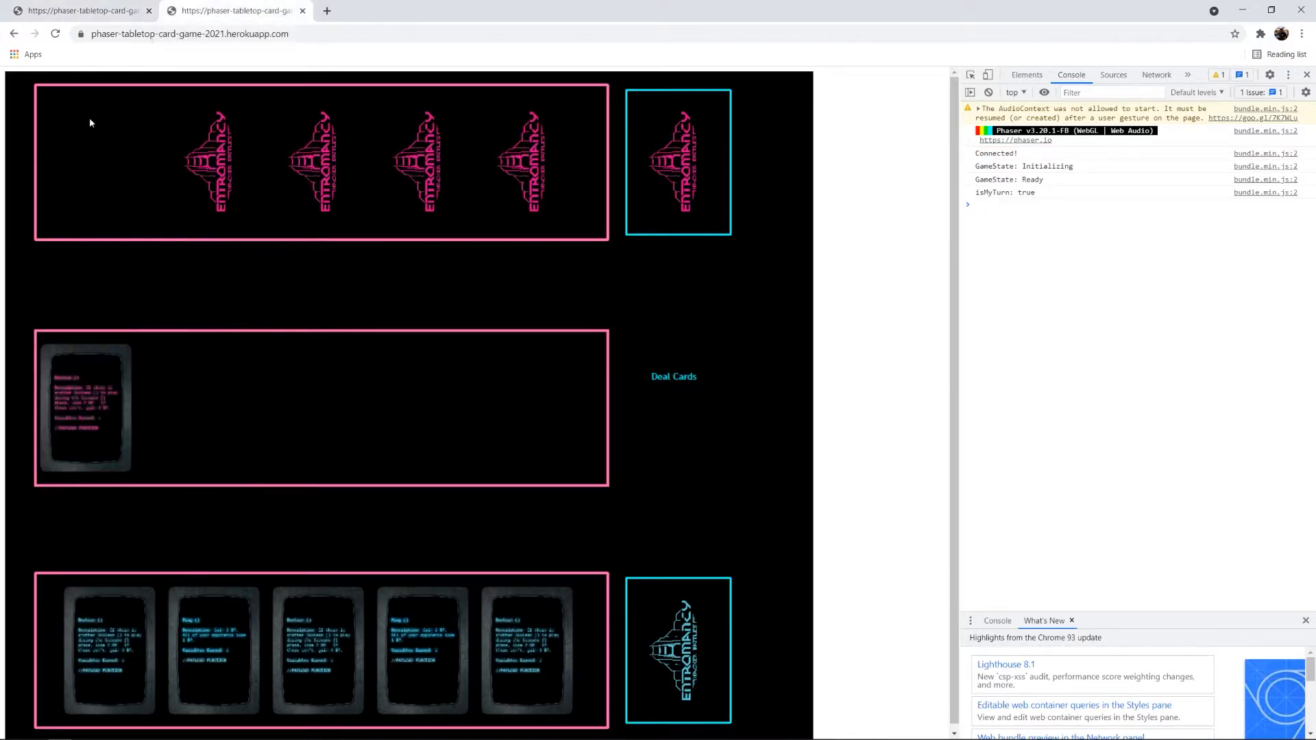
mouse_move(363, 174)
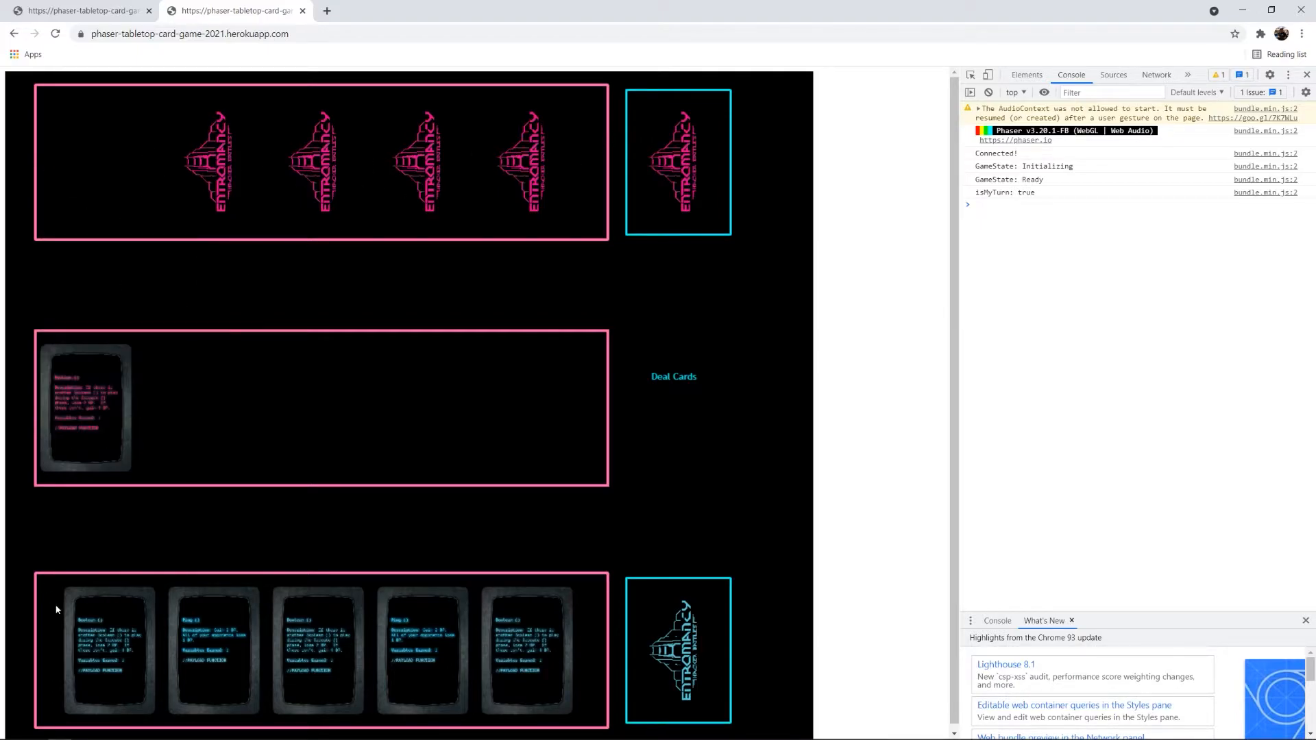
- Play the first hand card into the play zone as this player's turn
drag(110, 650, 290, 360)
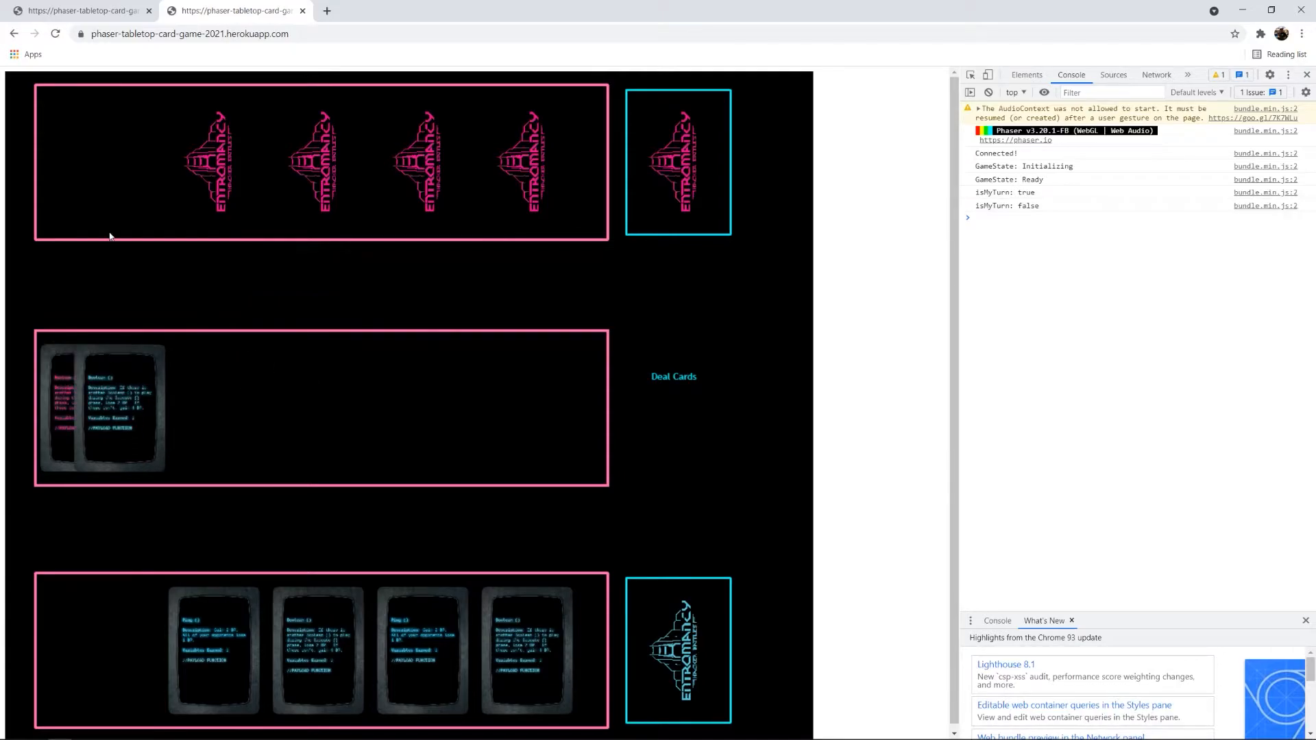
mouse_move(59, 199)
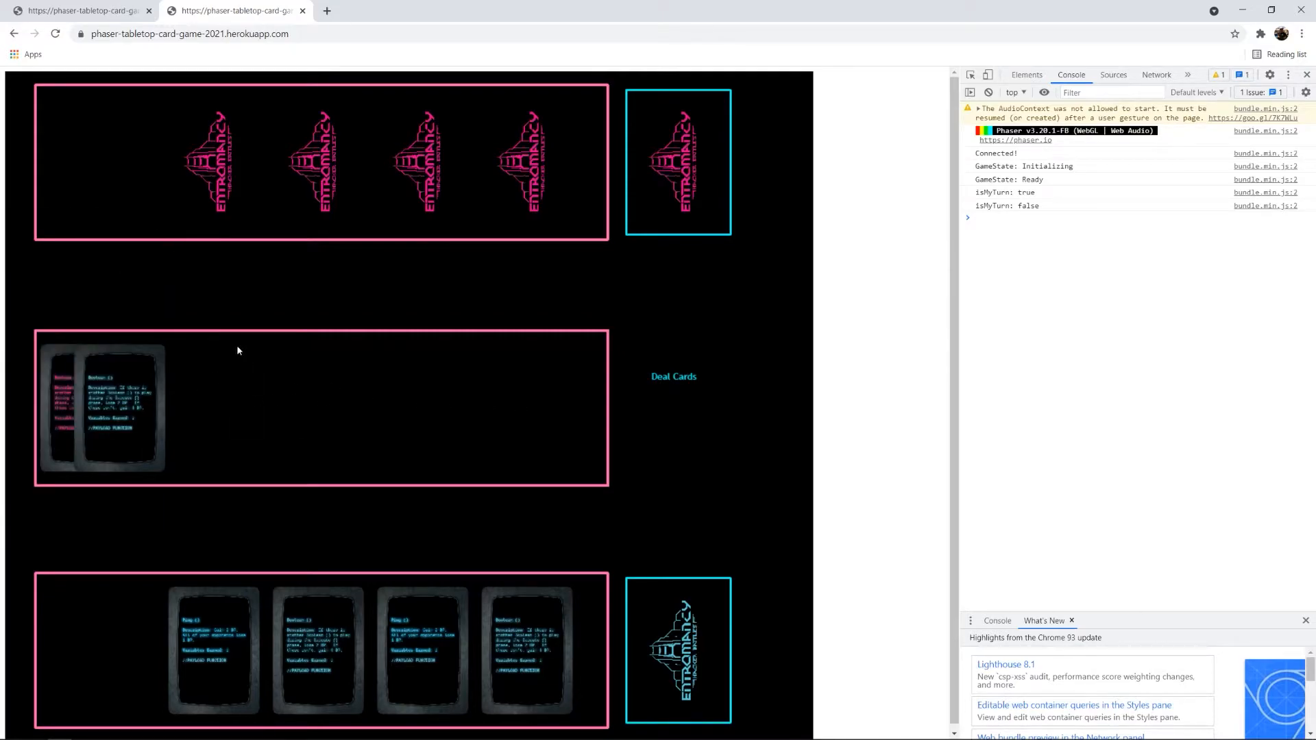
mouse_move(65, 11)
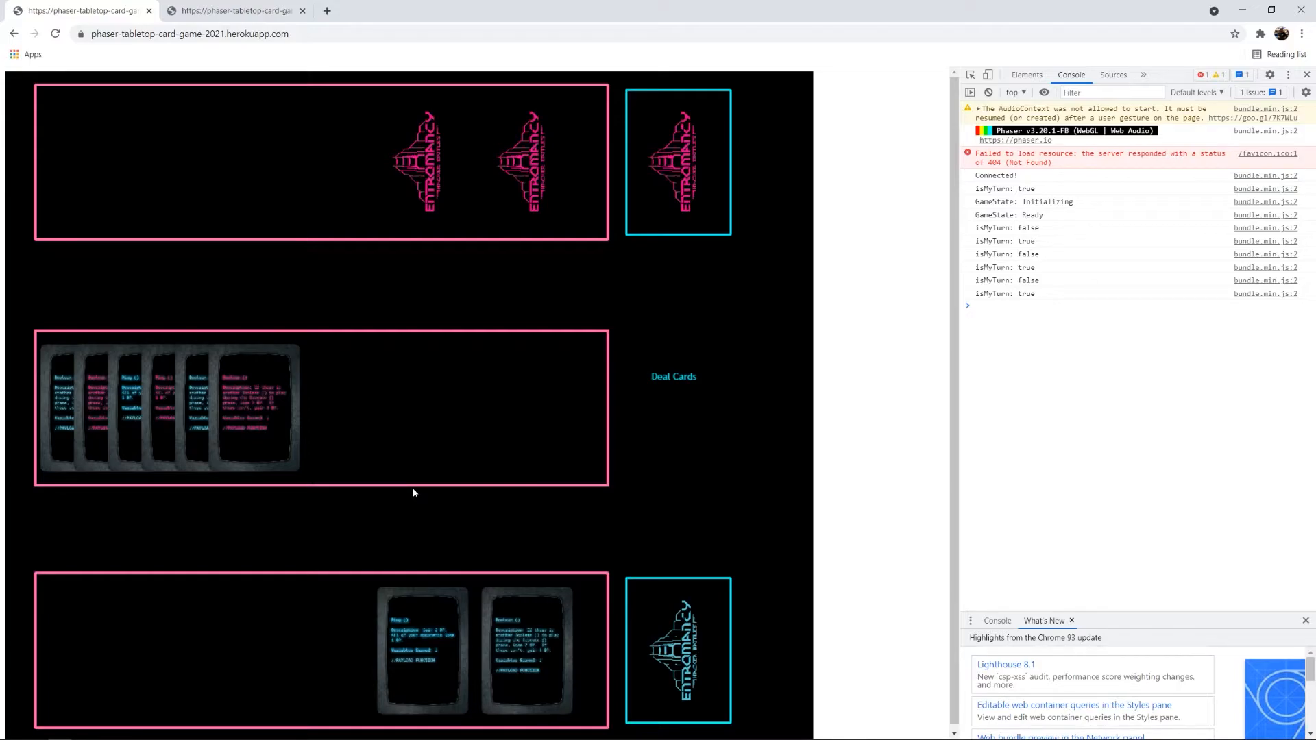
mouse_move(499, 479)
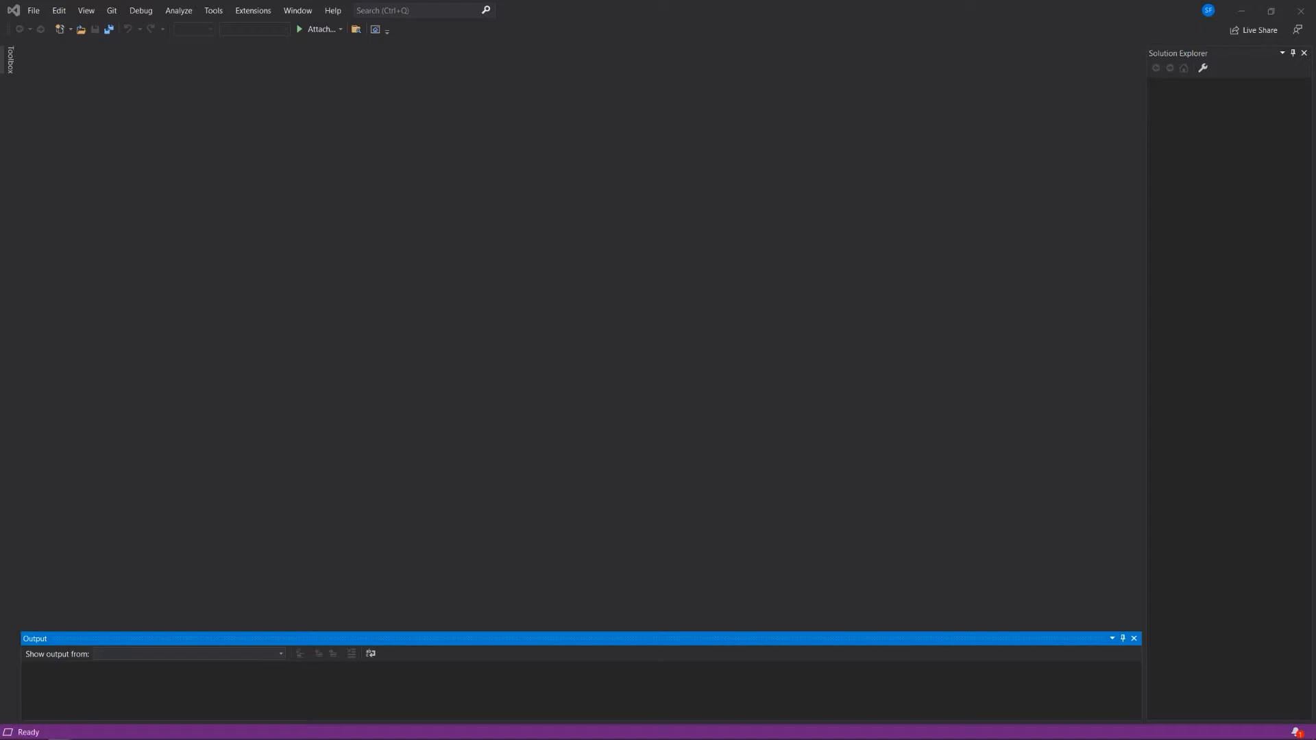
mouse_move(779, 236)
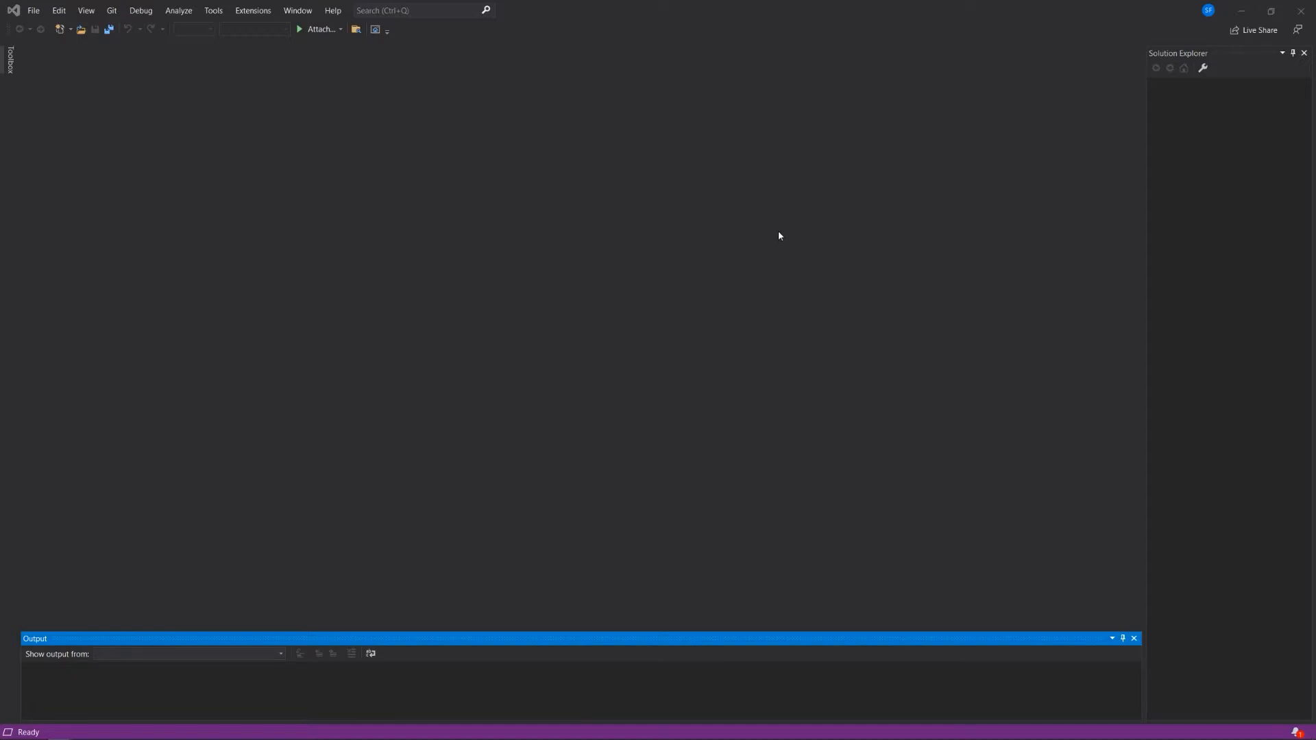
mouse_move(794, 152)
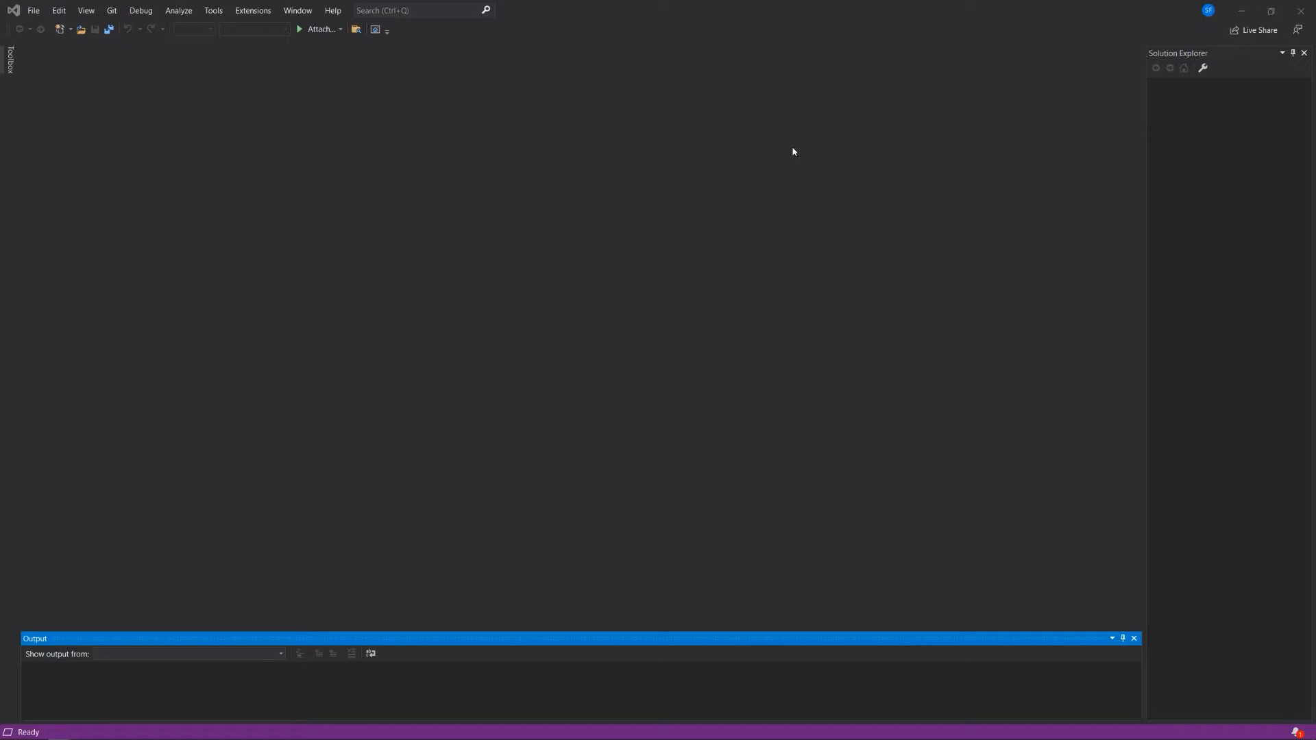
mouse_move(699, 185)
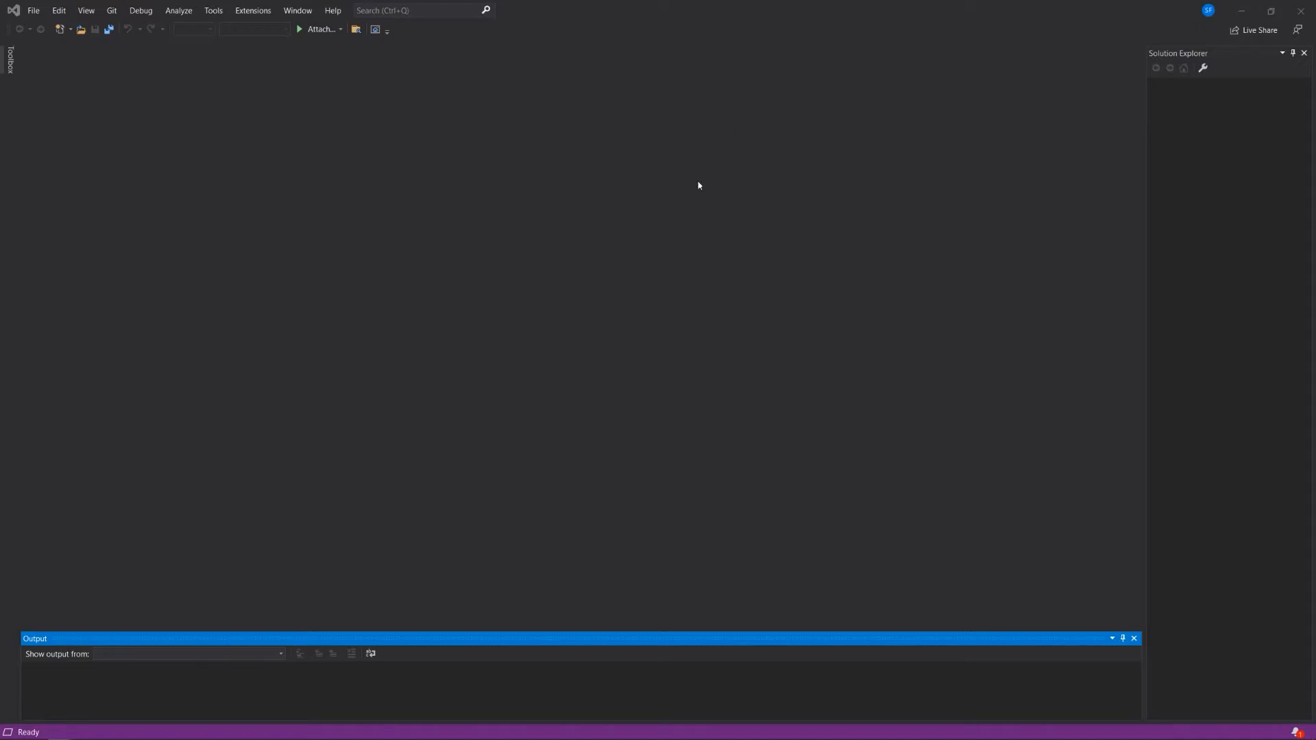
- Bring up the Alt+Tab window switcher from the empty Visual Studio workspace
key(alt+tab)
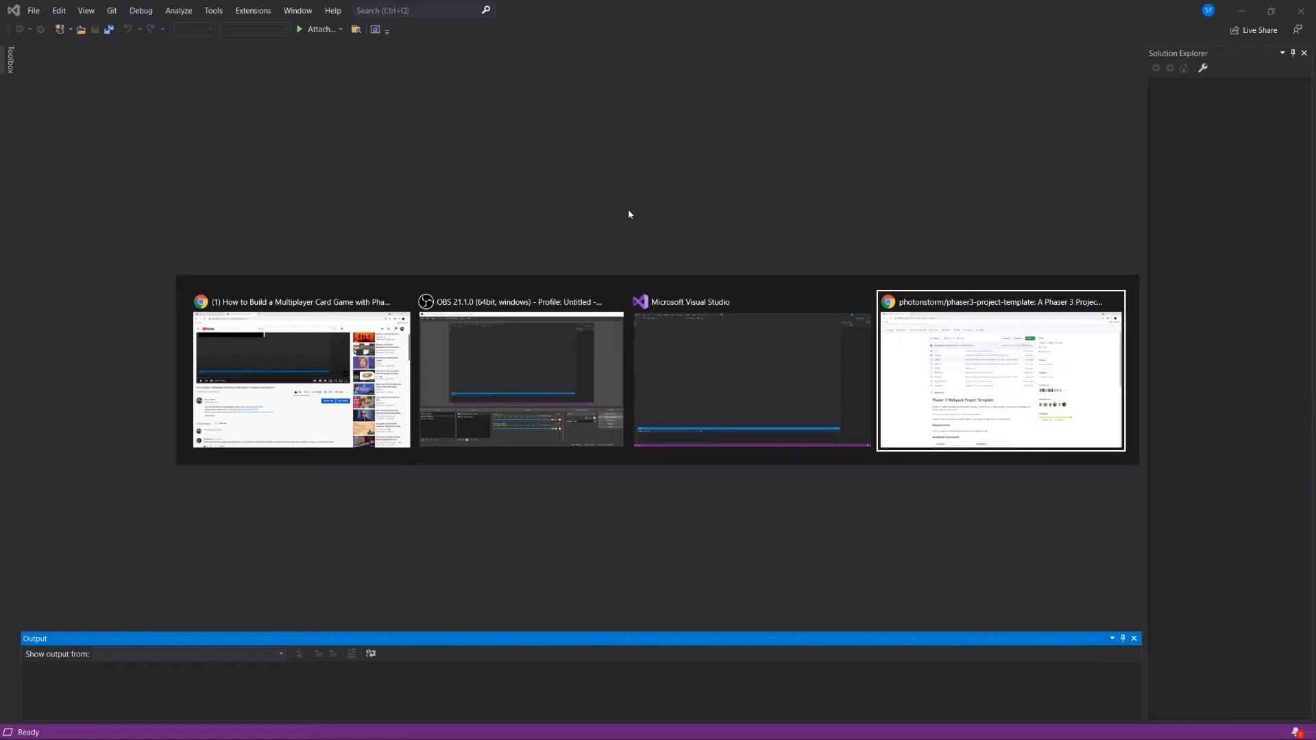
click(1001, 372)
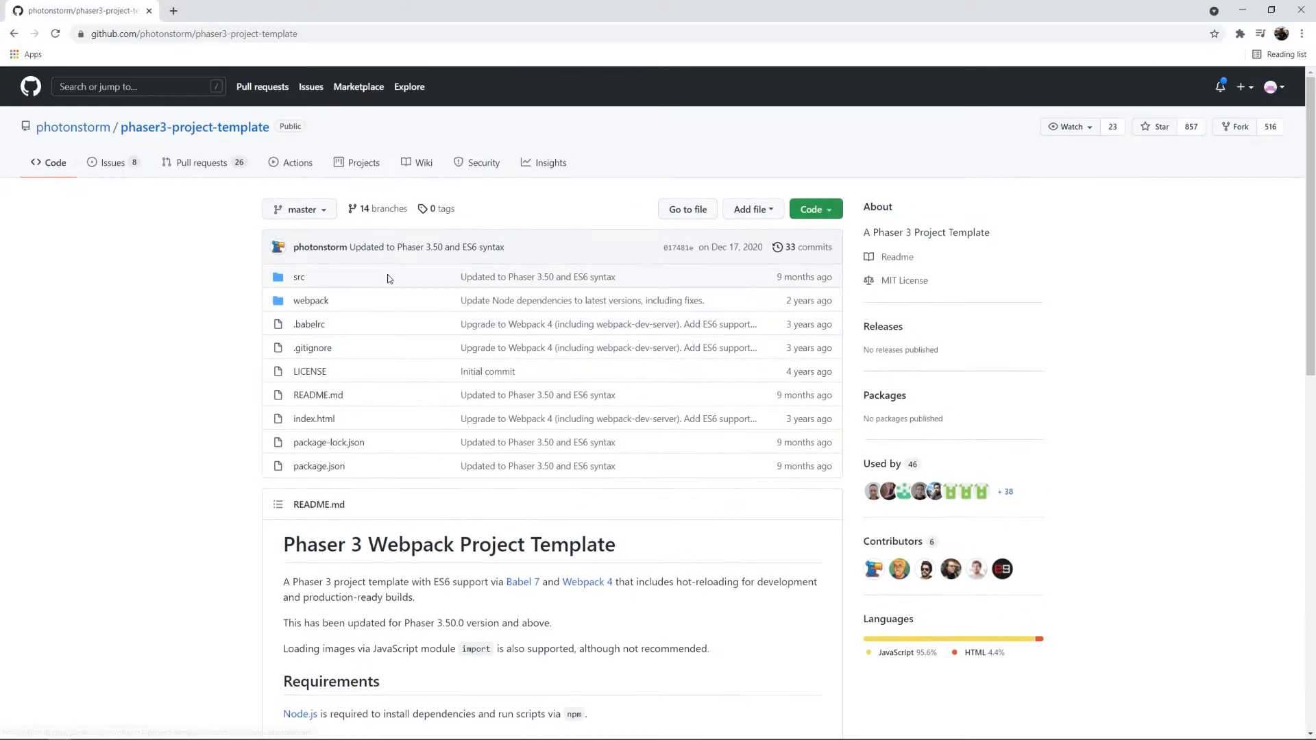
mouse_move(258, 214)
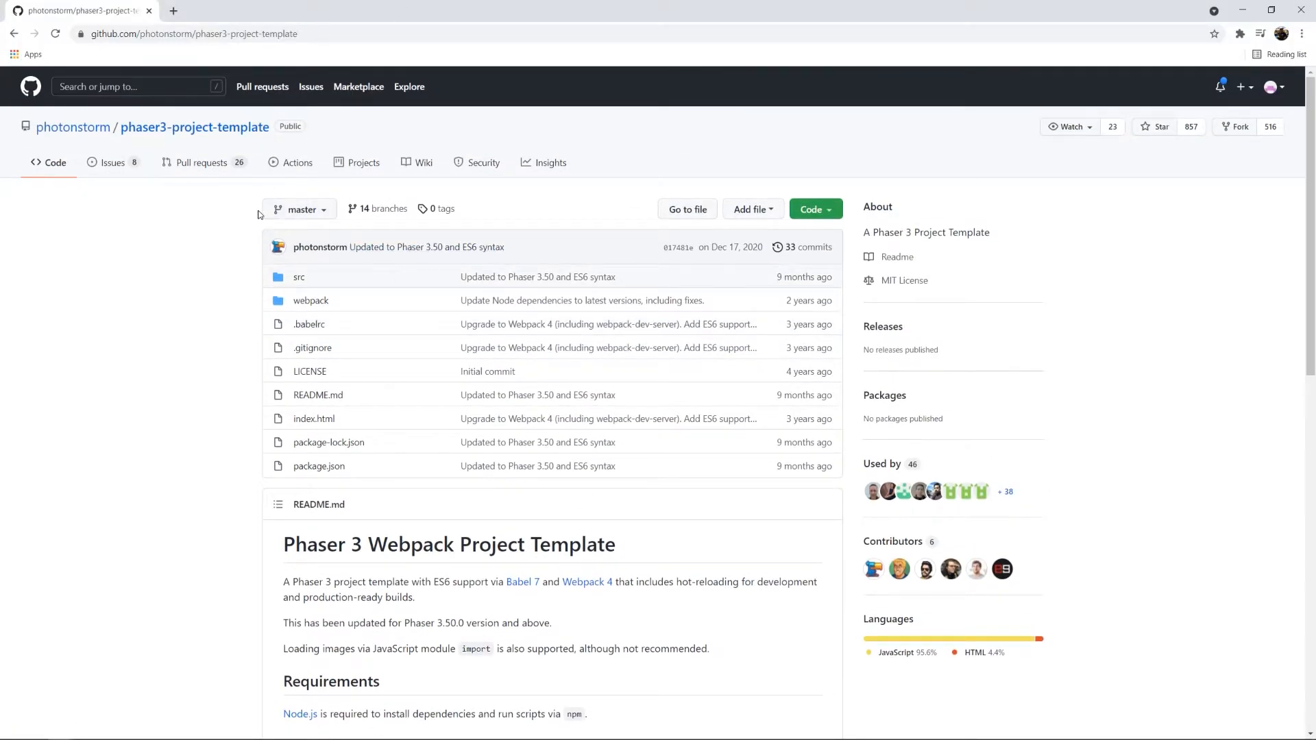
scroll(down, 3)
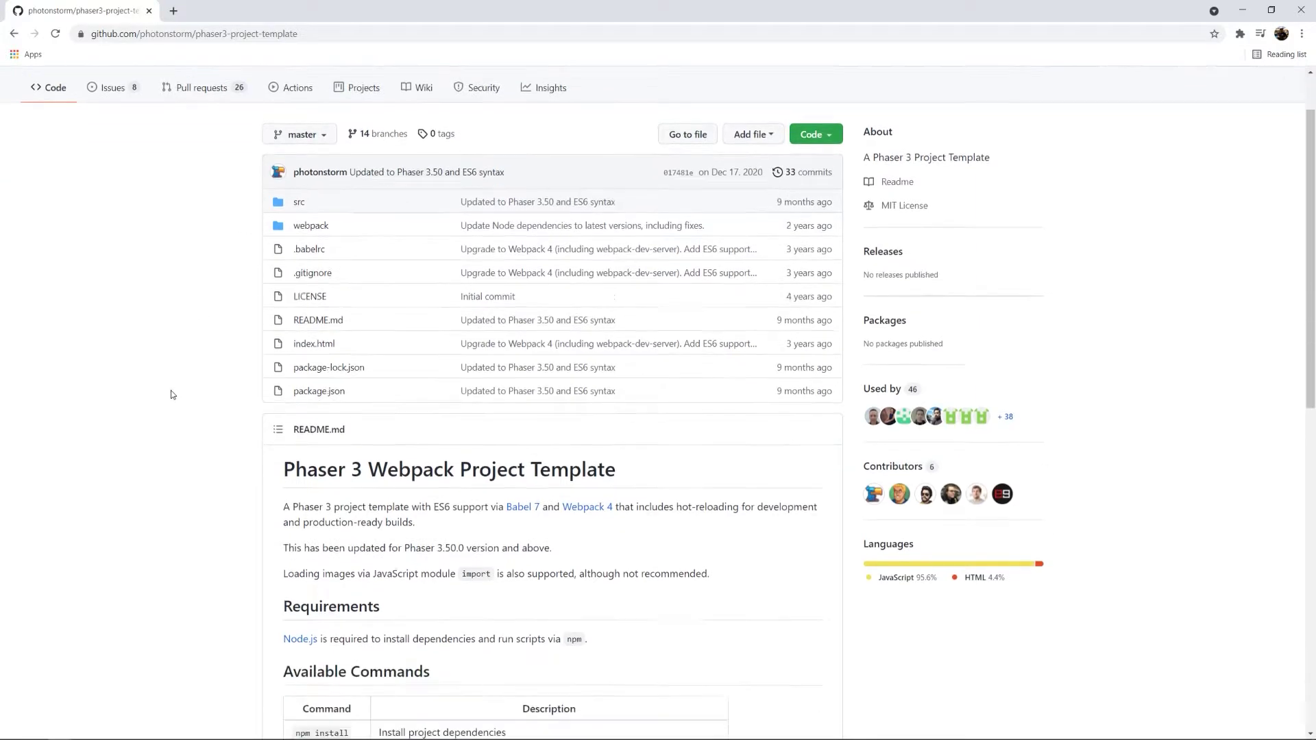
scroll(down, 3)
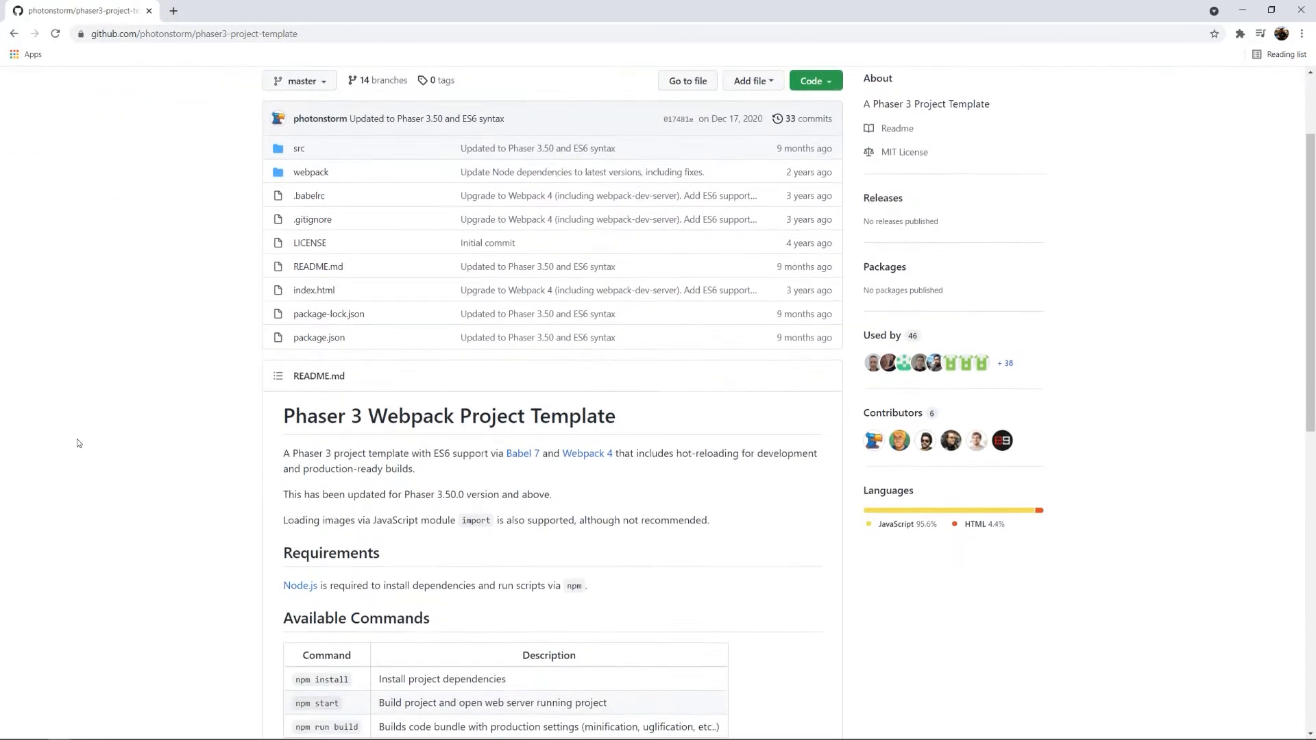
scroll(down, 3)
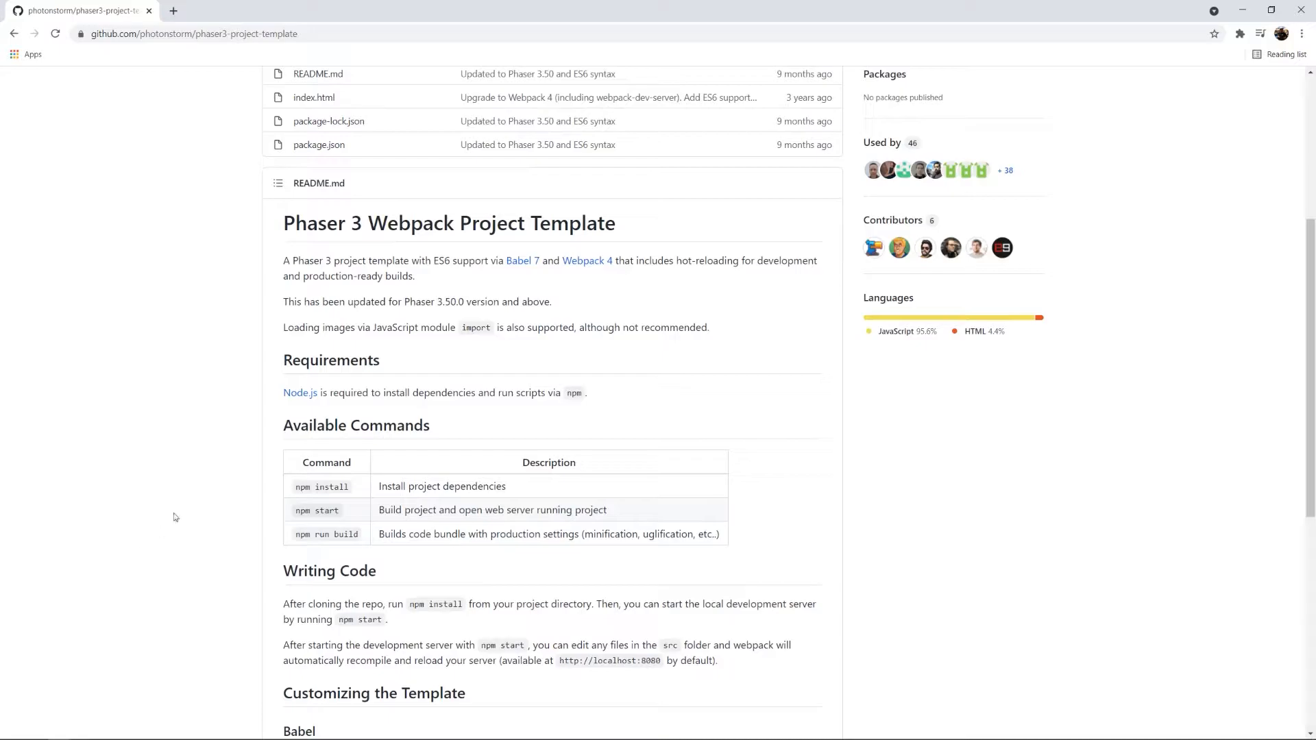
mouse_move(473, 292)
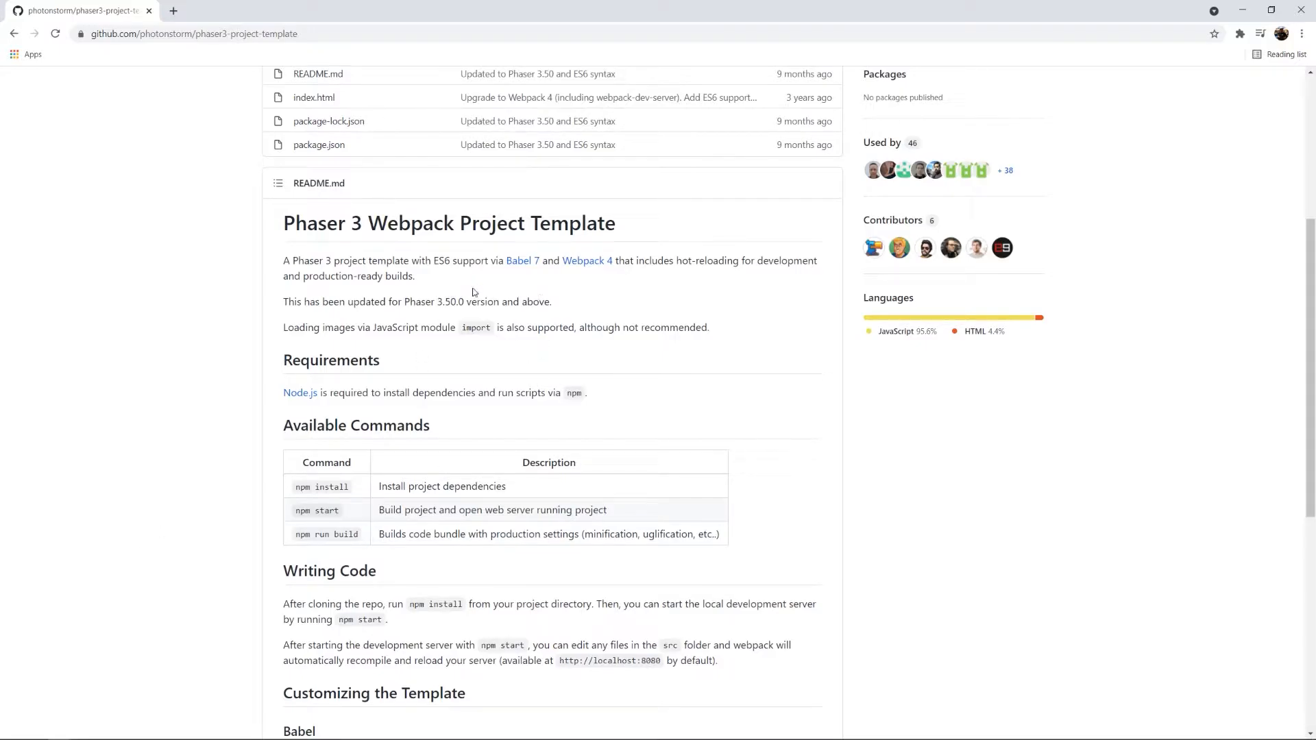
mouse_move(473, 299)
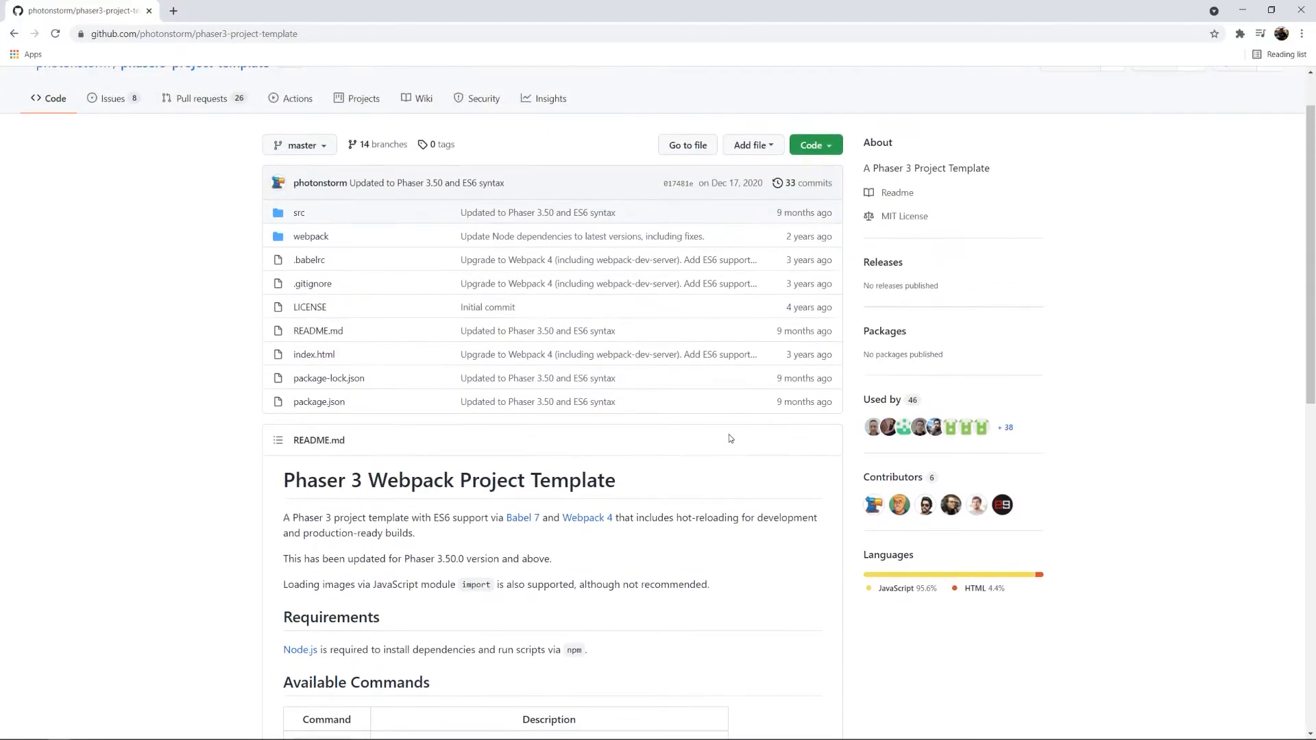
mouse_move(740, 444)
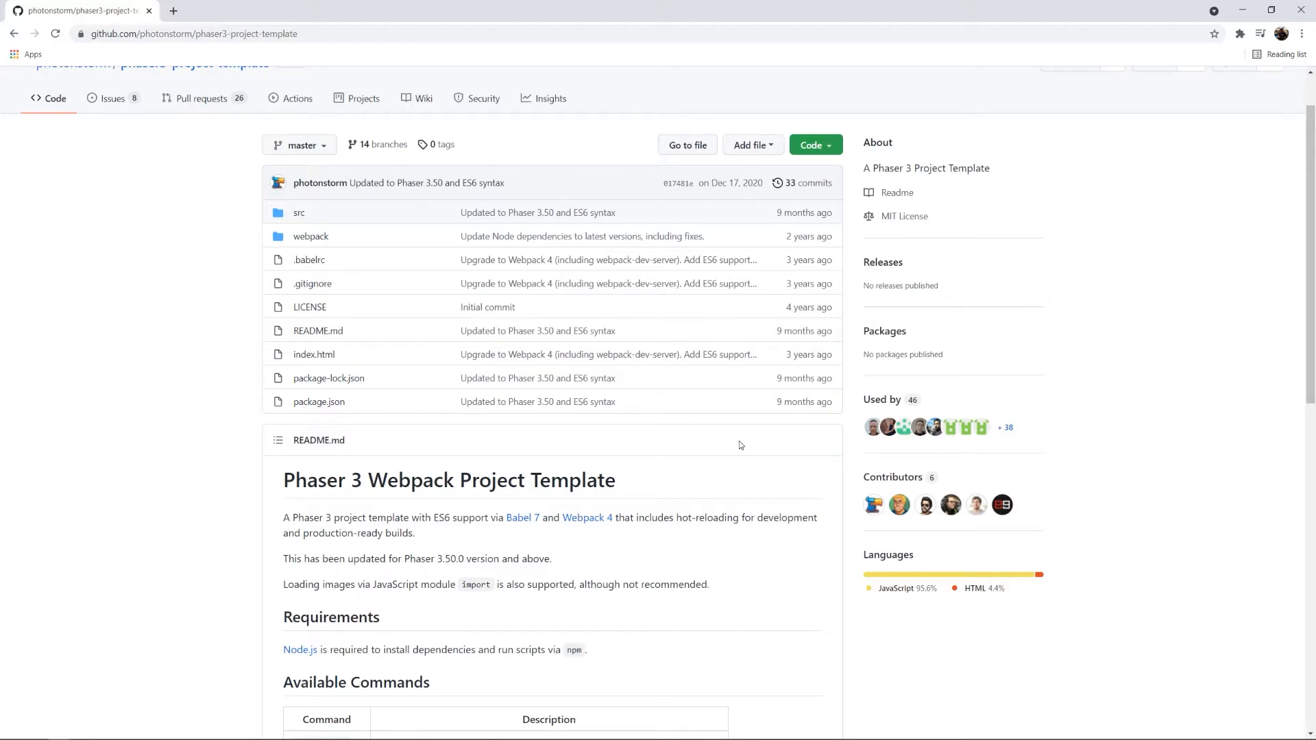
mouse_move(1131, 342)
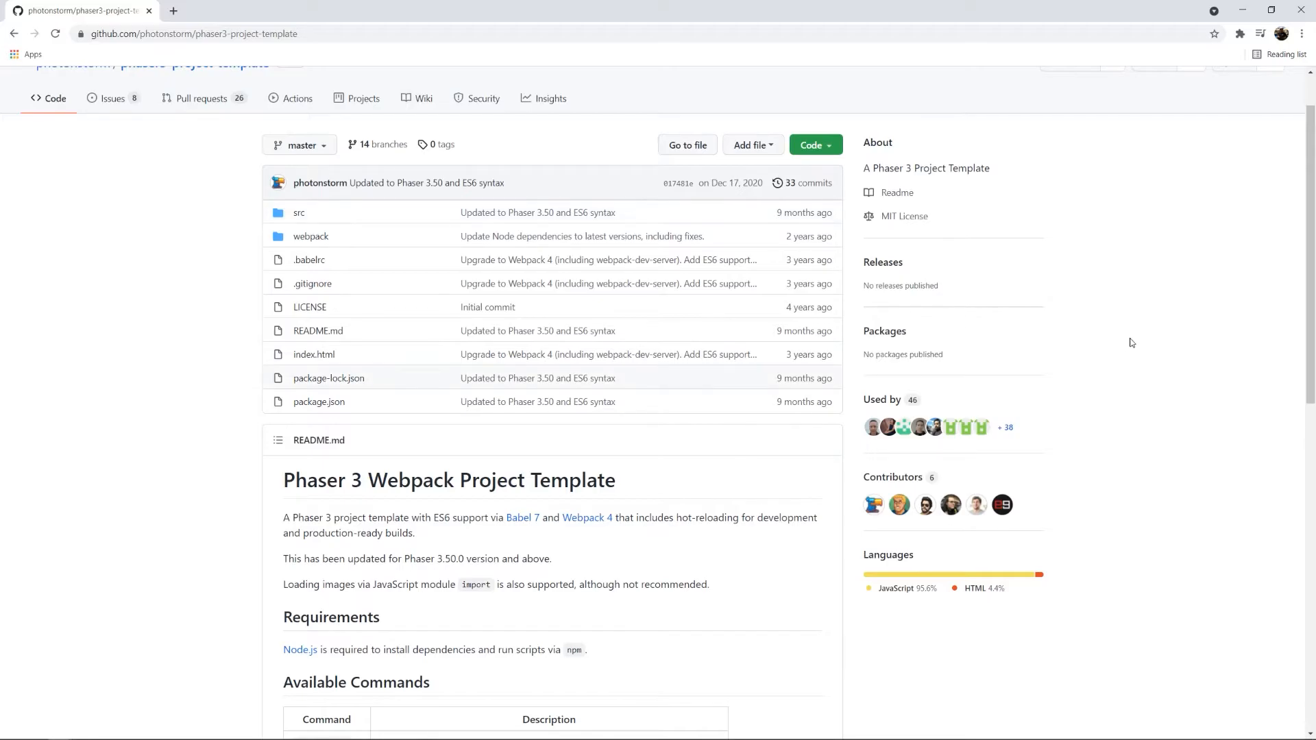
scroll(down, 3)
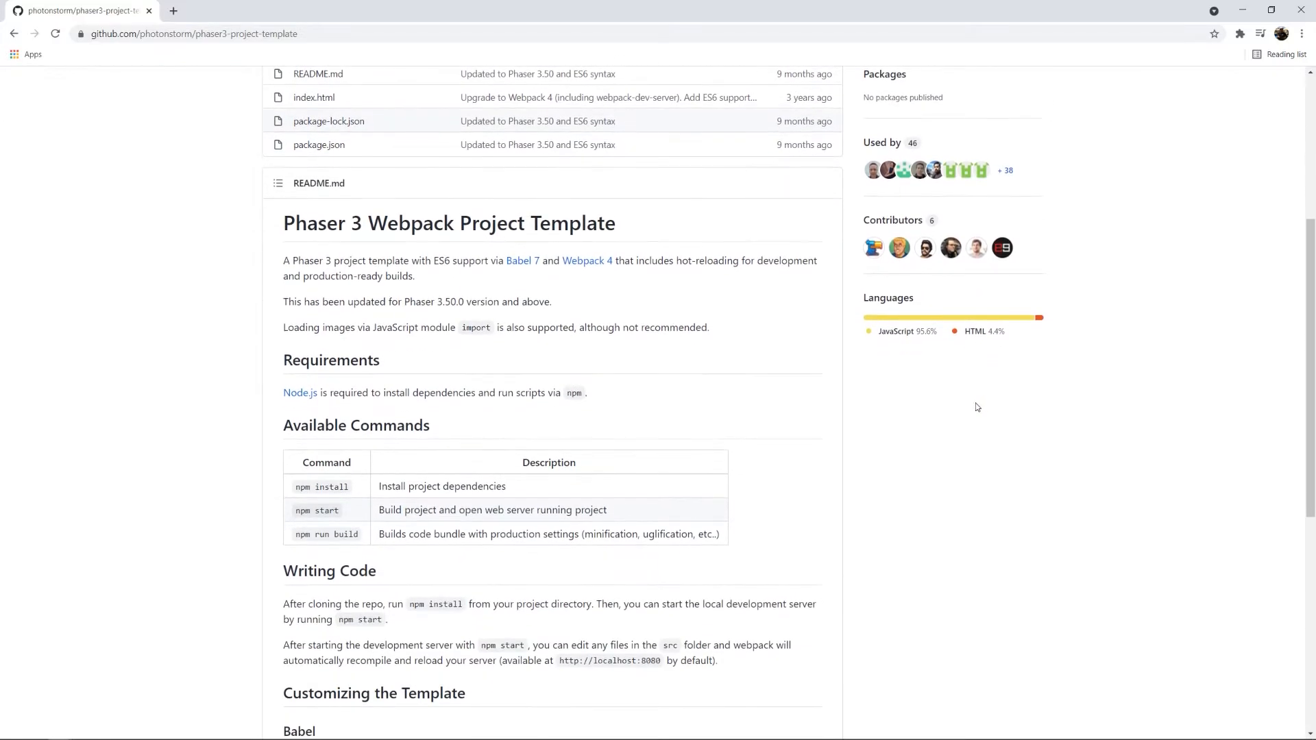
key(alt+tab)
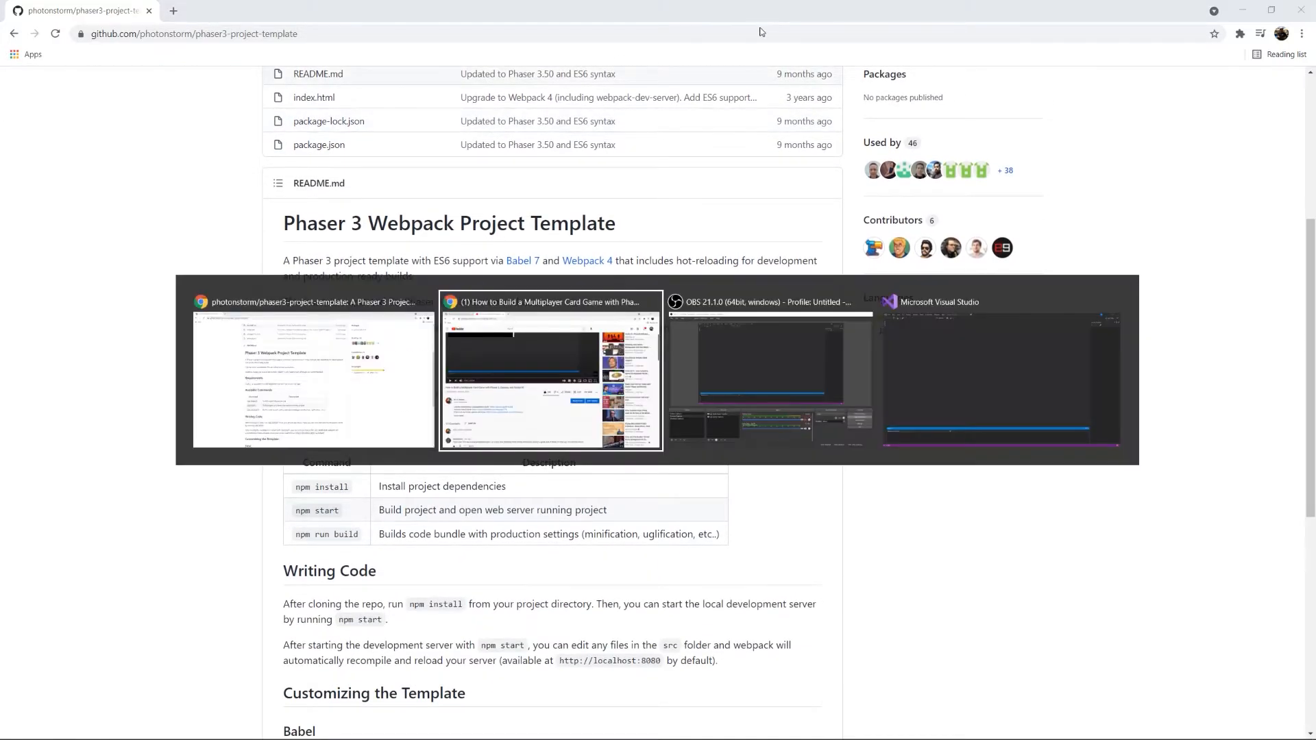
- Launch the Developer Command Prompt from Visual Studio's Tools > Command Line menu
click(1001, 383)
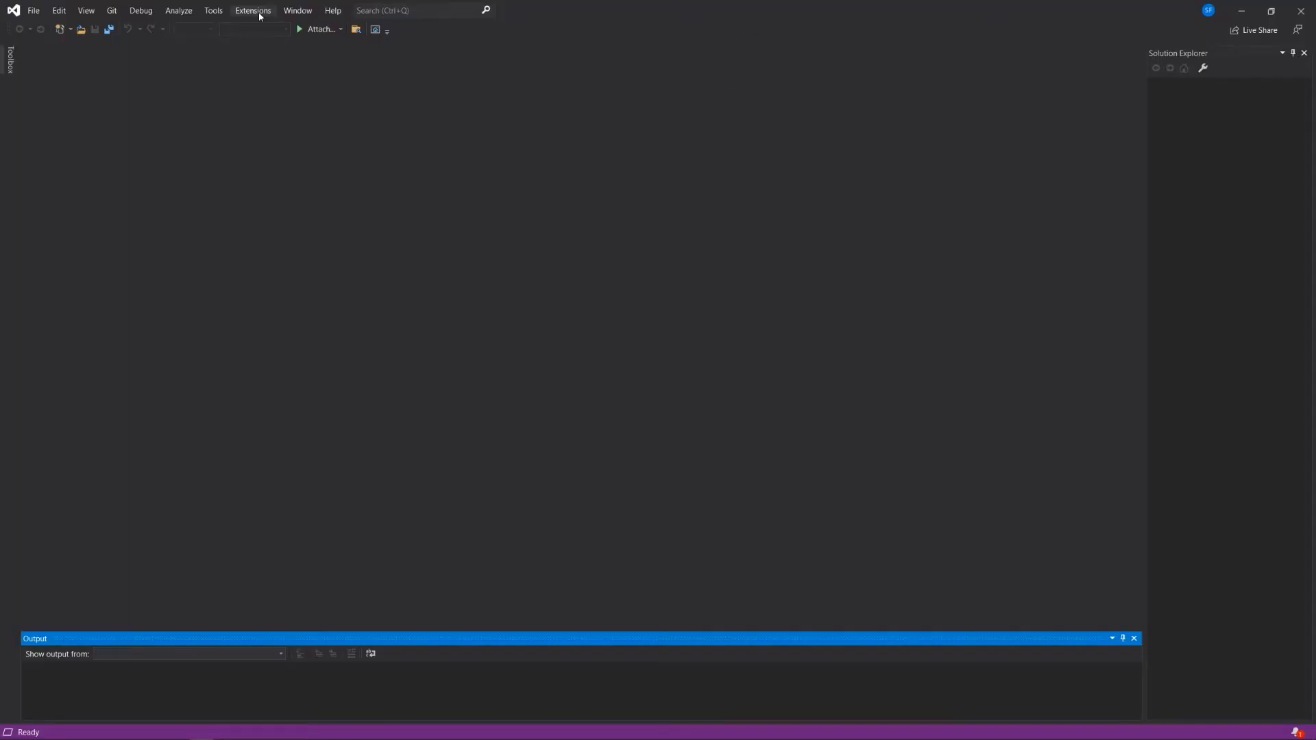
mouse_move(201, 14)
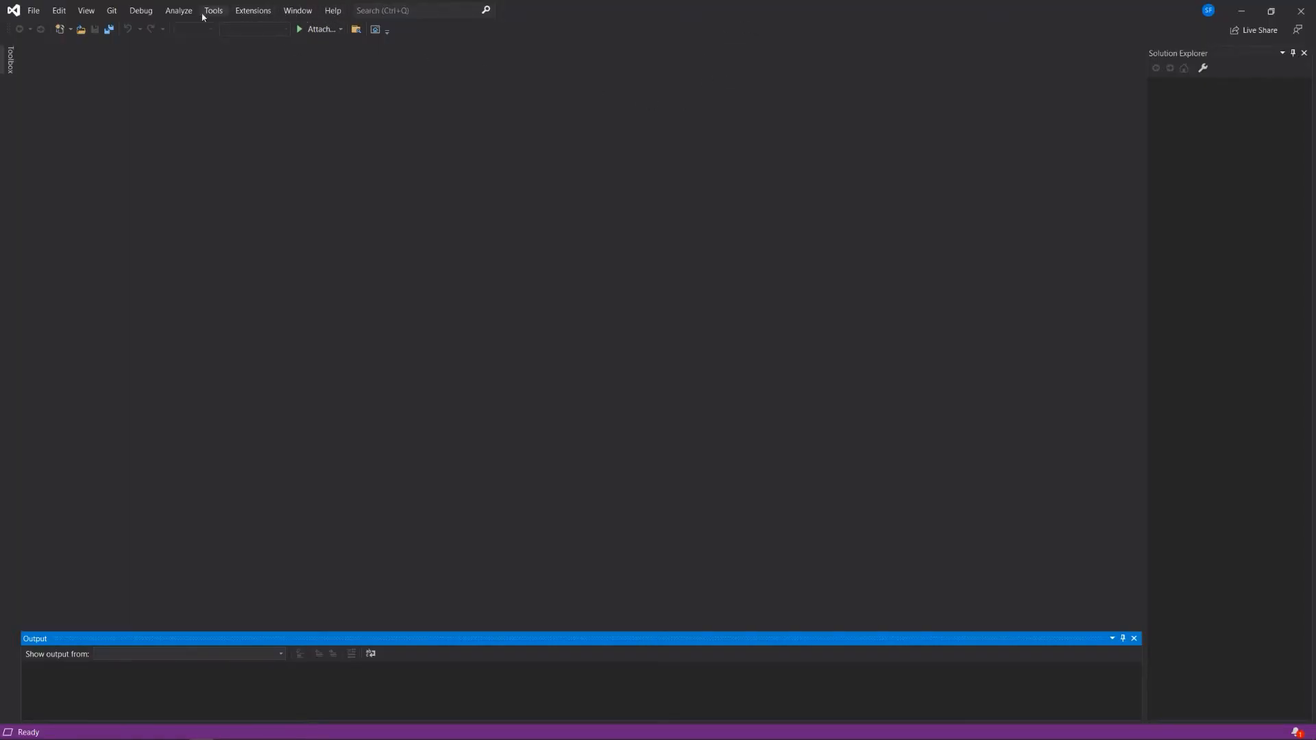
click(298, 10)
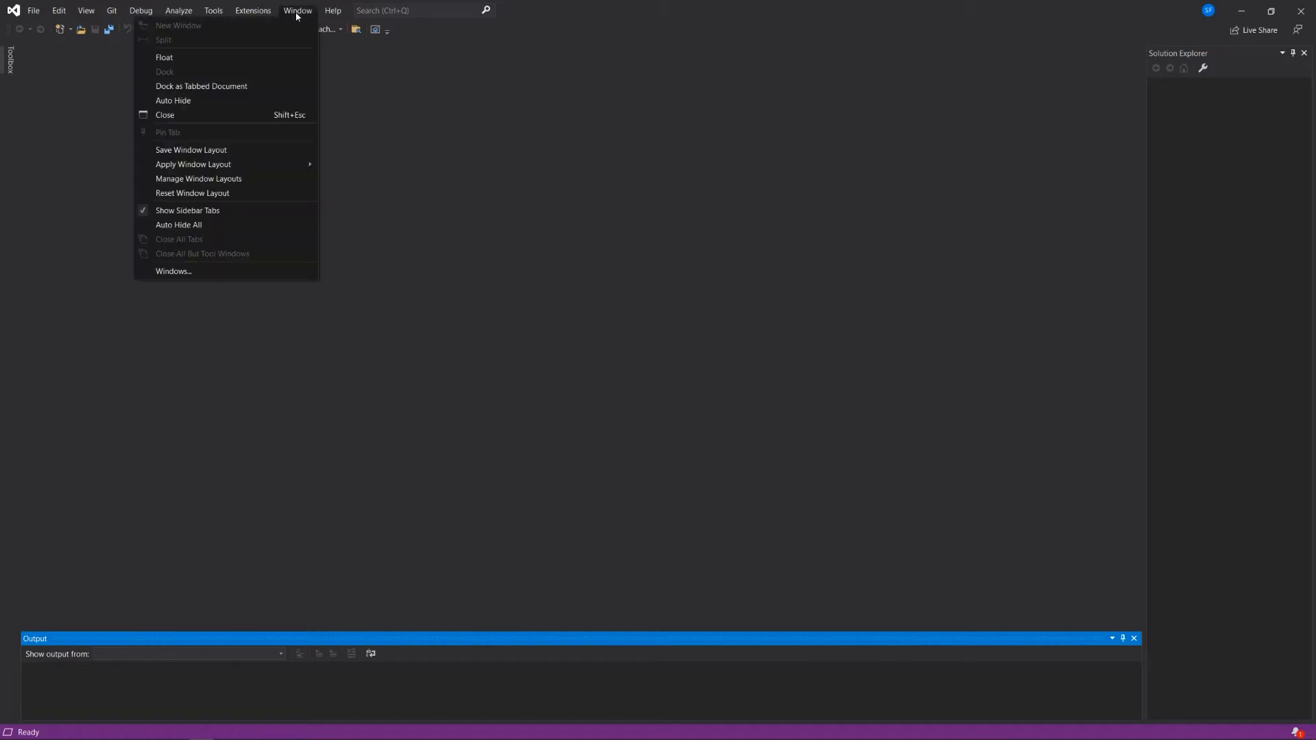
click(252, 11)
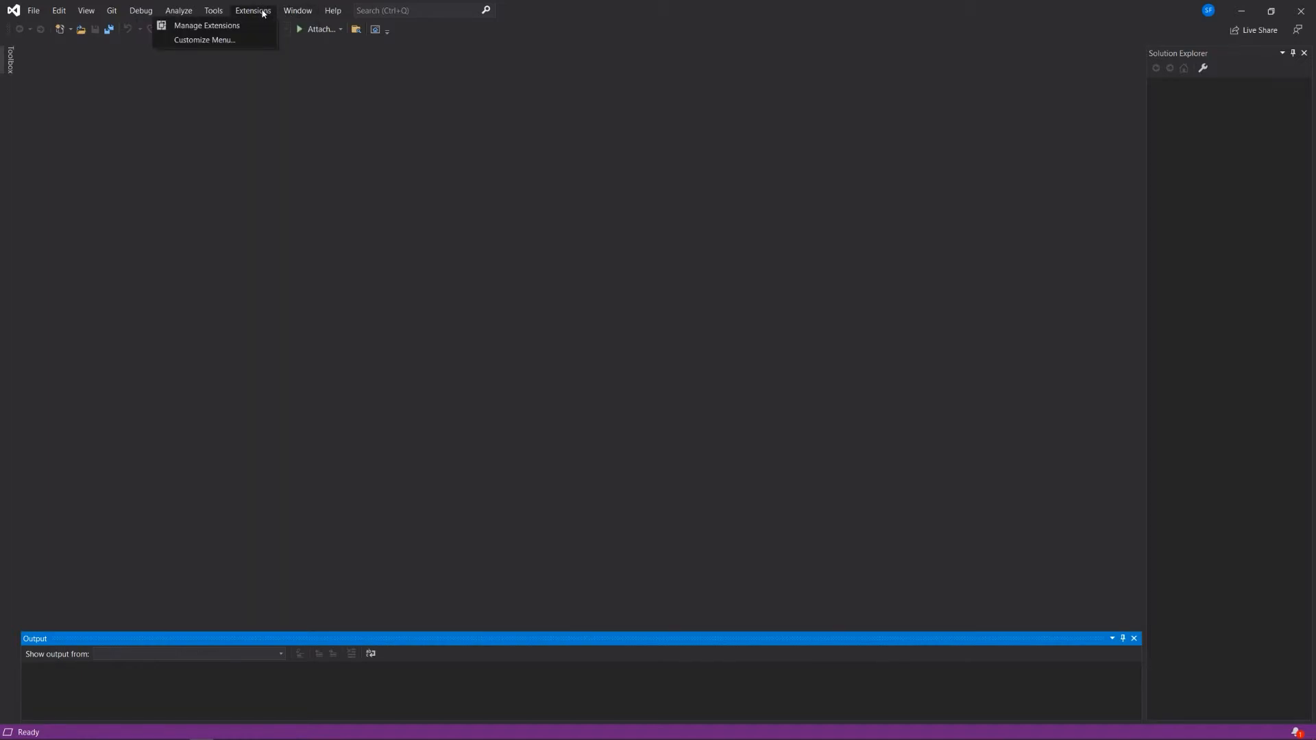
click(214, 10)
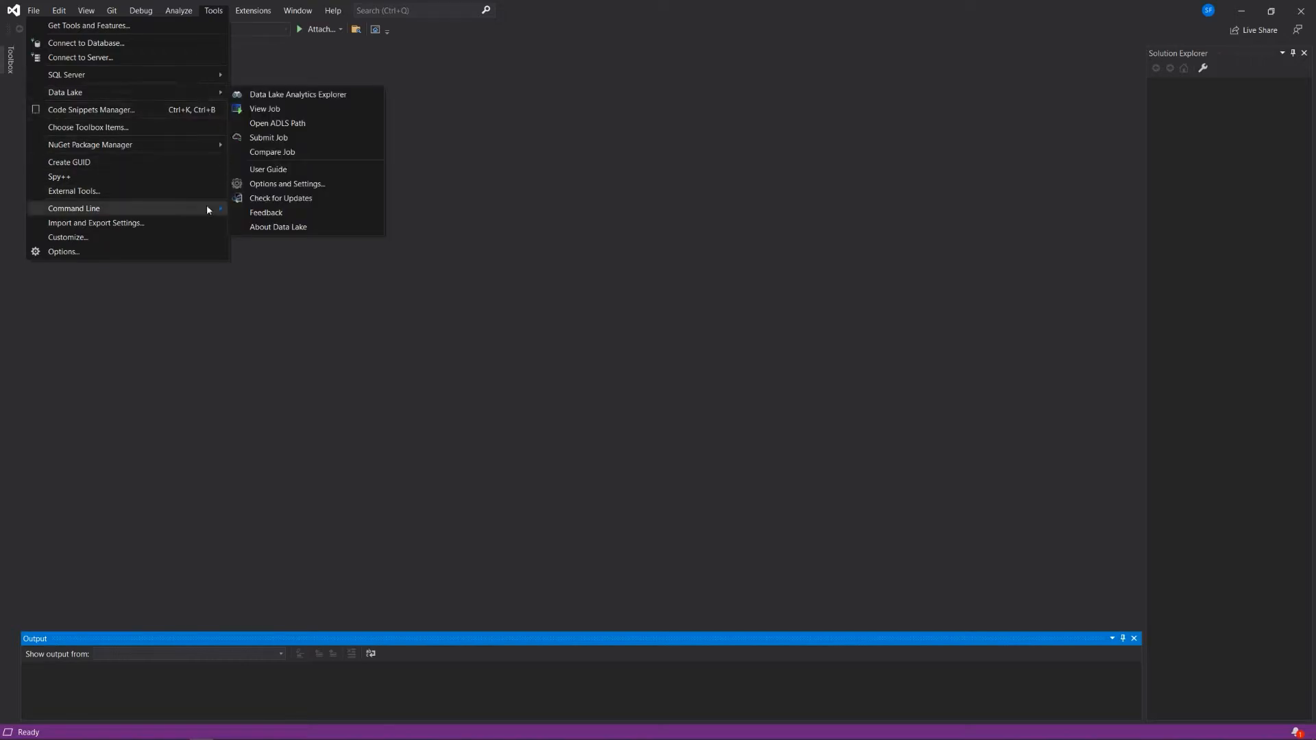
click(74, 208)
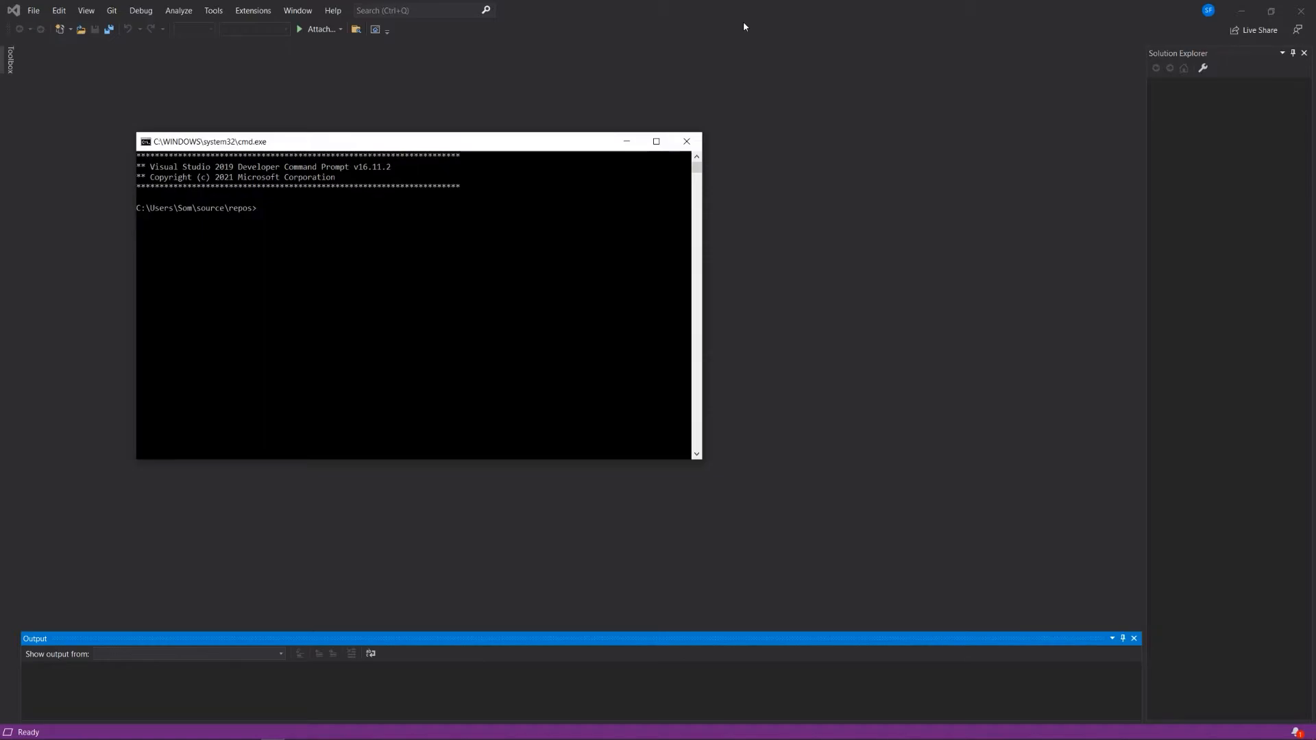
- Navigate the command prompt into the coding\javascript folder
text(cd co)
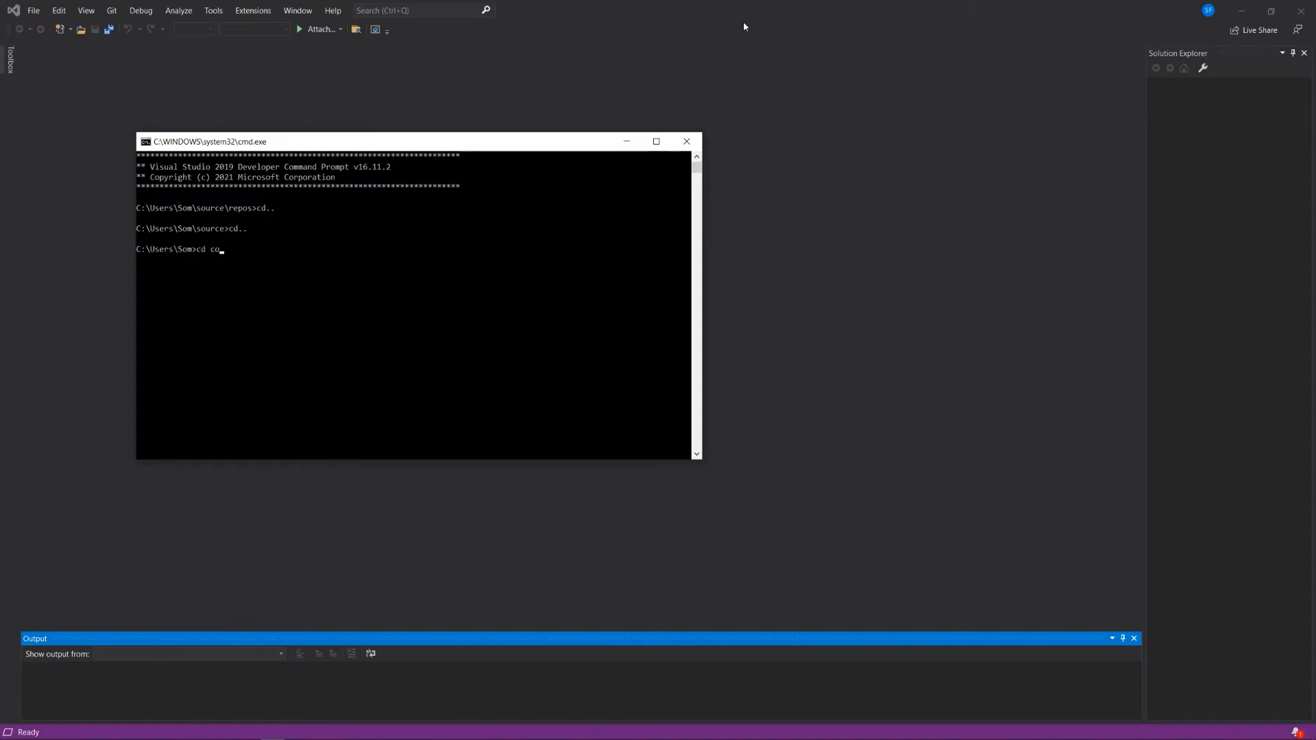
text(ding)
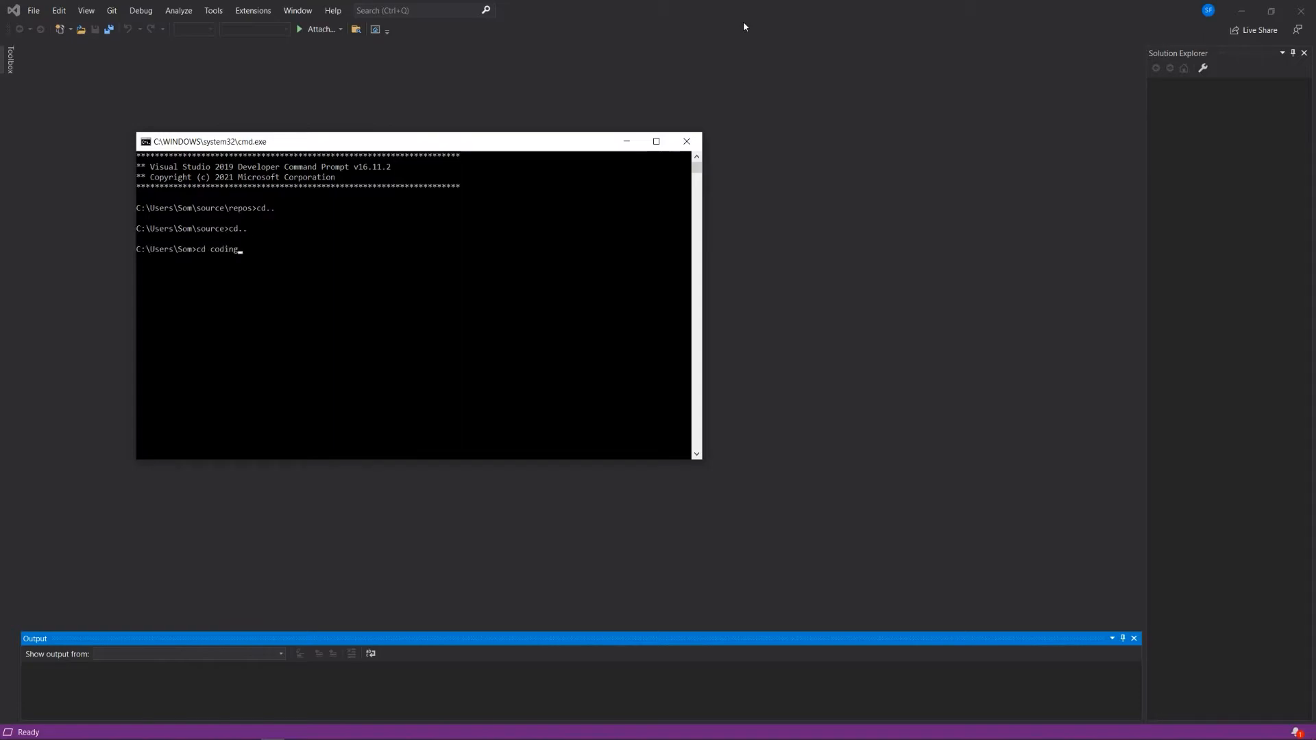
text(\jav)
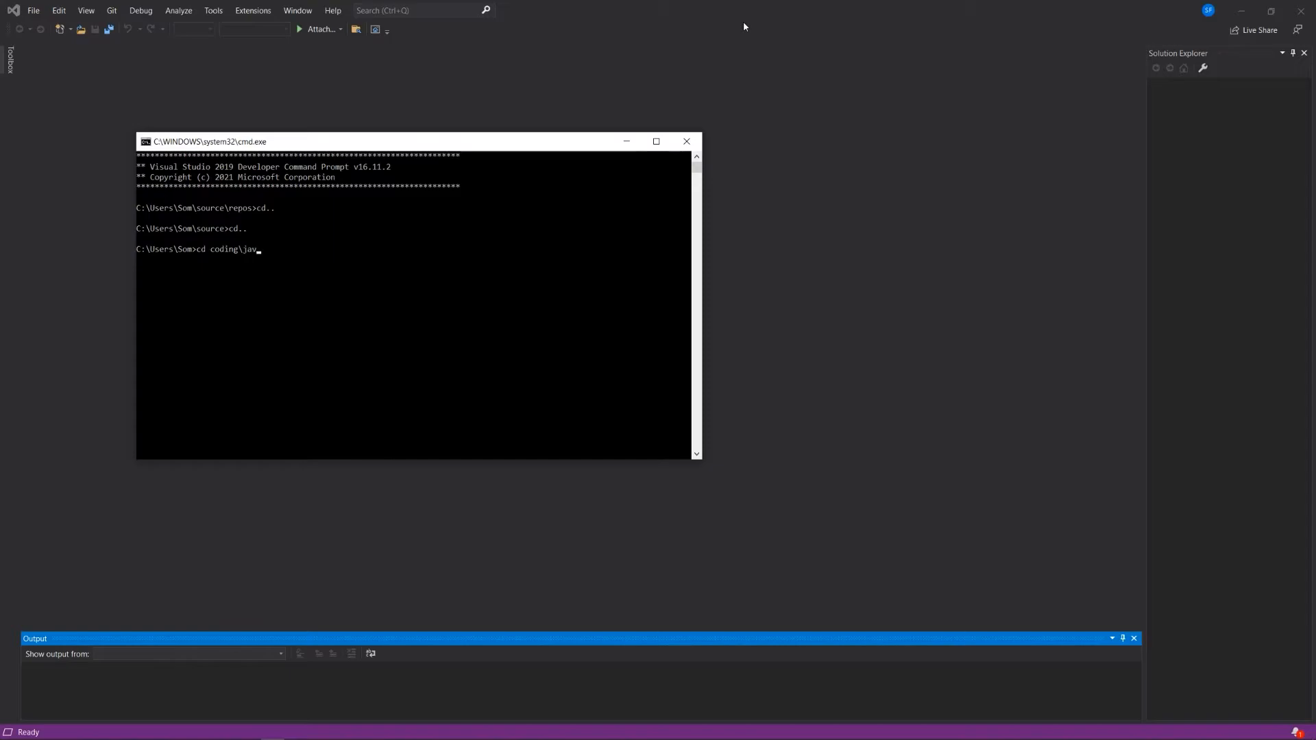
text(ascript)
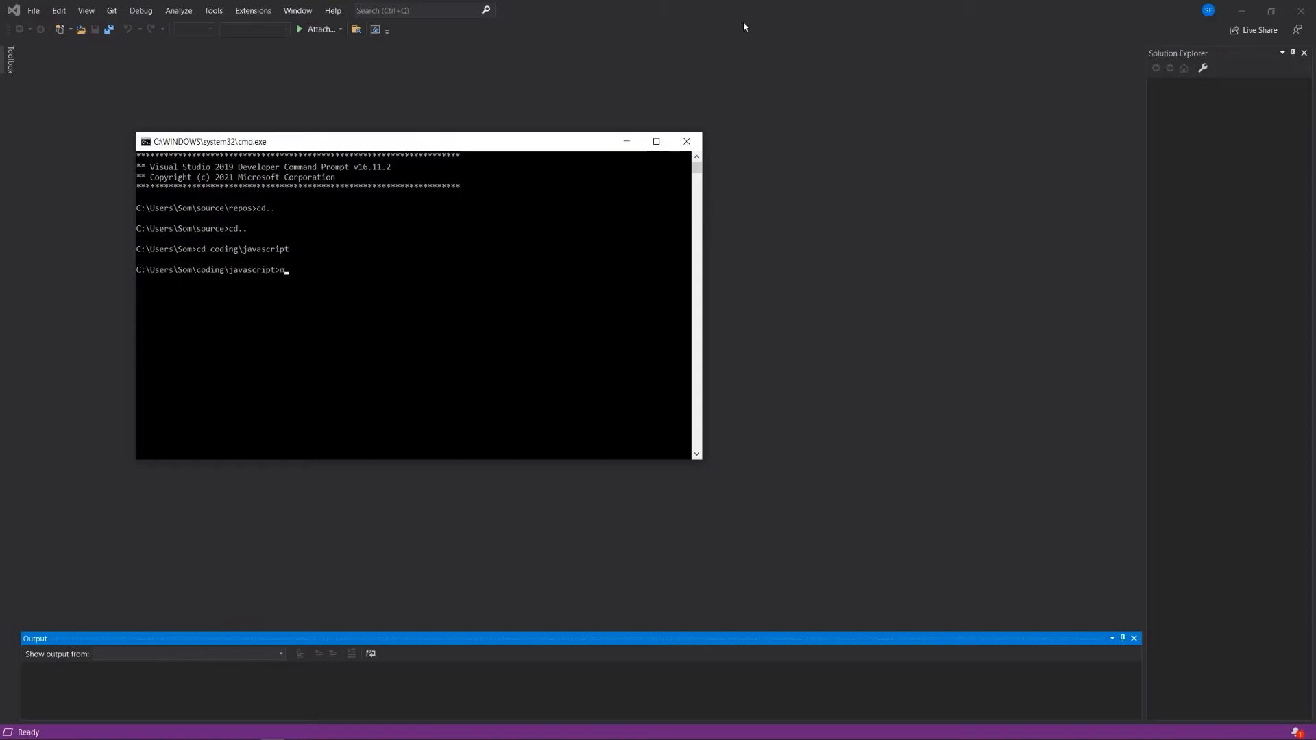
- Create a phaser-multiplayer-card-game folder with mkdir and cd into it
text(mkdir)
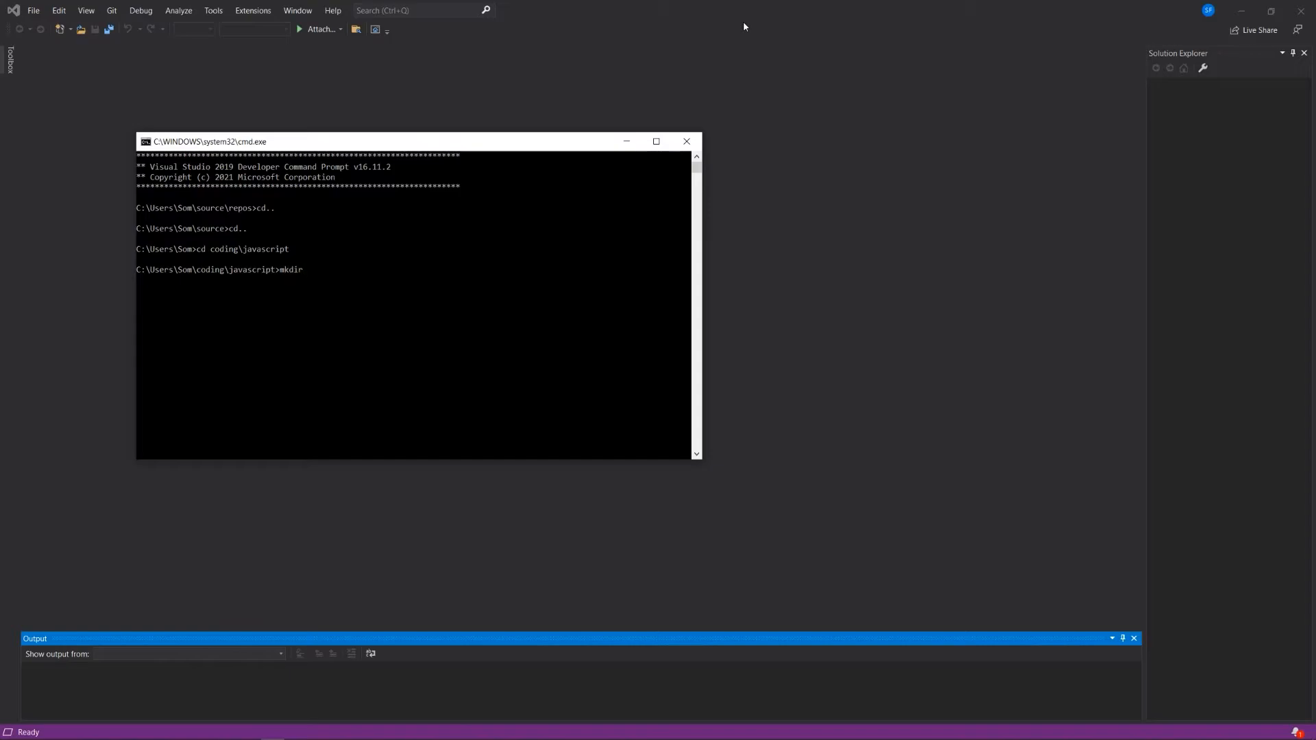
text(phaser-mu)
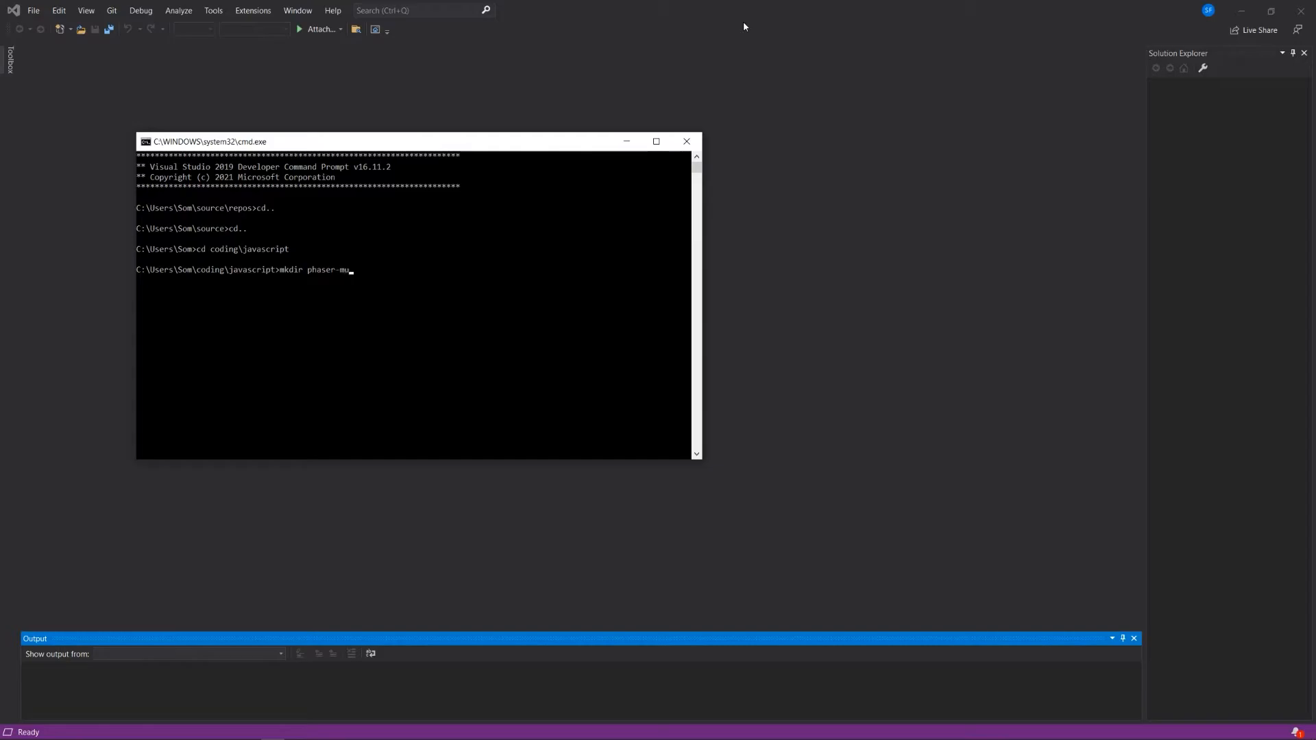
text(ltiplayer-)
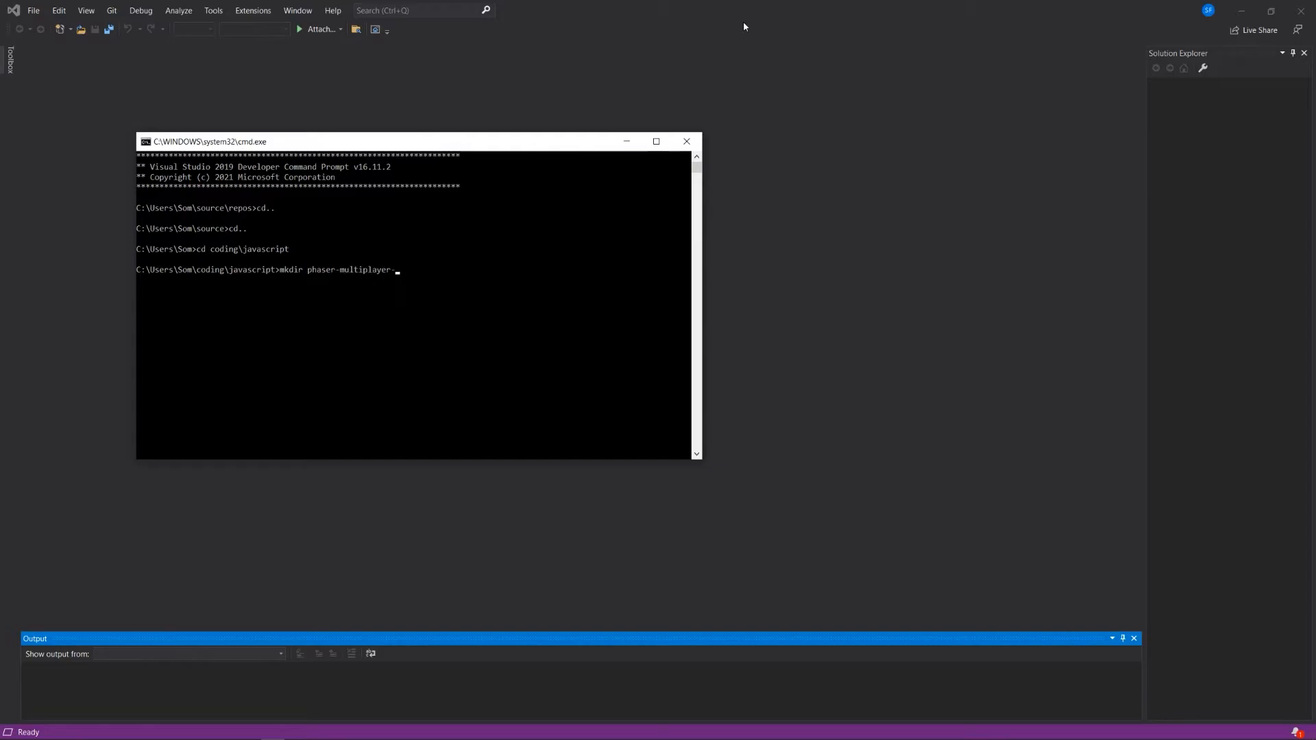
text(card-game)
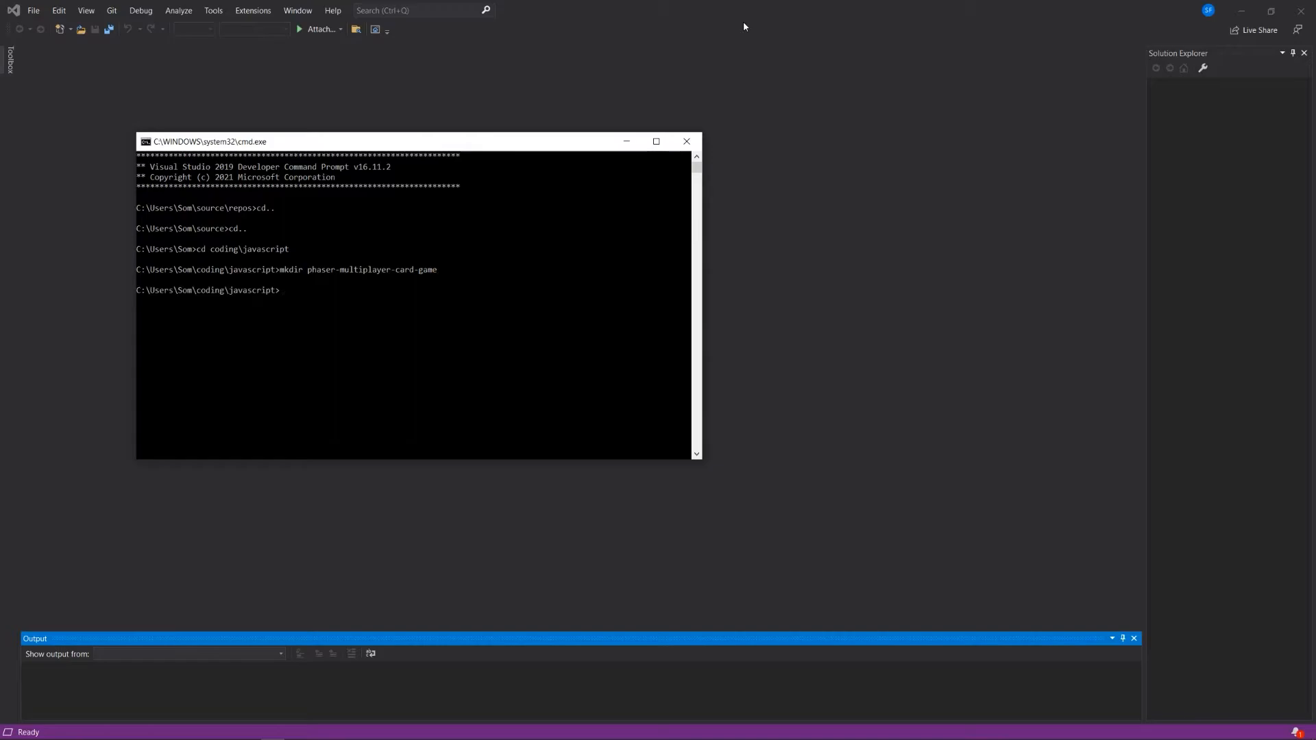
text(cd phaser-multiplayer-card-)
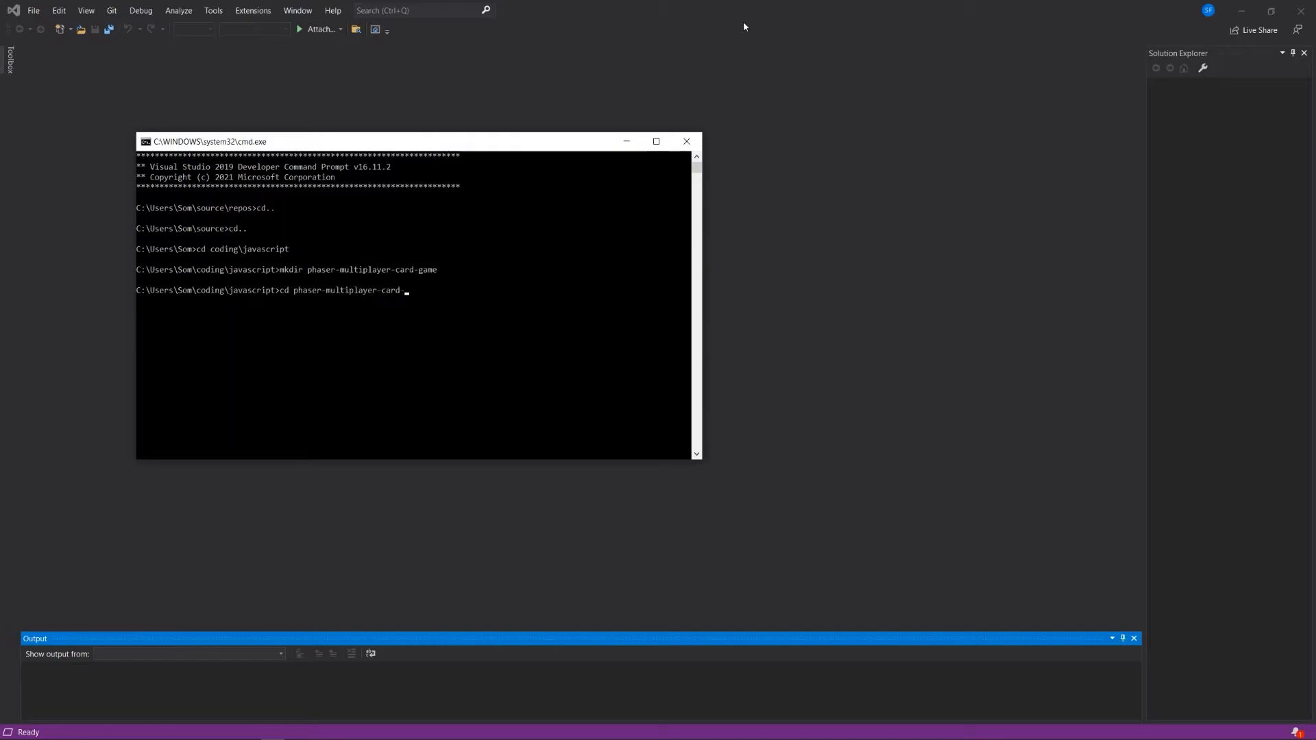
key(enter)
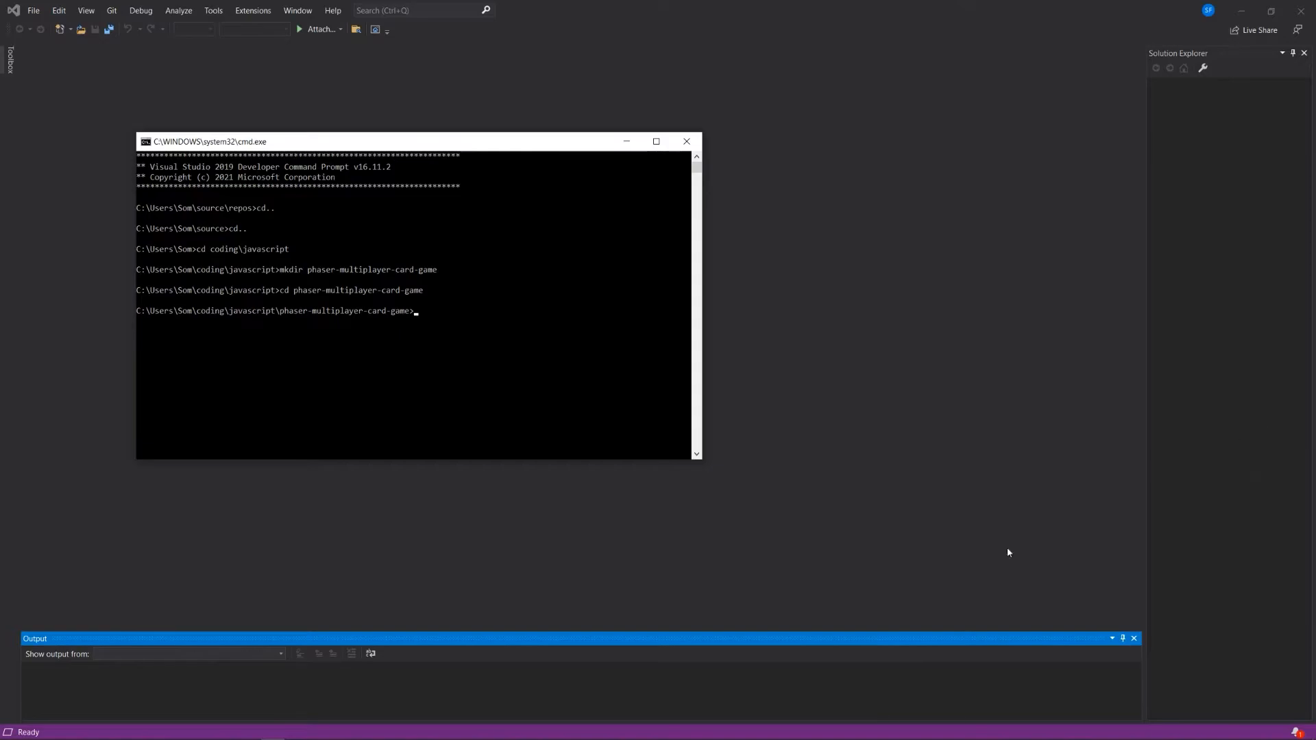
key(alt+tab)
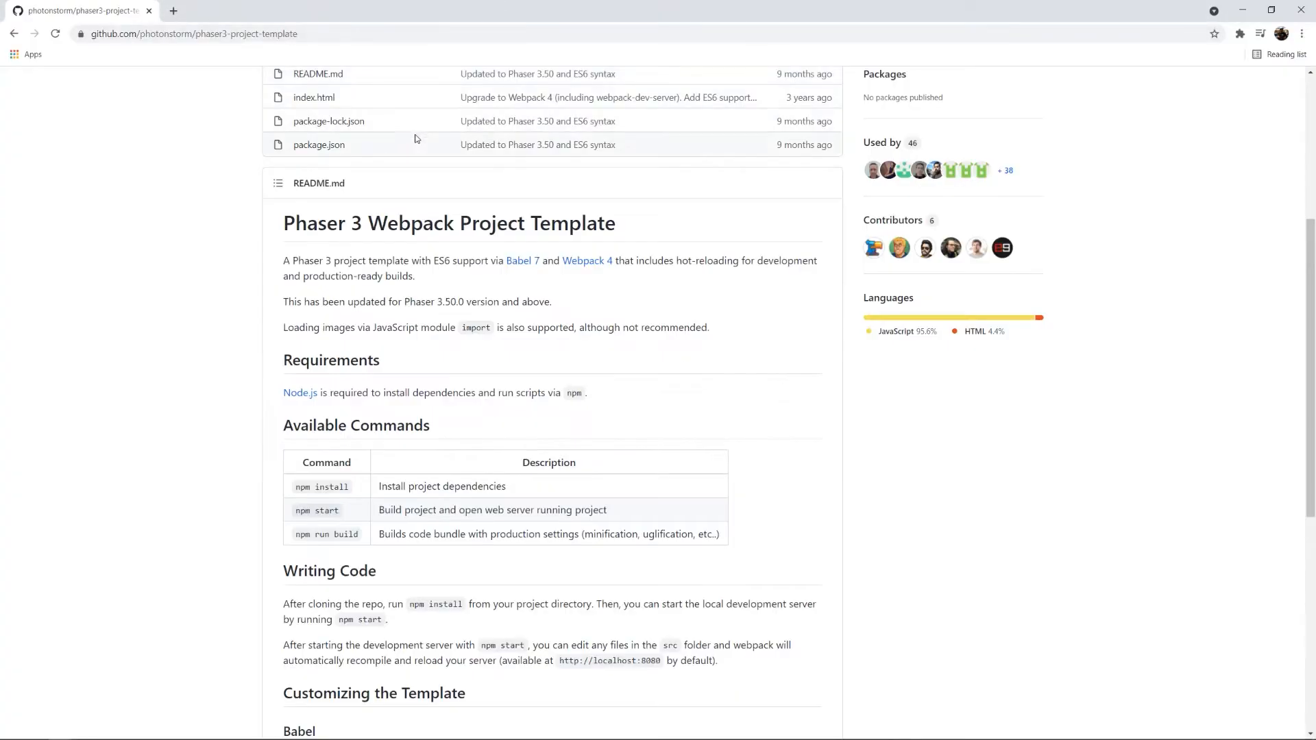
- Copy the HTTPS clone URL of phaser3-project-template from the green Code button
scroll(down, 3)
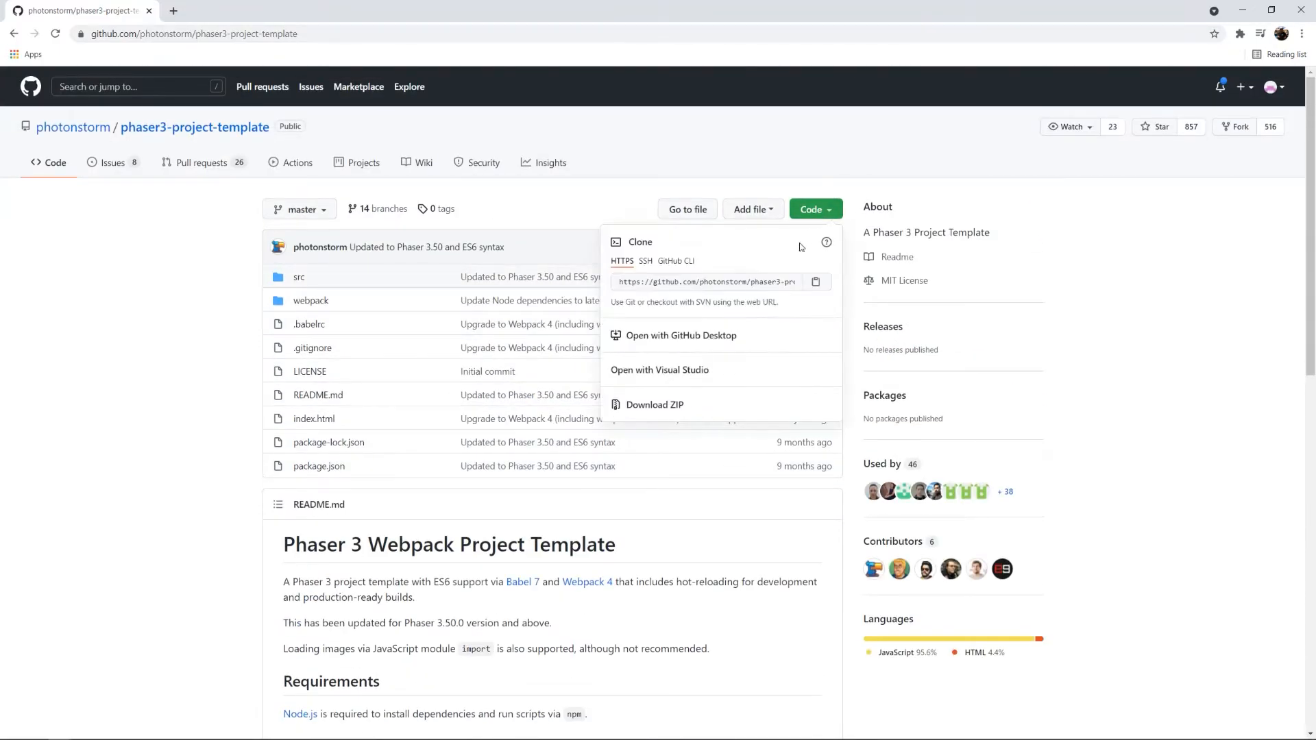
click(816, 282)
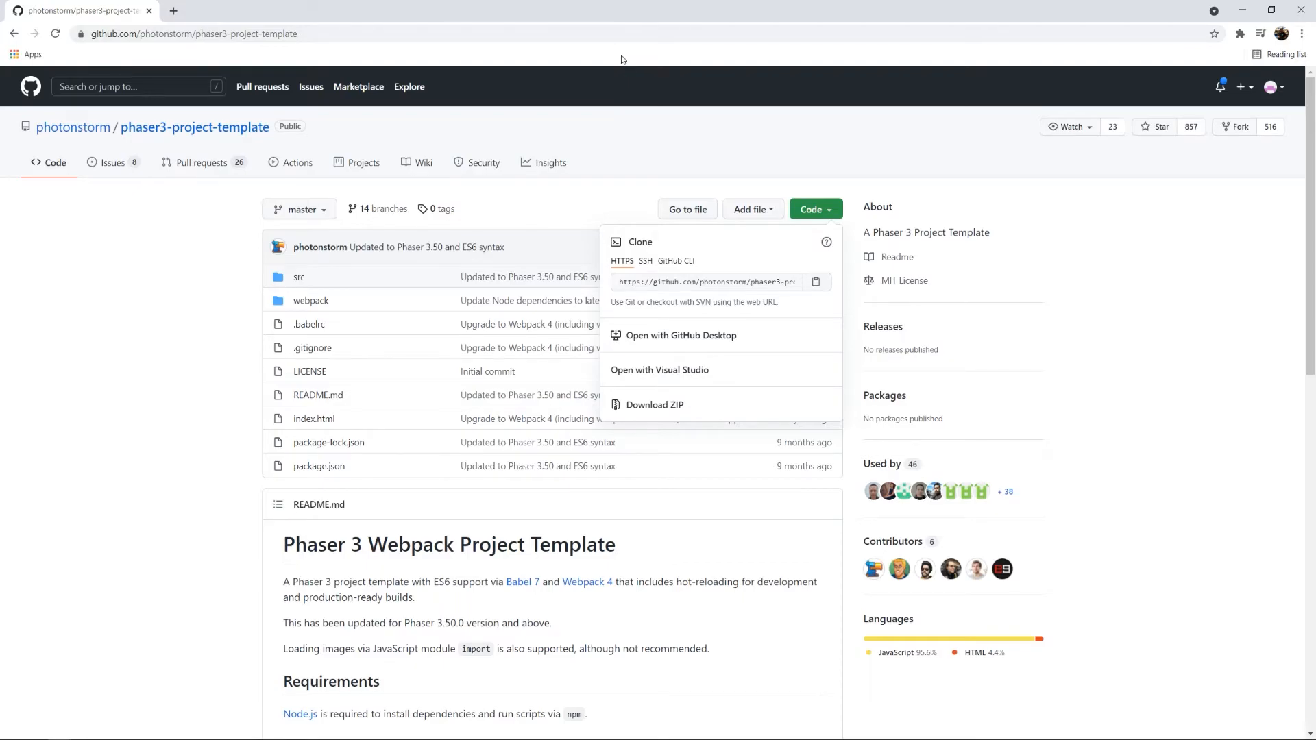
mouse_move(665, 18)
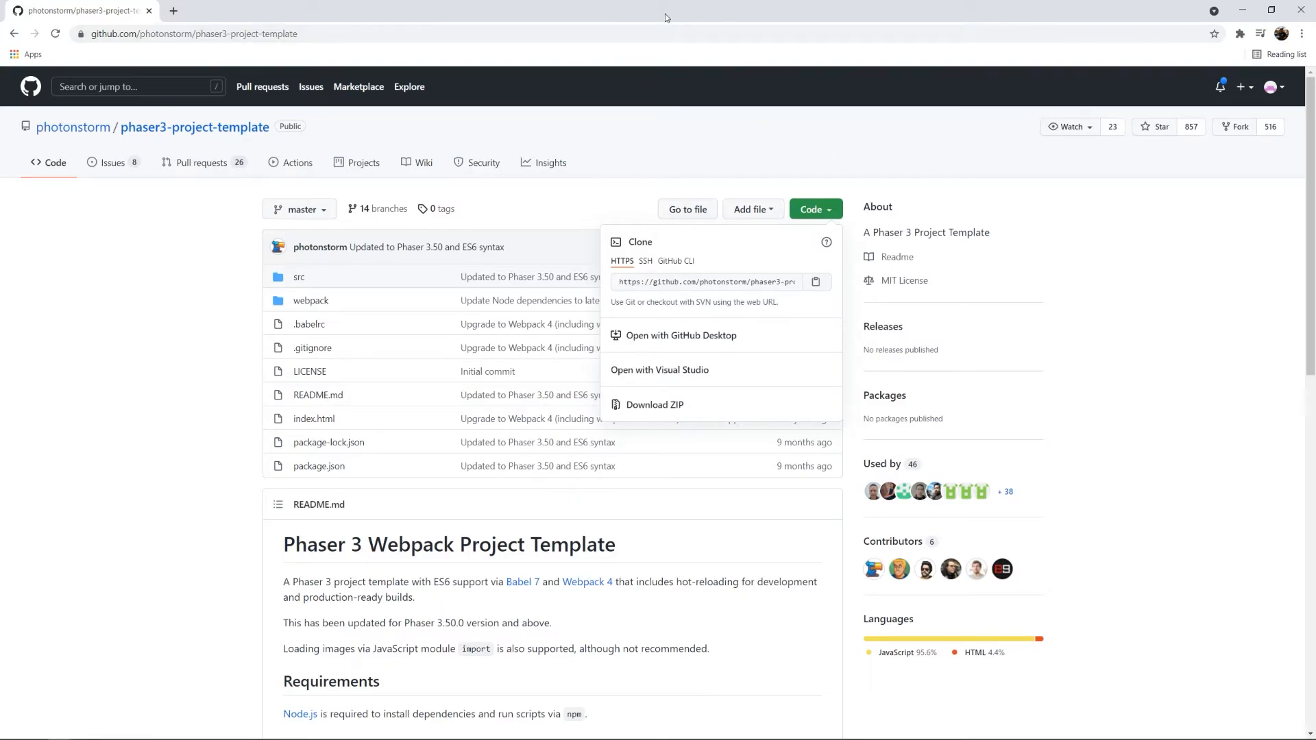
mouse_move(848, 186)
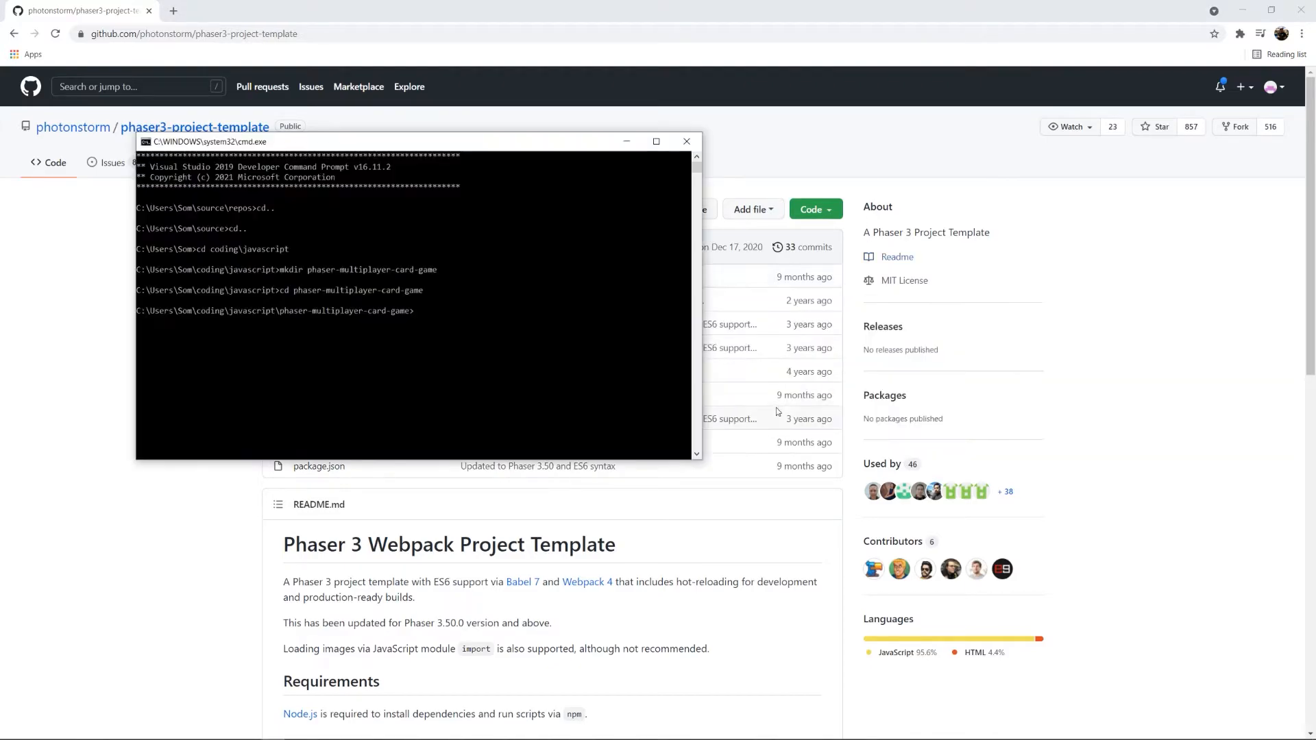
- Run git clone of photonstorm/phaser3-project-template.git, then list the folder with dir
text(git)
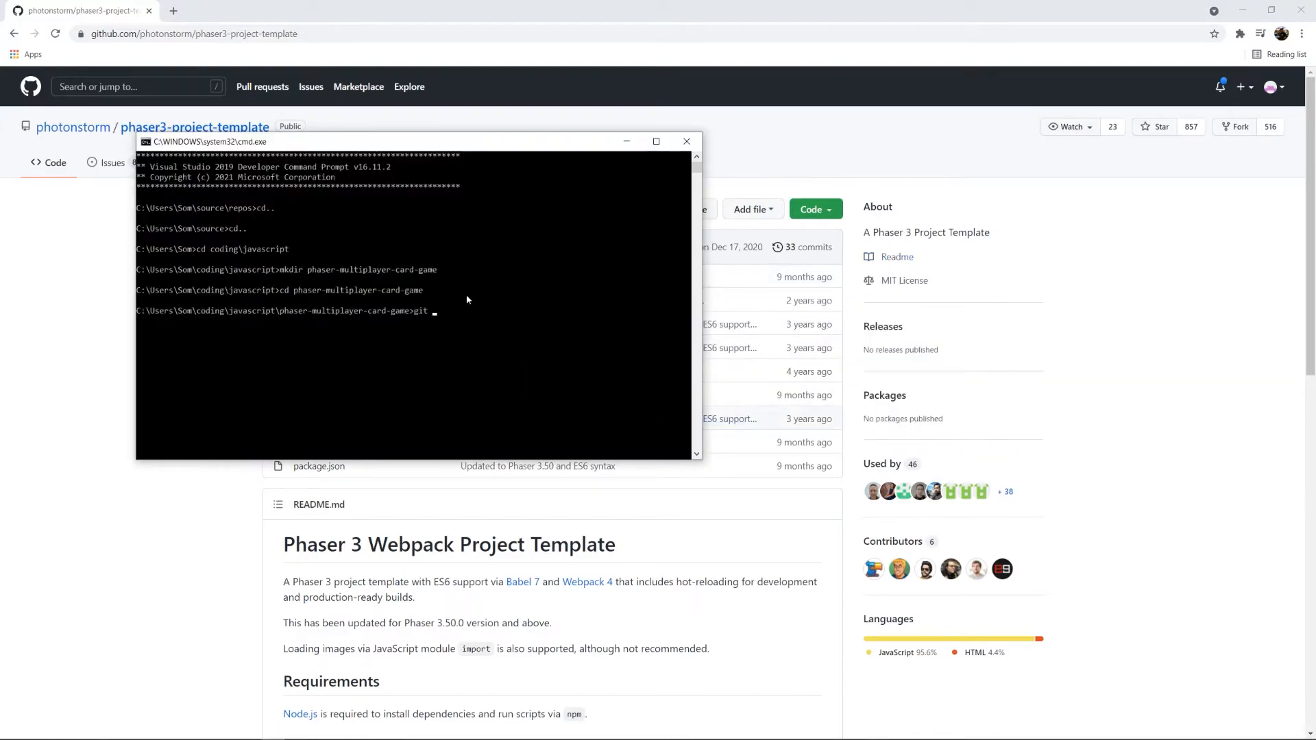
text(clone https://github.com/photonstorm/phaser3-project-template.git)
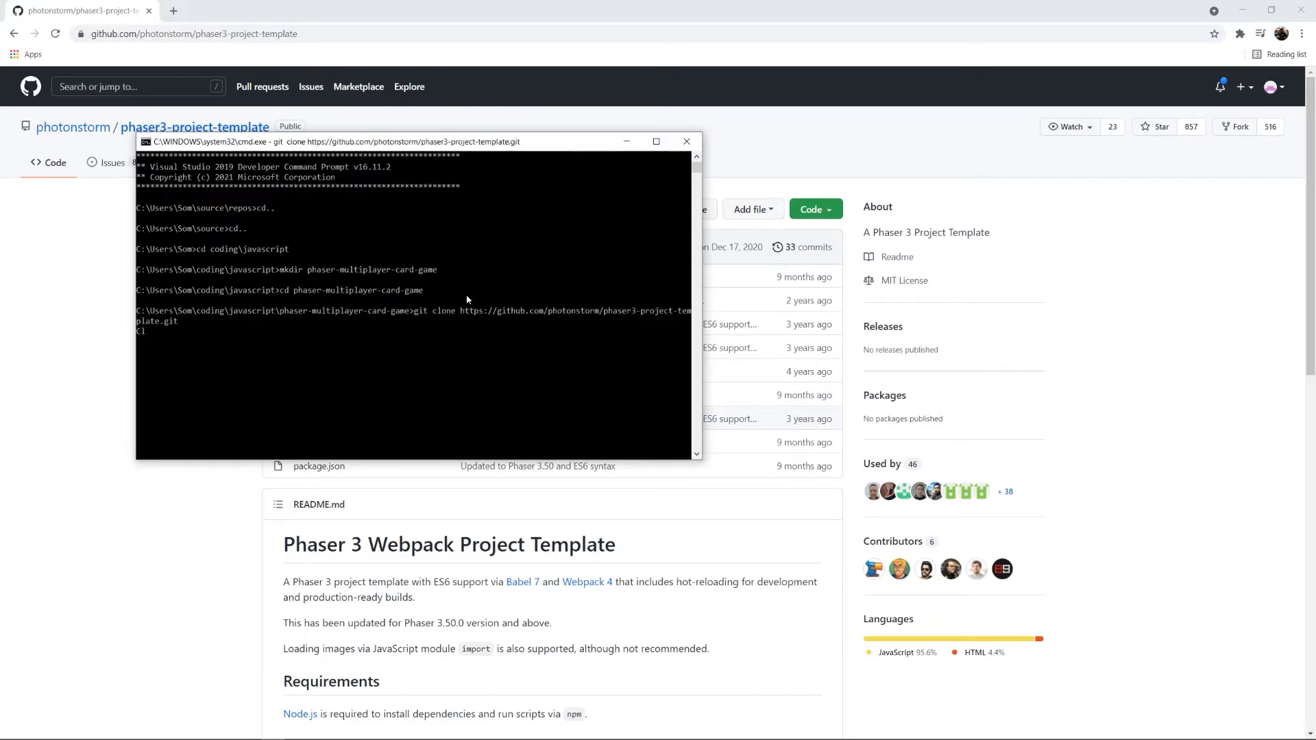
key(Enter)
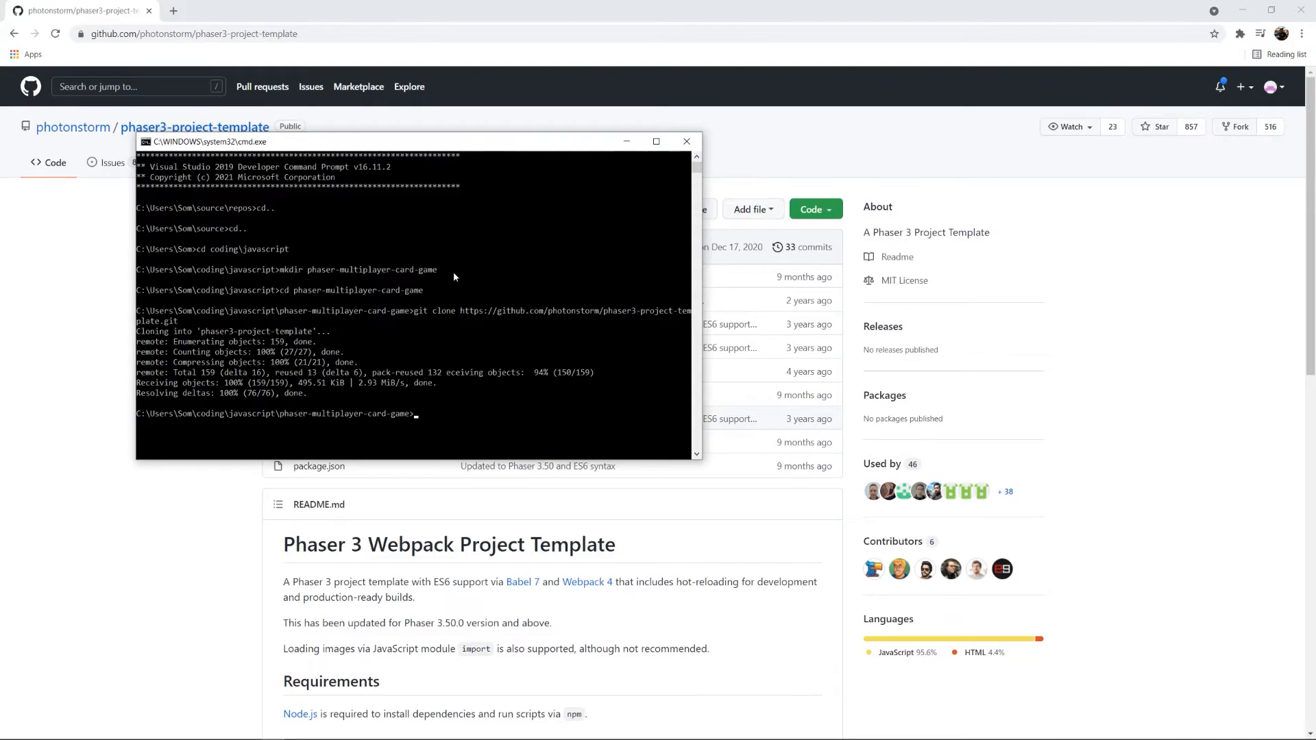
text(dir)
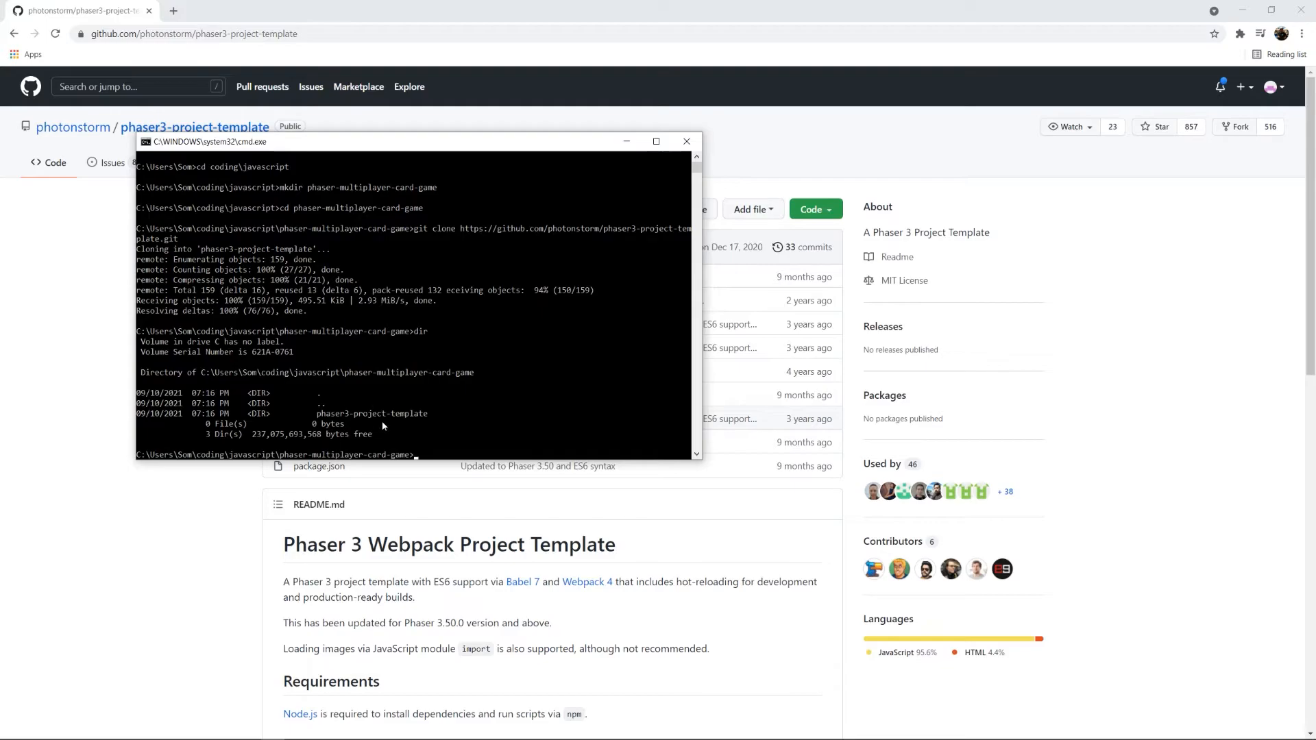
mouse_move(524, 326)
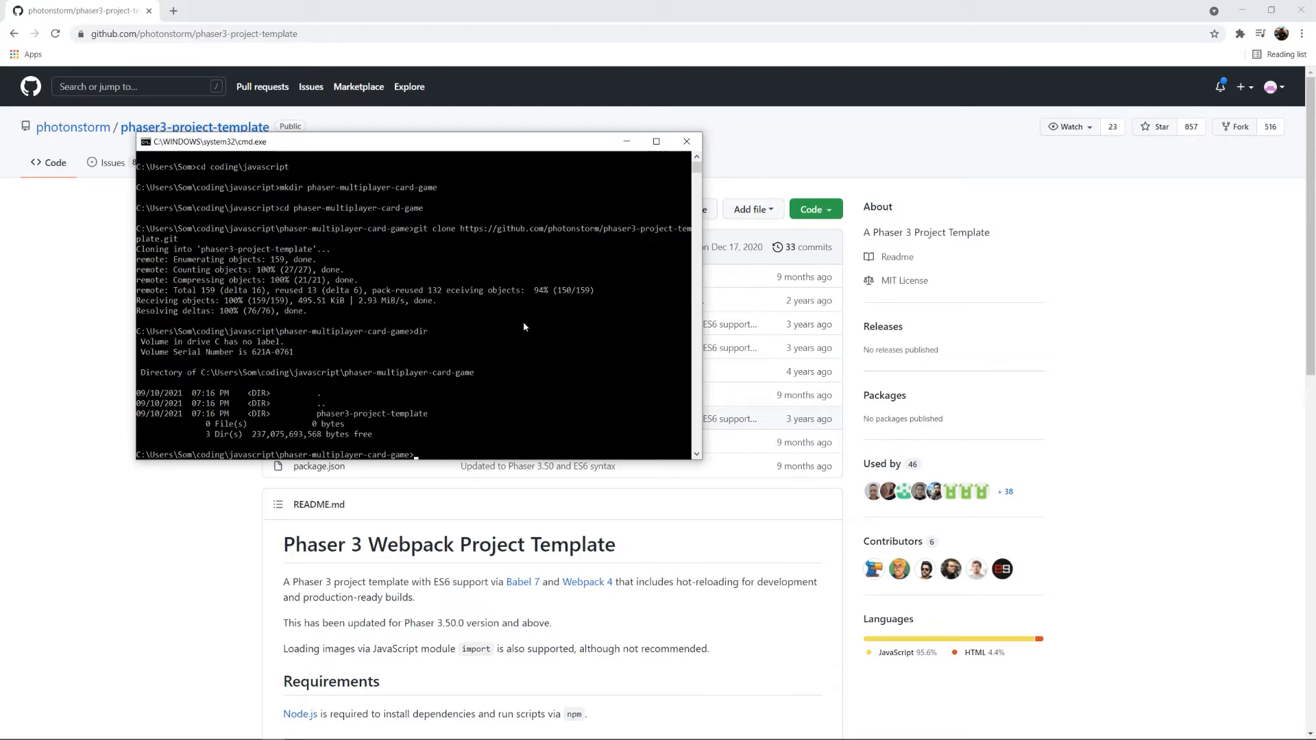
mouse_move(551, 181)
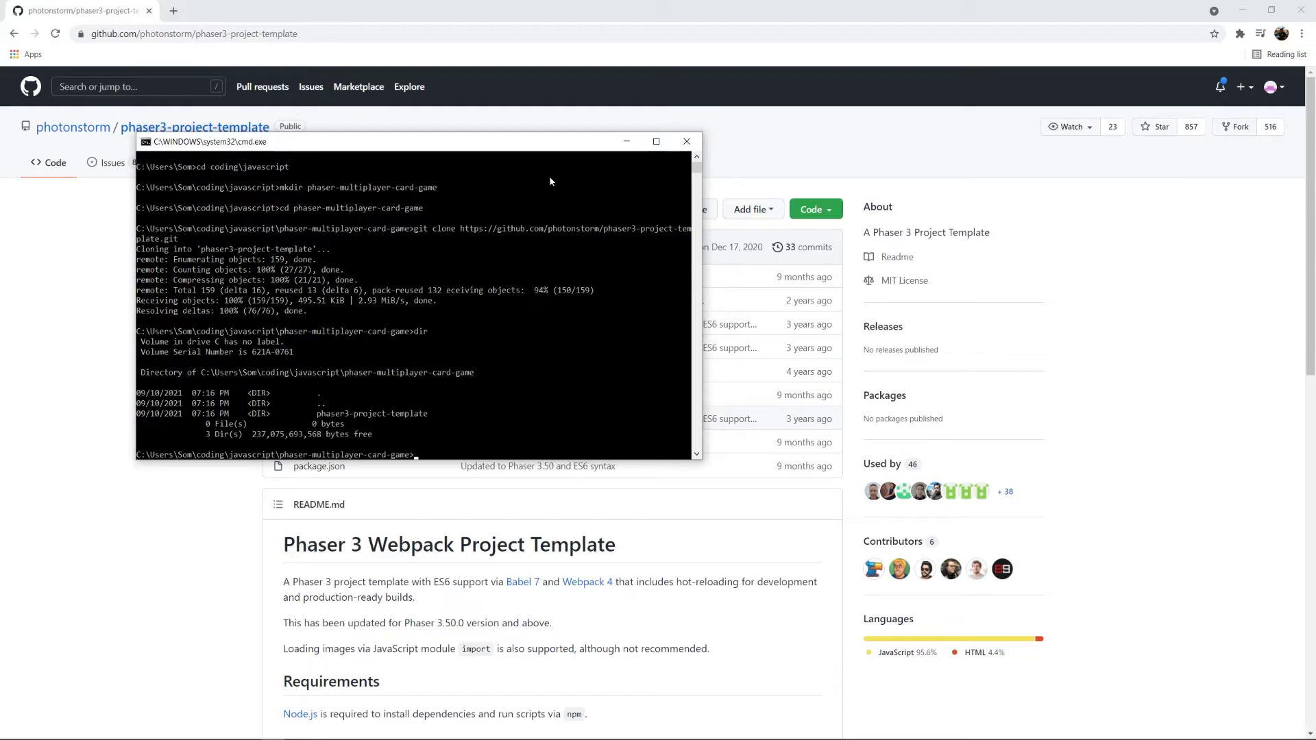
- Change into the phaser3-project-template folder and start npm install for its dependencies
text(cd p)
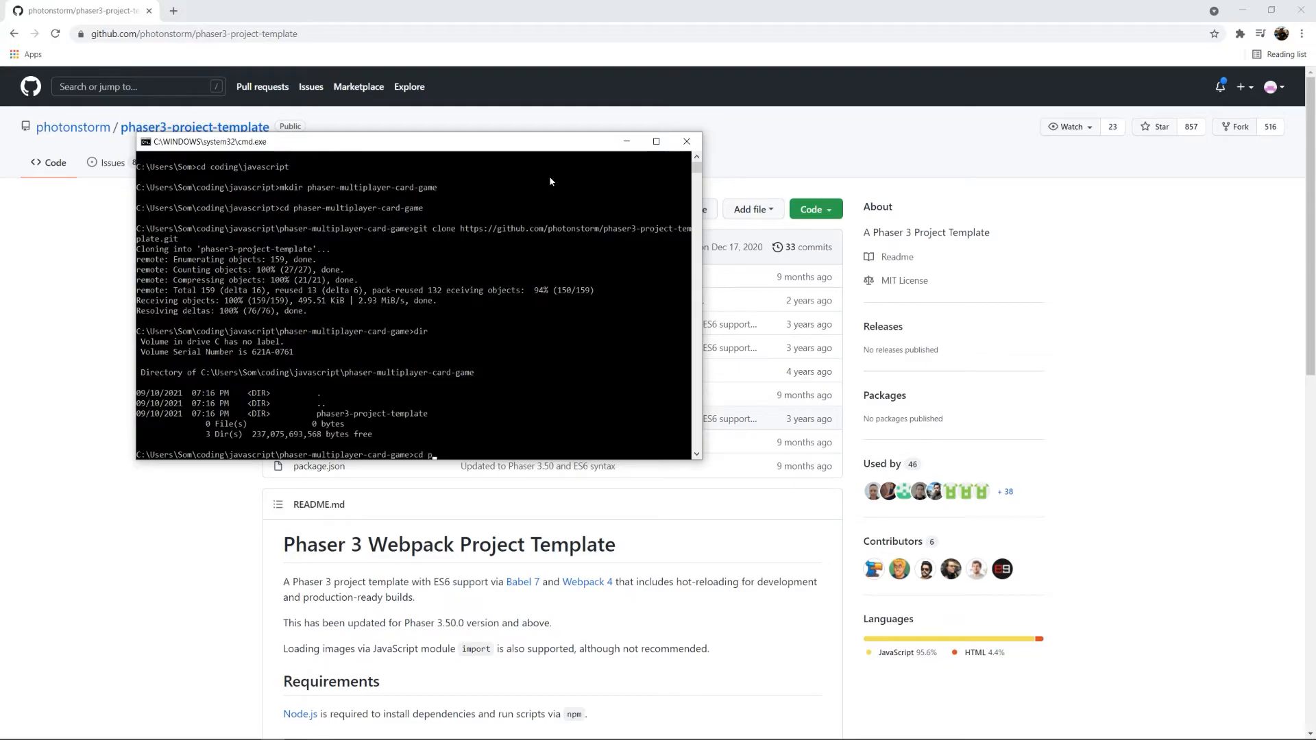
text(haser3-project-t)
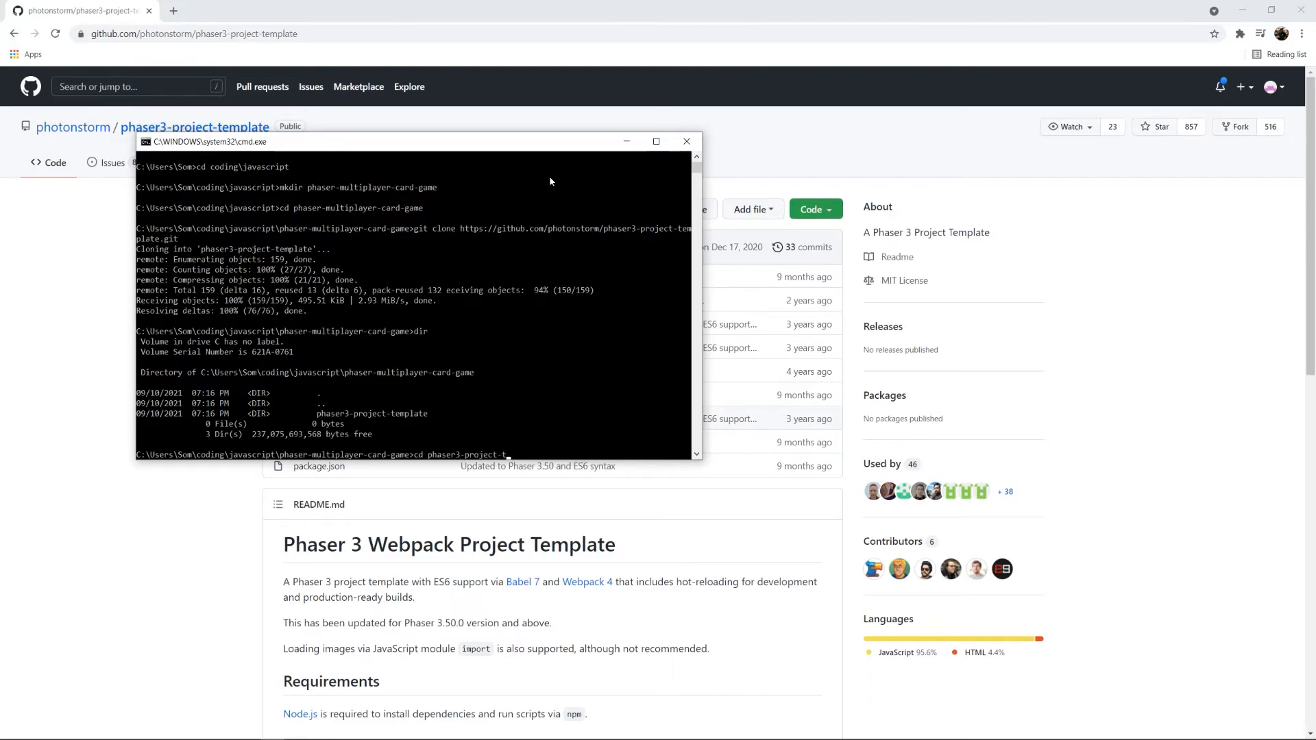
key(Enter)
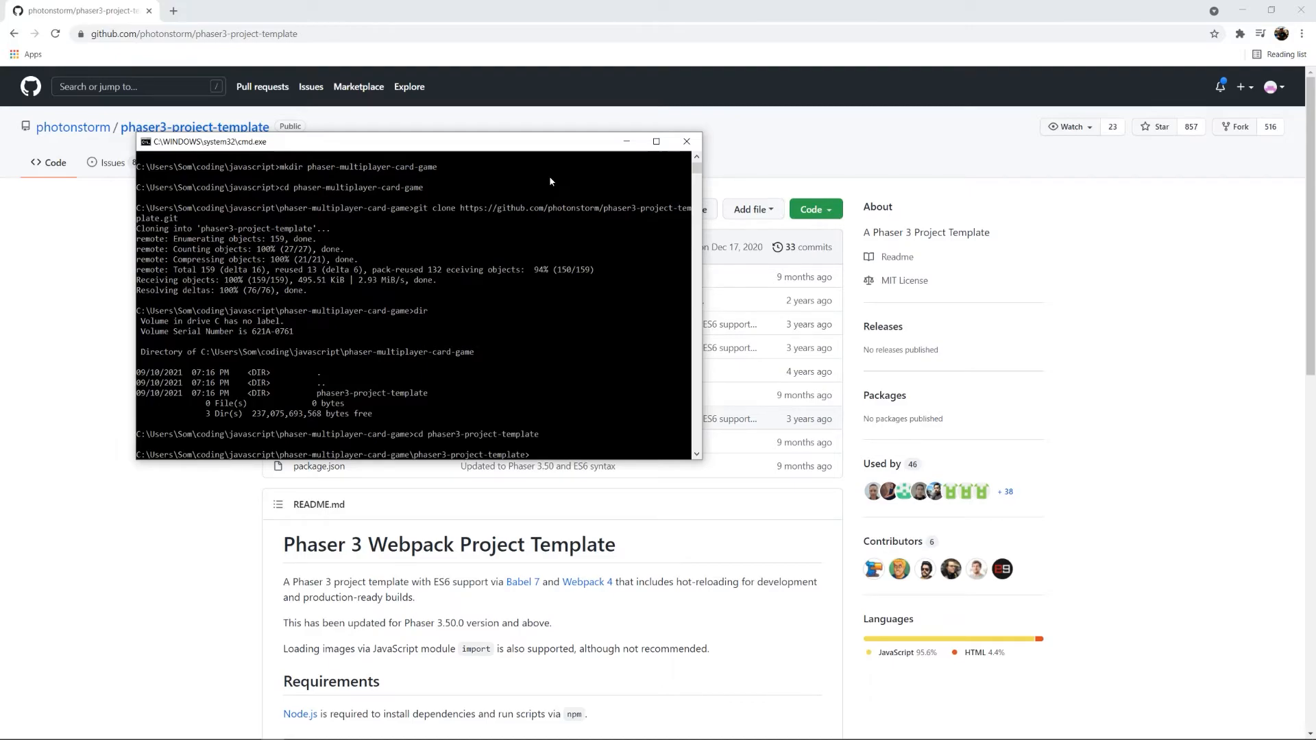
text(npm in)
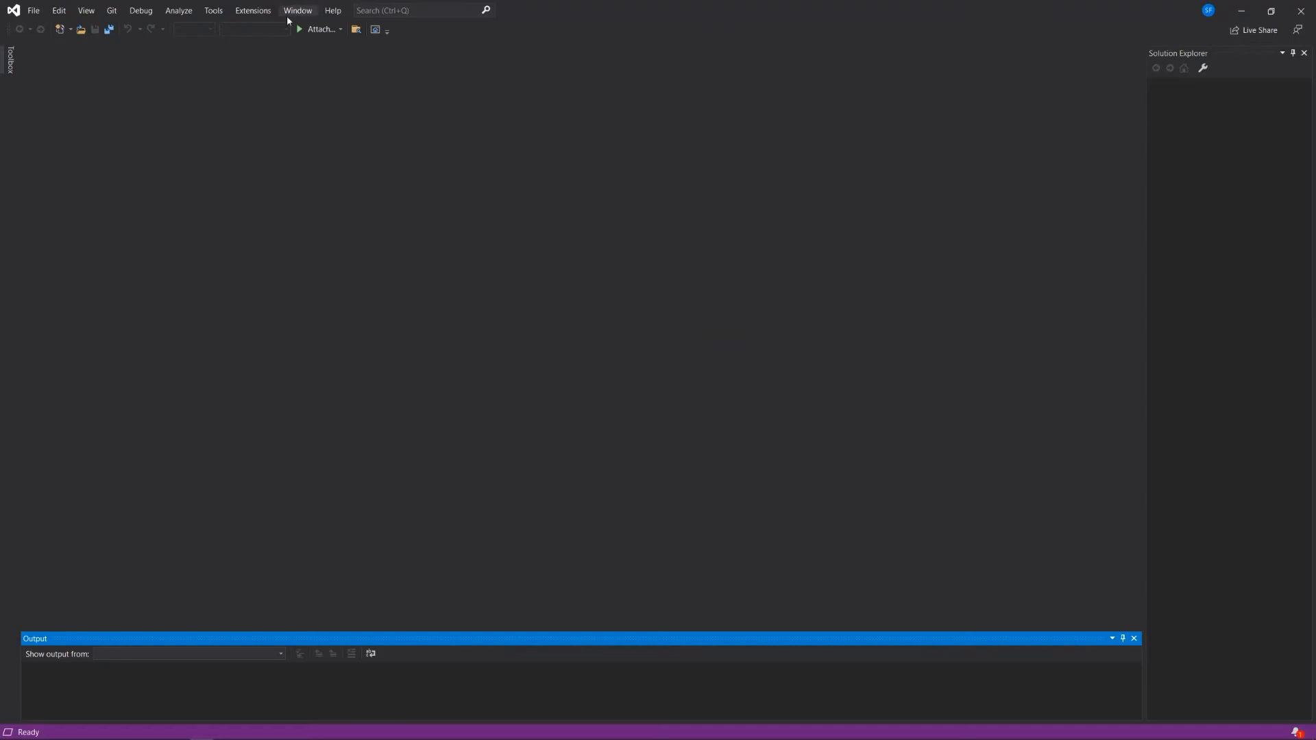
- Open the phaser-multiplayer-card-game folder and expand phaser3-project-template in Solution Explorer
click(214, 11)
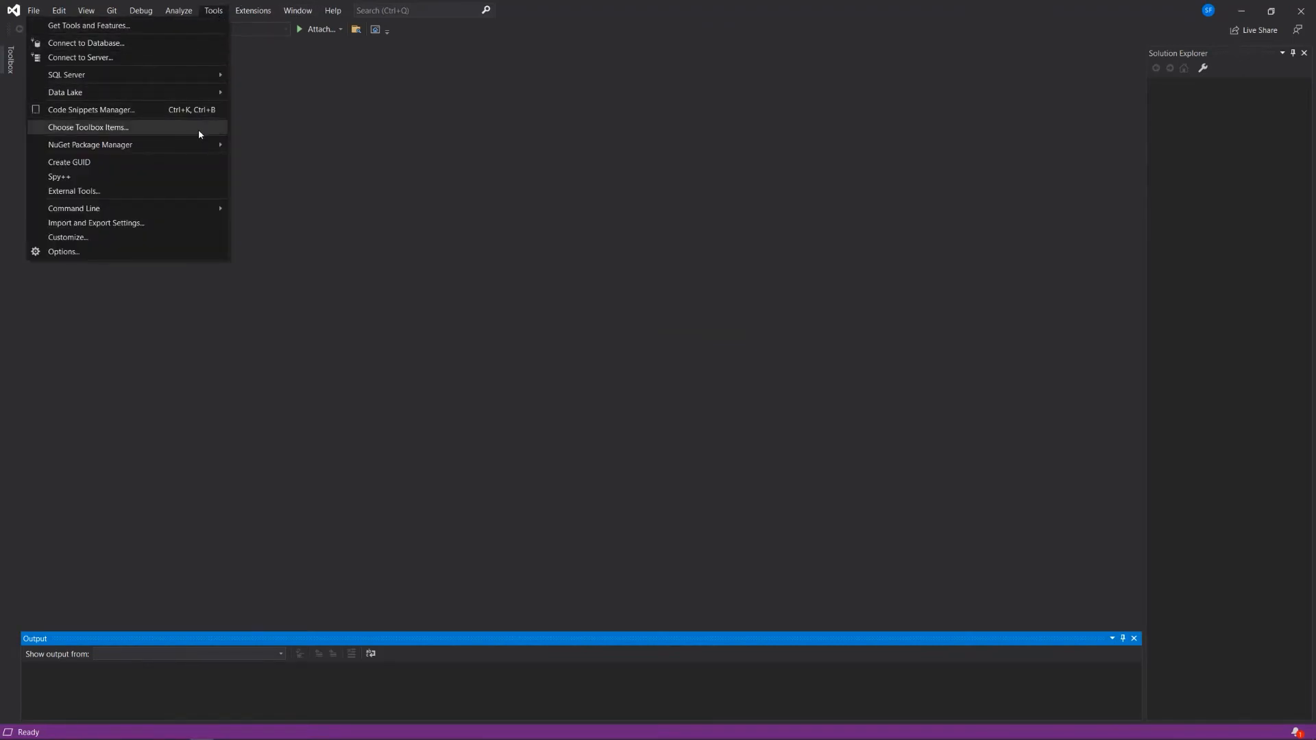
click(35, 11)
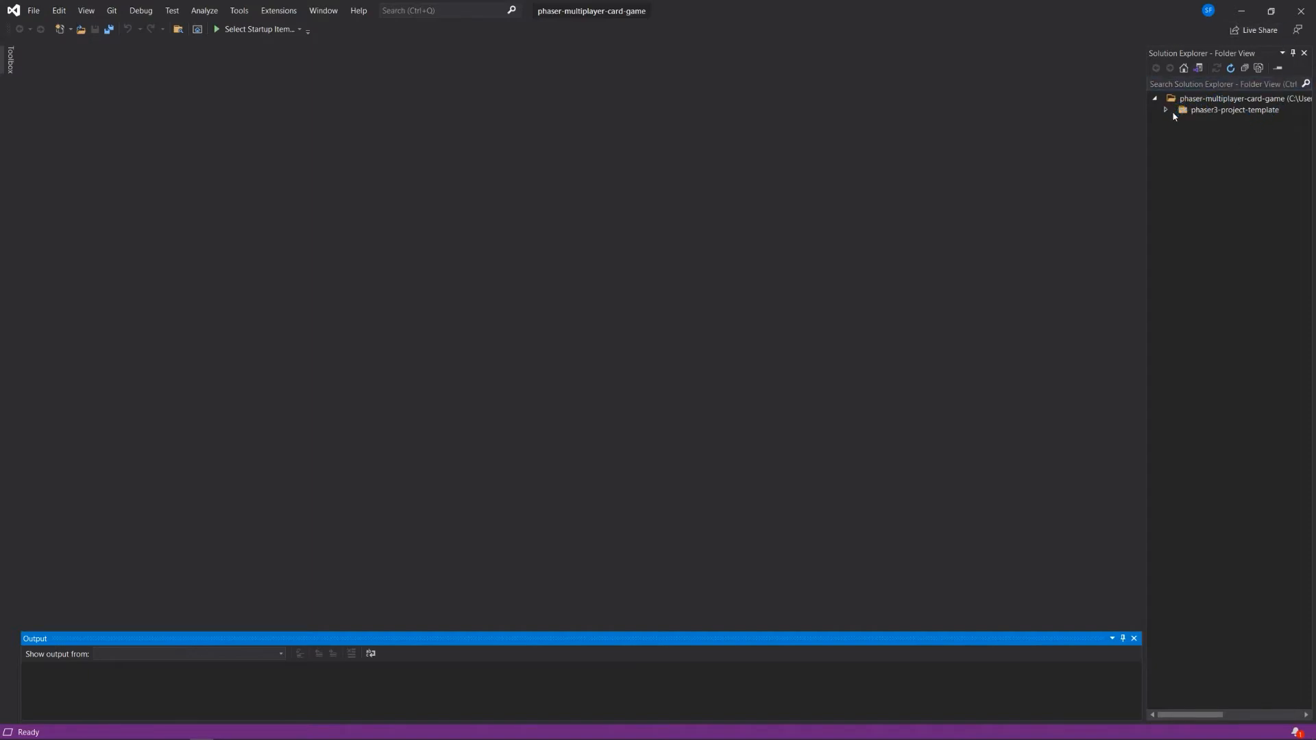
click(1165, 110)
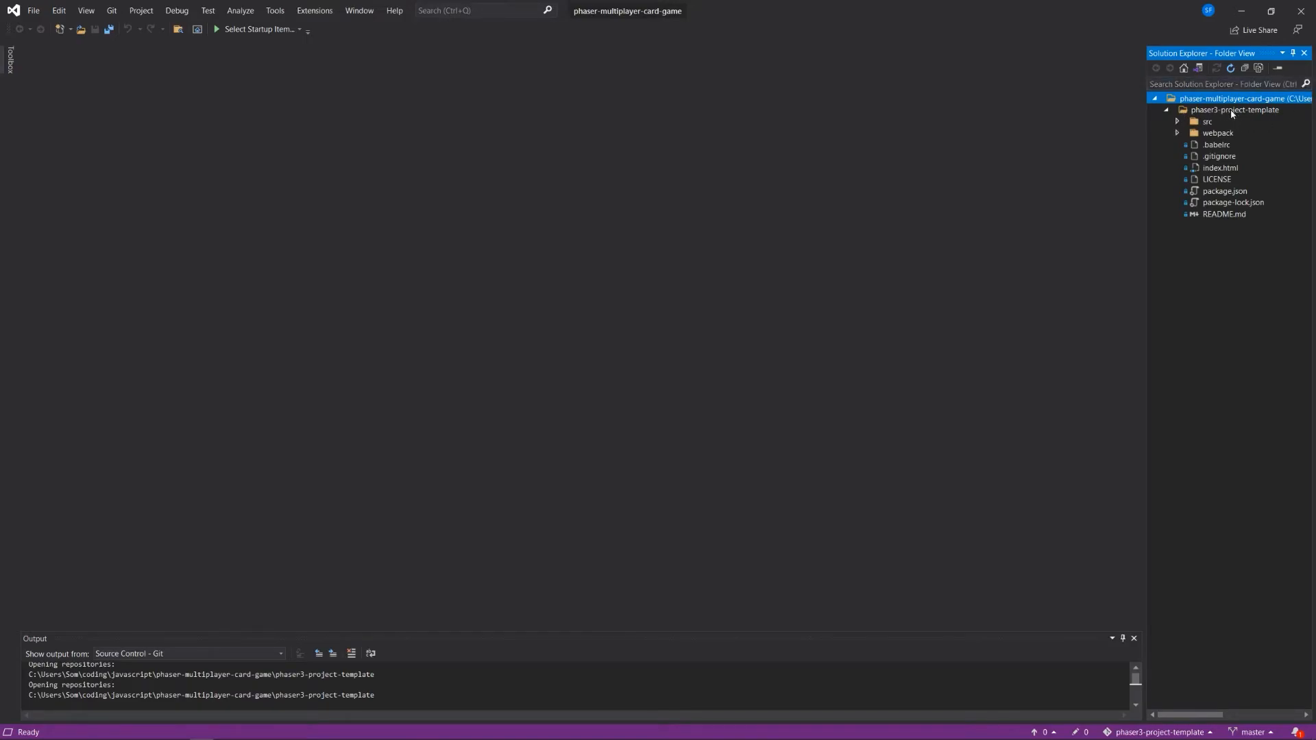
right_click(1234, 109)
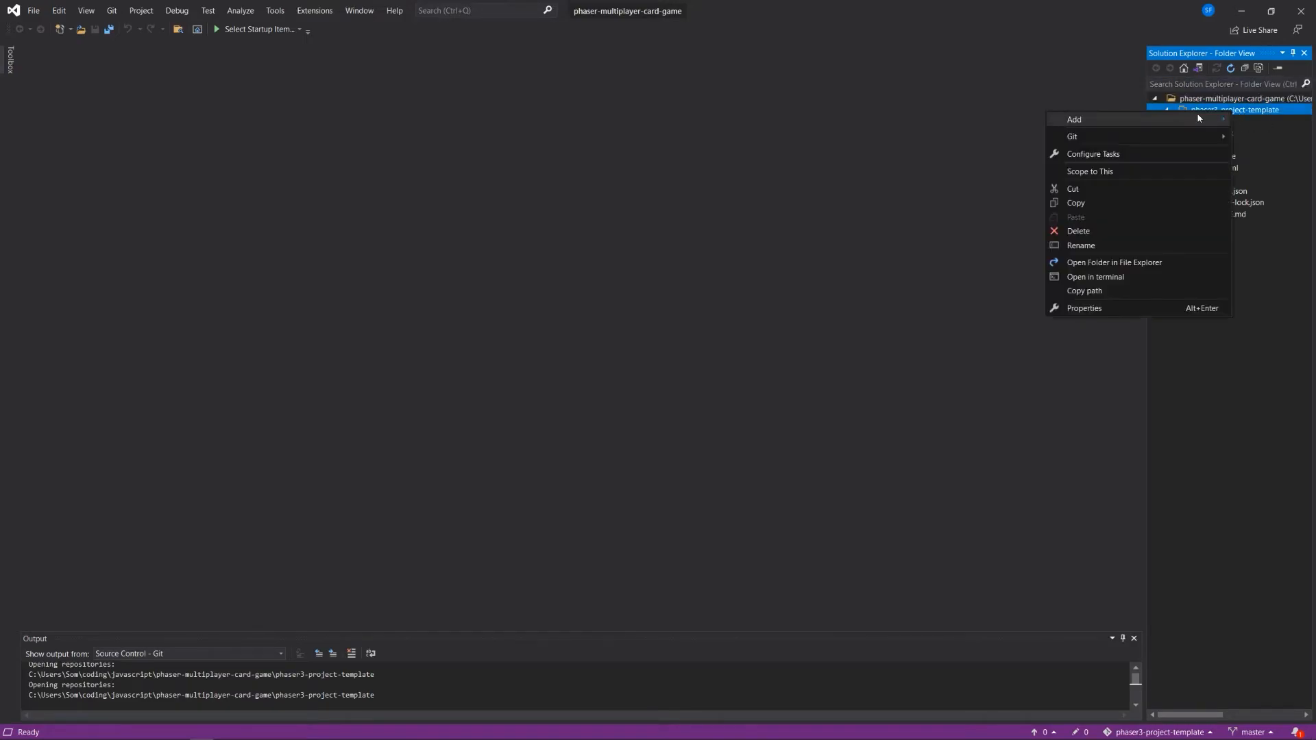
mouse_move(1166, 239)
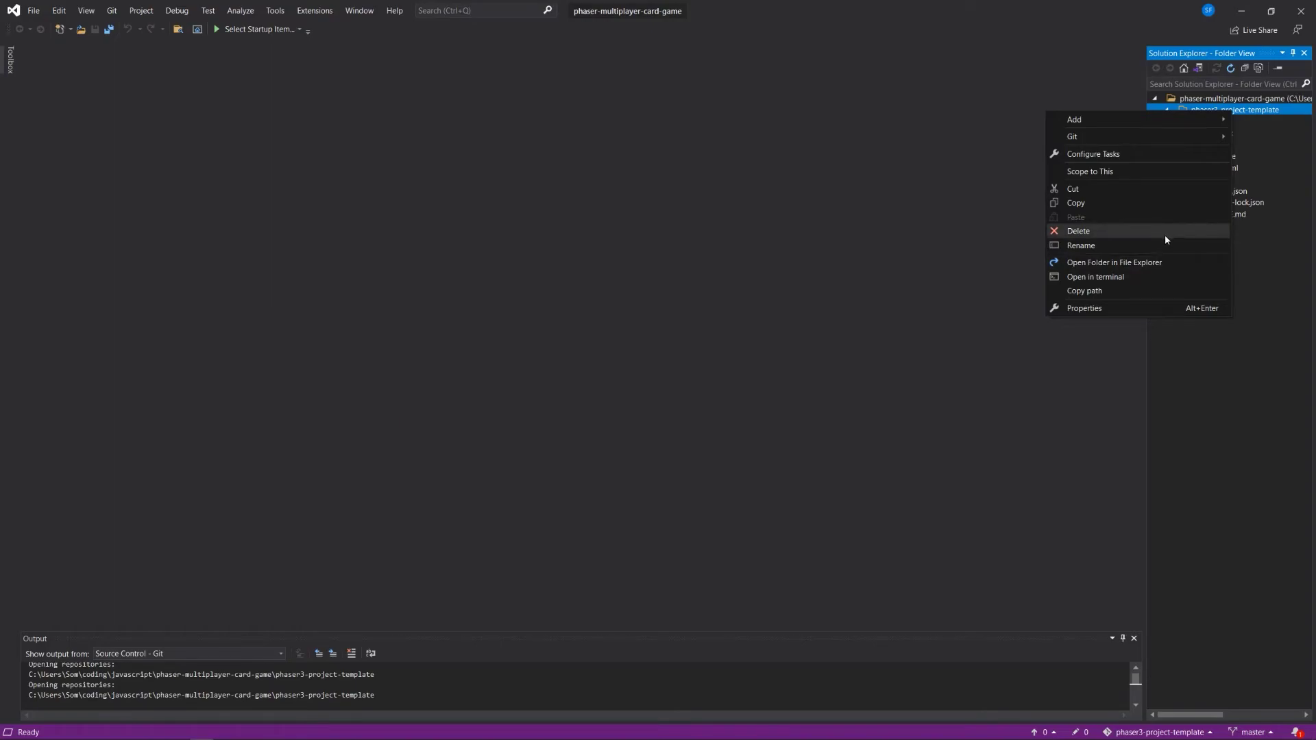
- Attempt renaming phaser3-project-template to client and dismiss the Rename failed error
click(1081, 246)
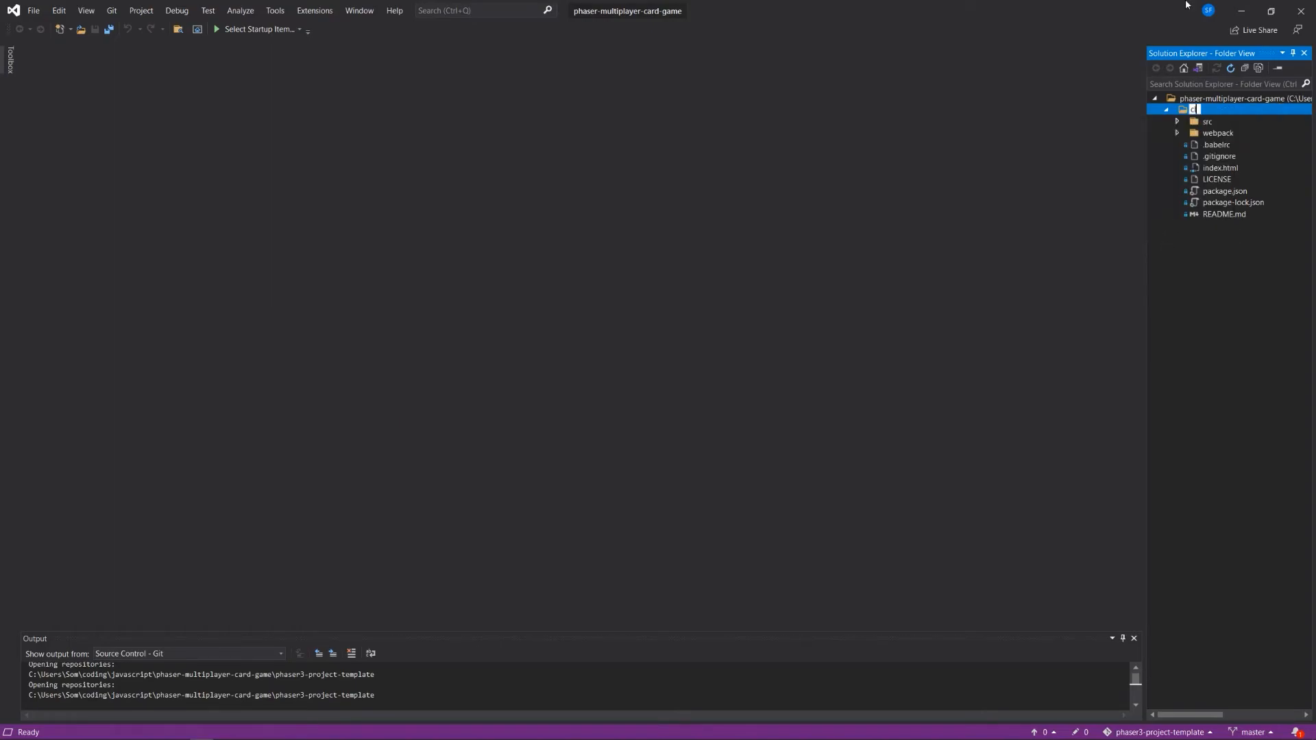
key(Enter)
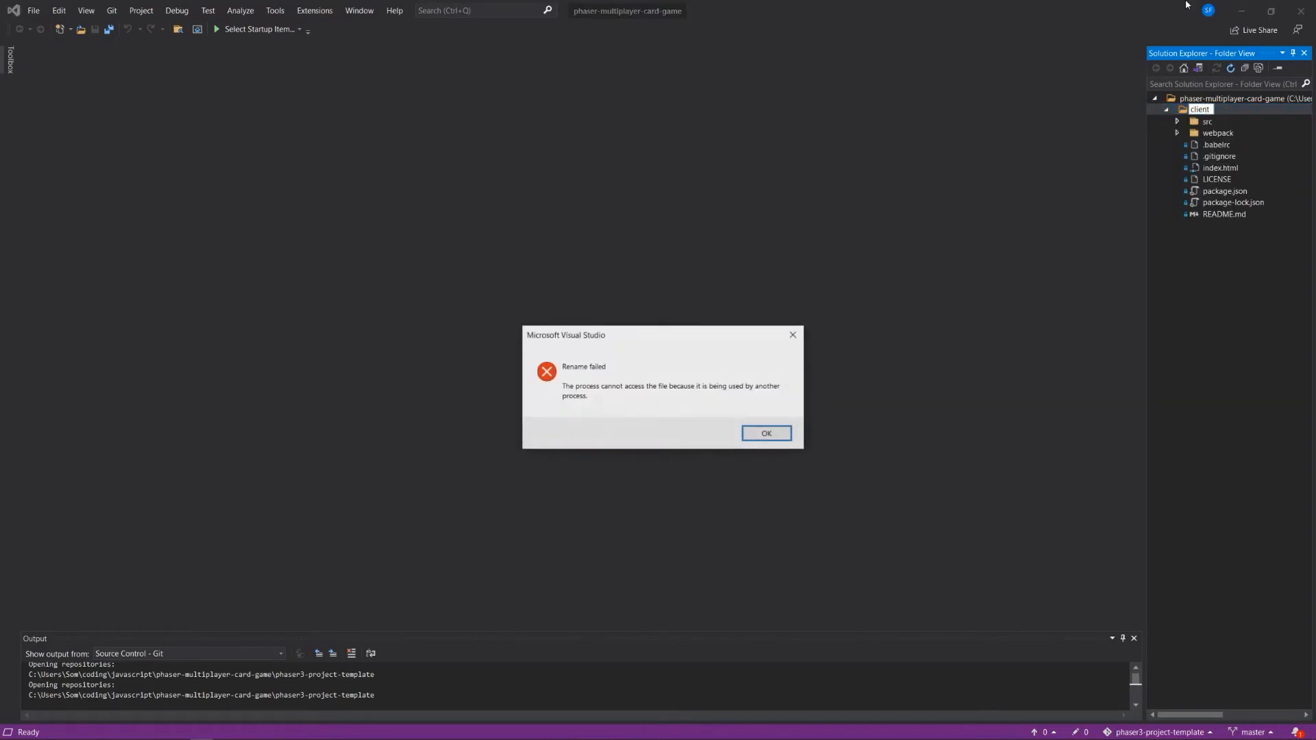
click(766, 433)
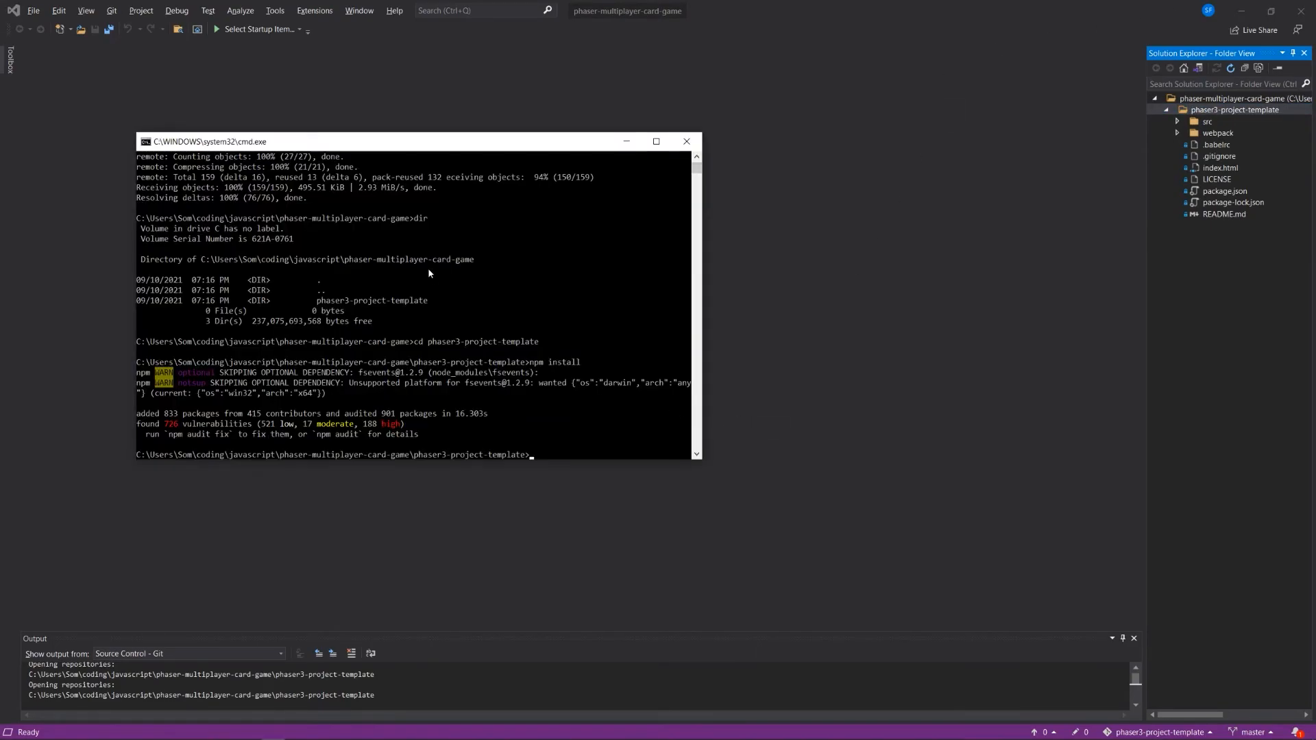
mouse_move(641, 222)
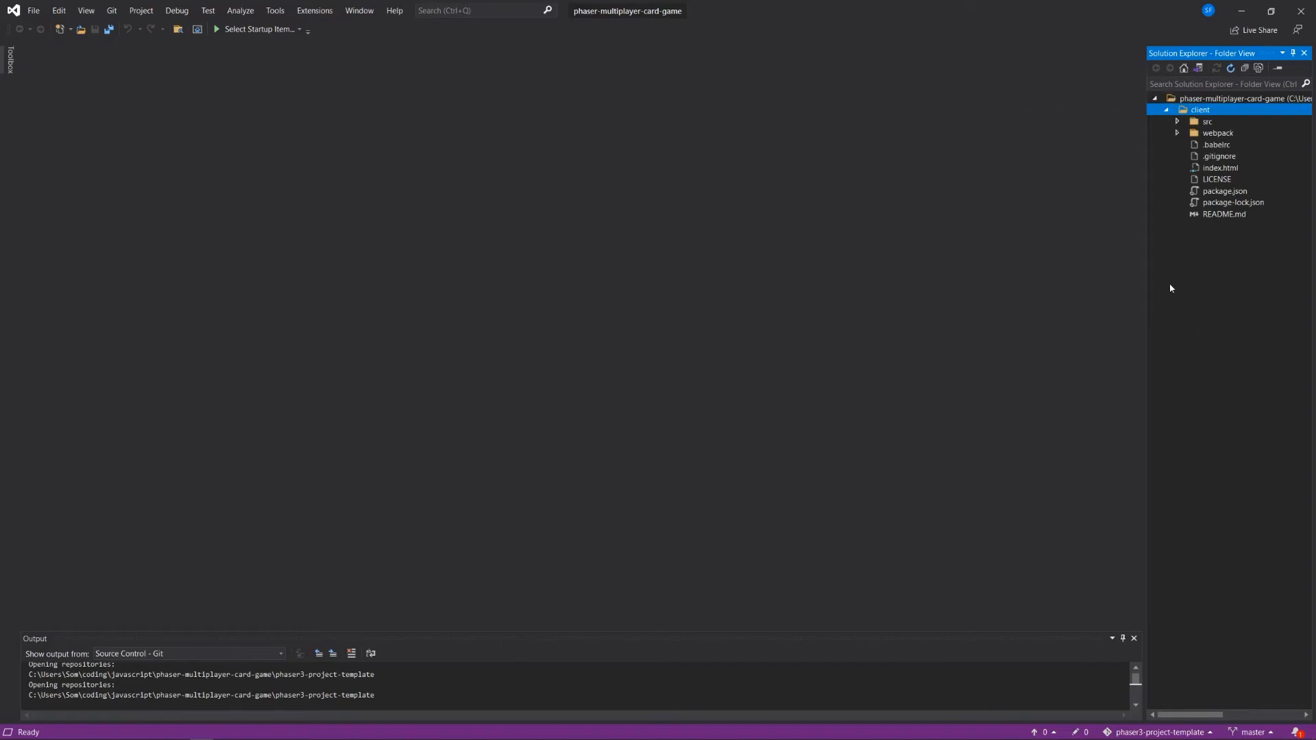
mouse_move(1208, 272)
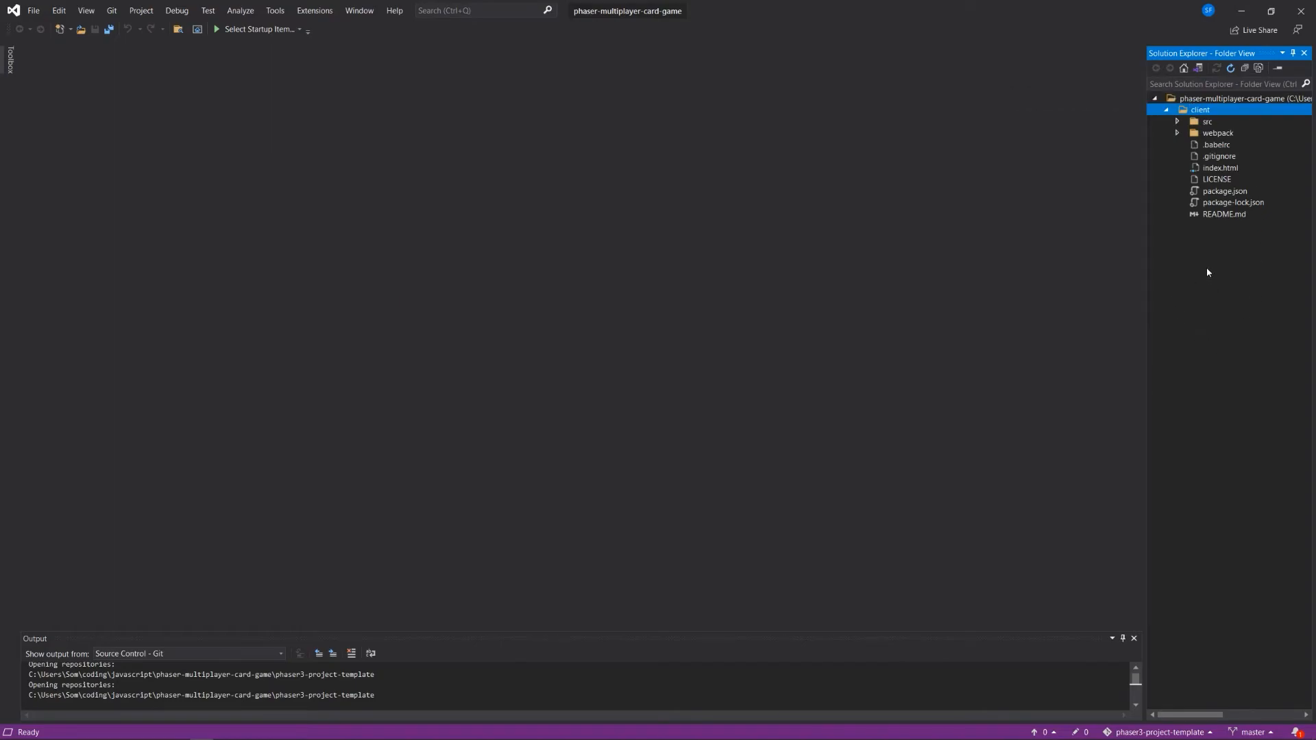
mouse_move(1183, 245)
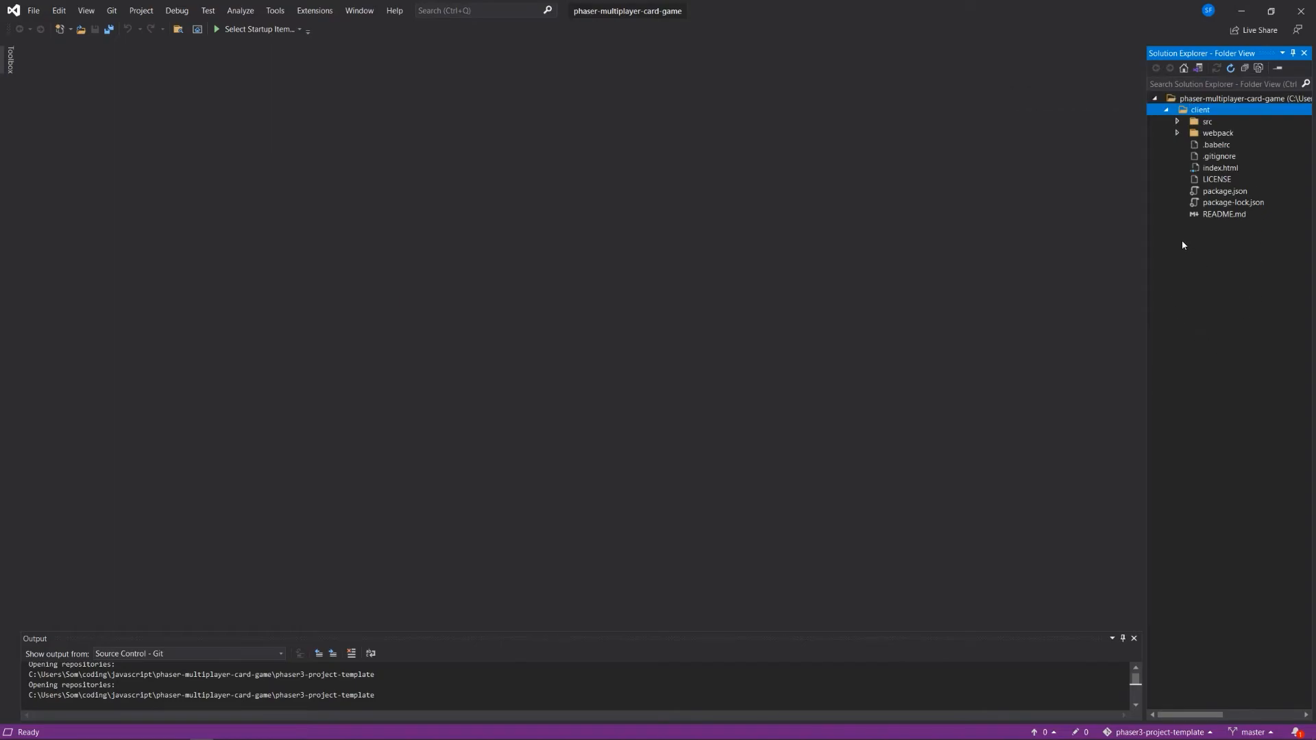
mouse_move(1166, 247)
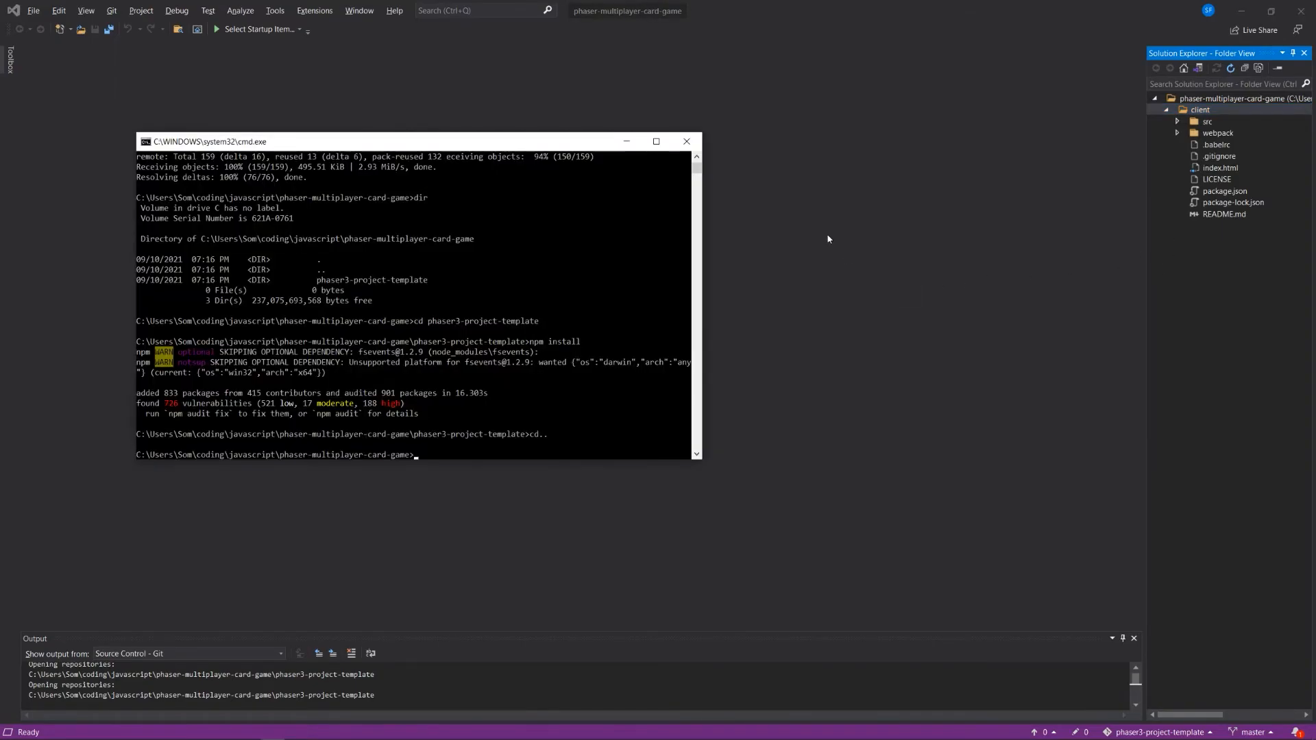
- View the template's Phaser splash page at localhost:8080 in Chrome, then return to Visual Studio
text(cd cliemnt)
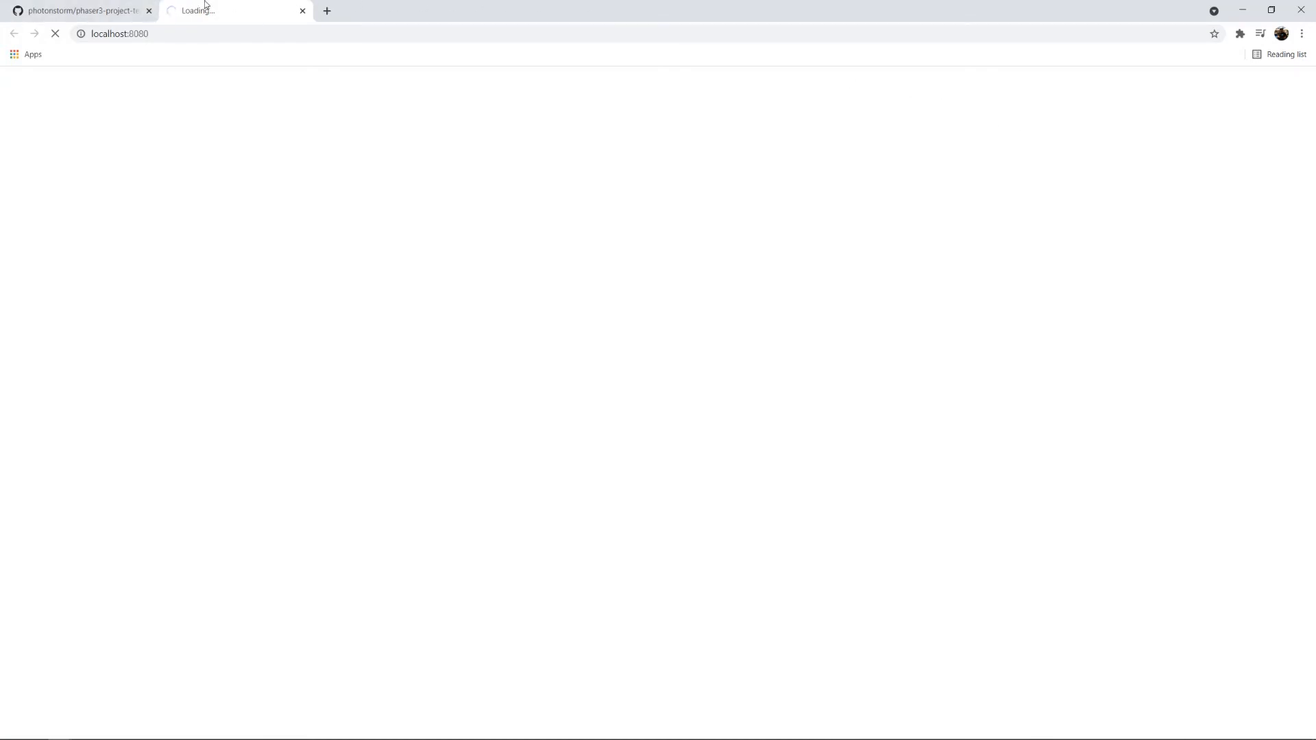
click(148, 10)
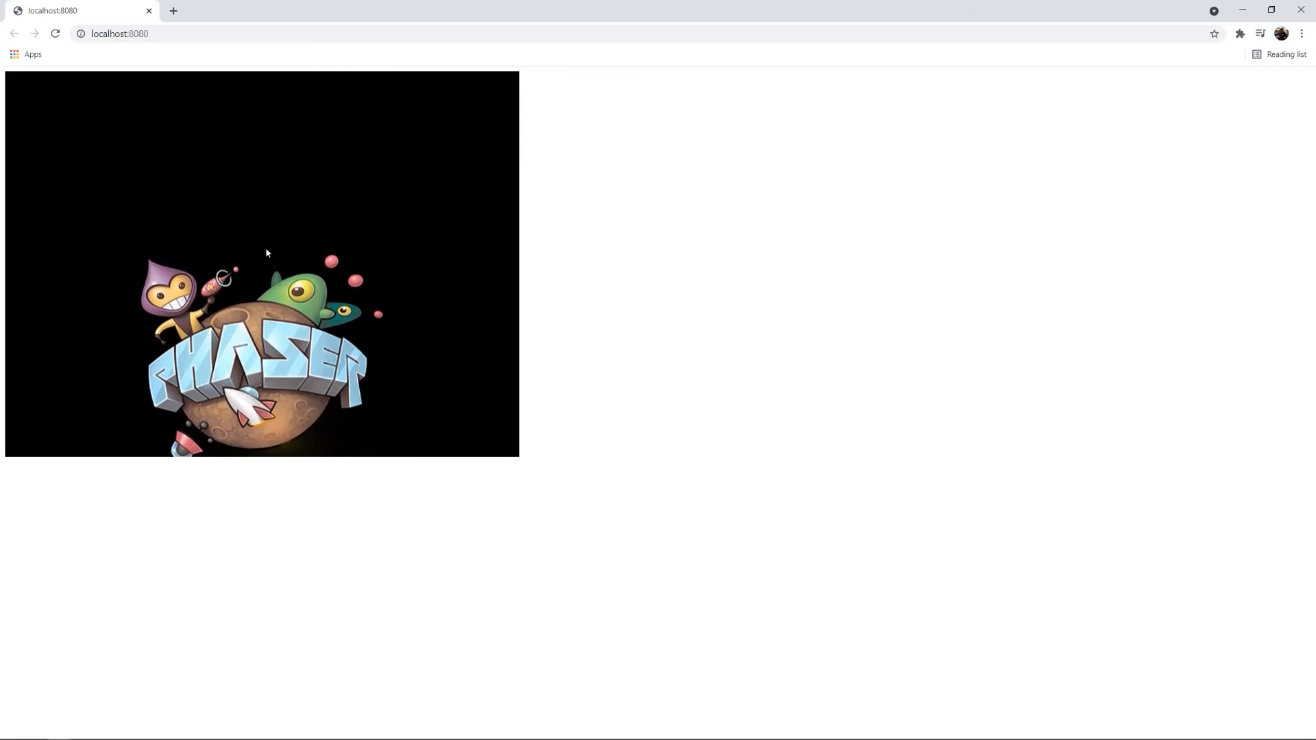
key(alt+tab)
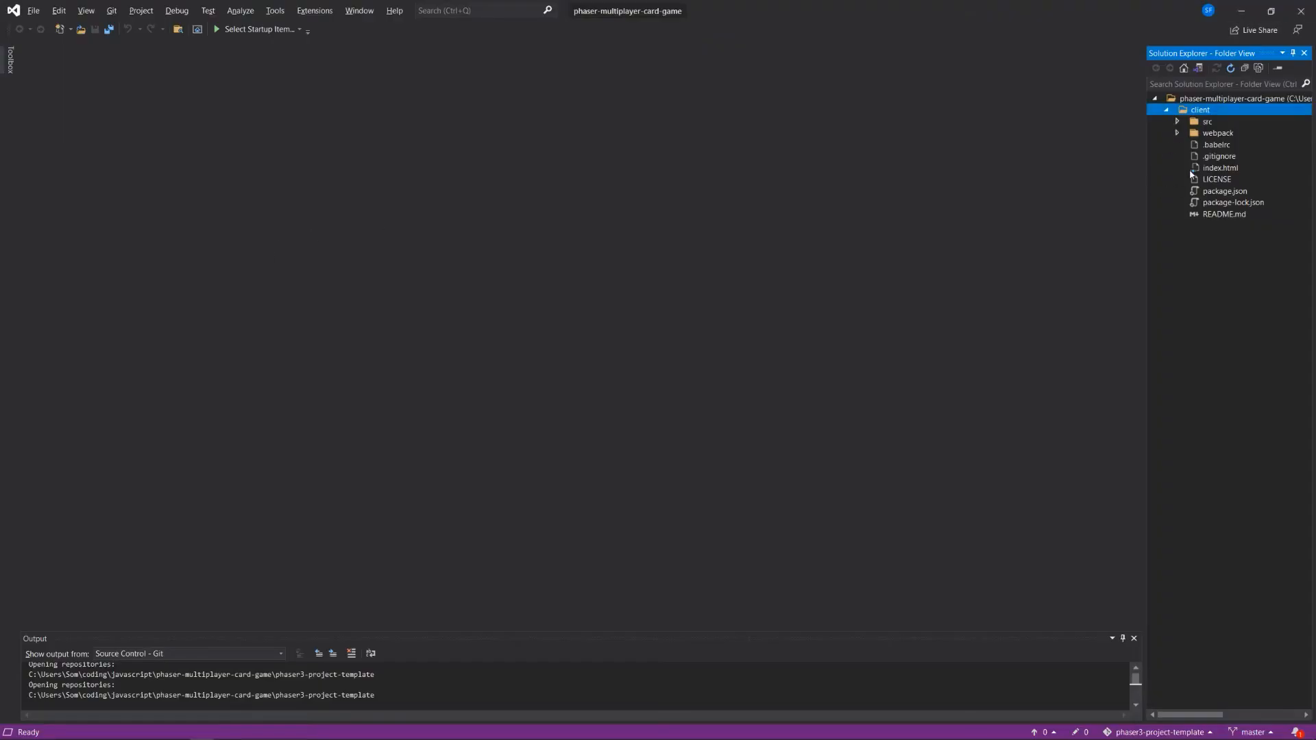
mouse_move(1207, 191)
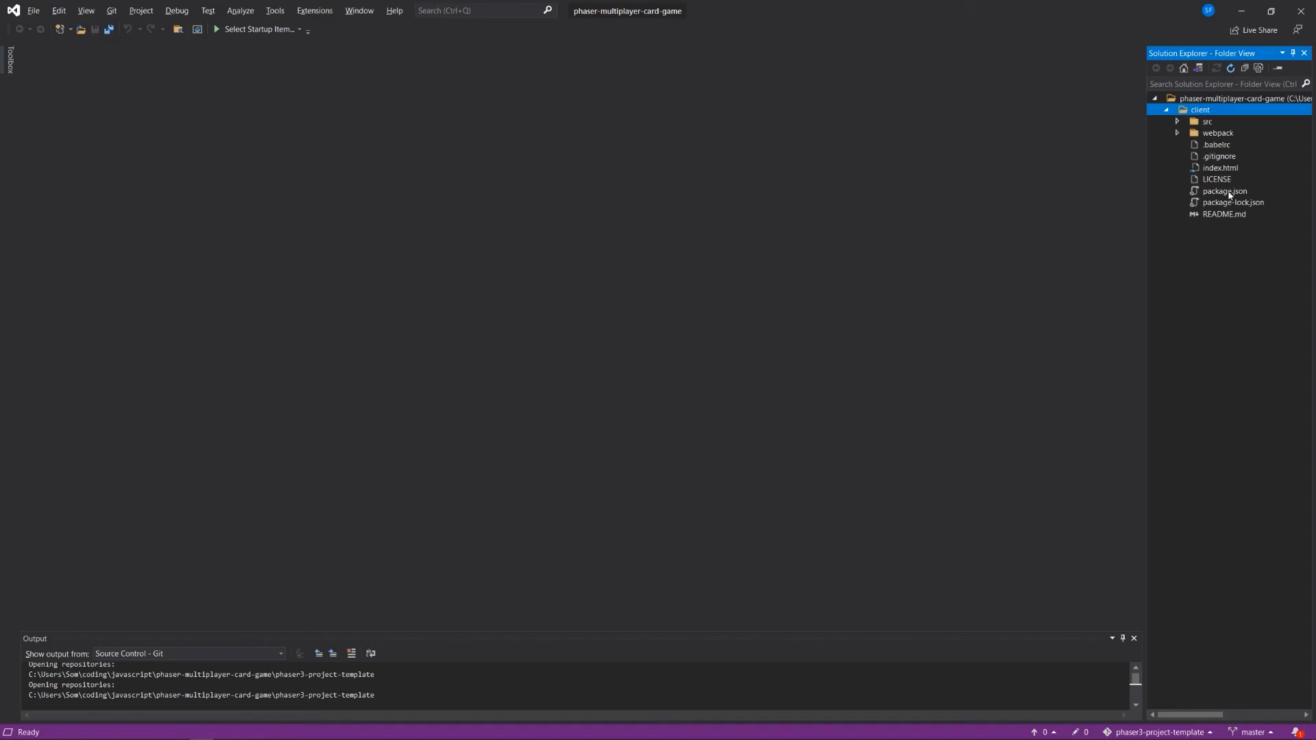
- Open the client folder's package.json to review its scripts and dependencies
double_click(1226, 190)
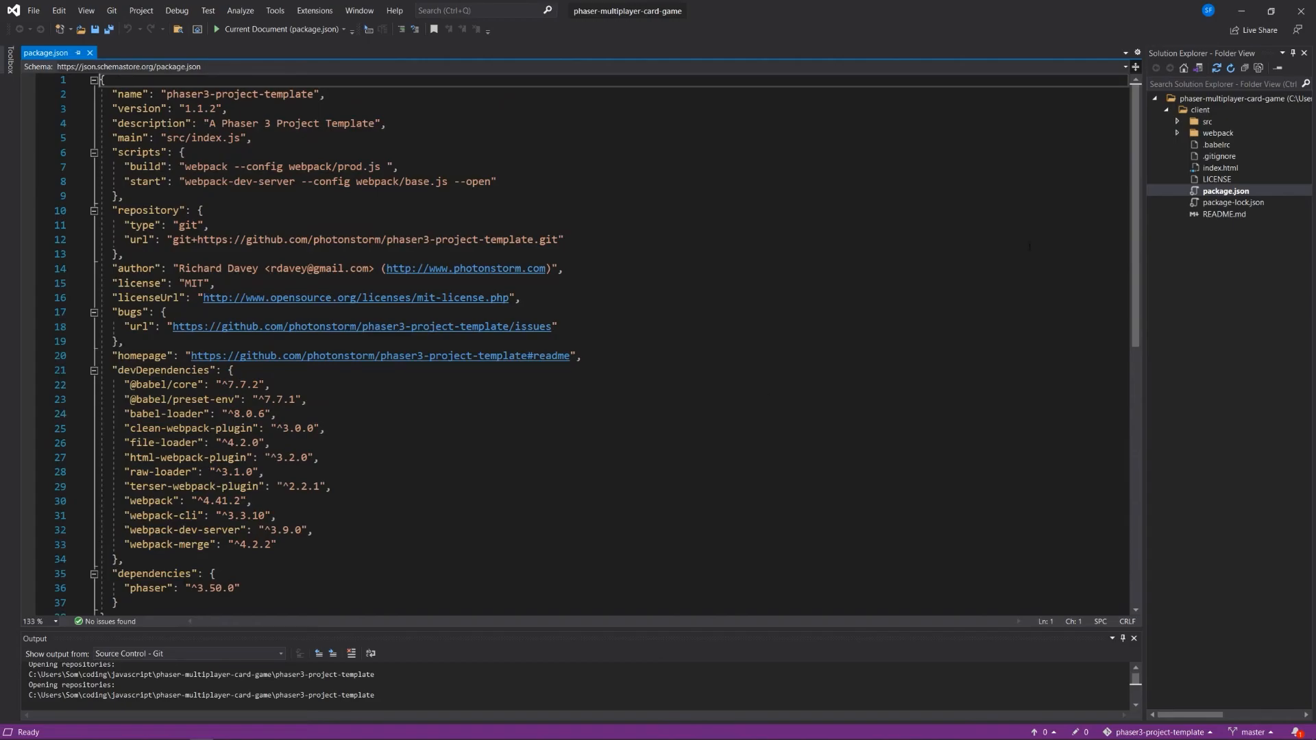
- Open index.html for a look, then expand src to reach index.js with the MyGame scene
click(1221, 167)
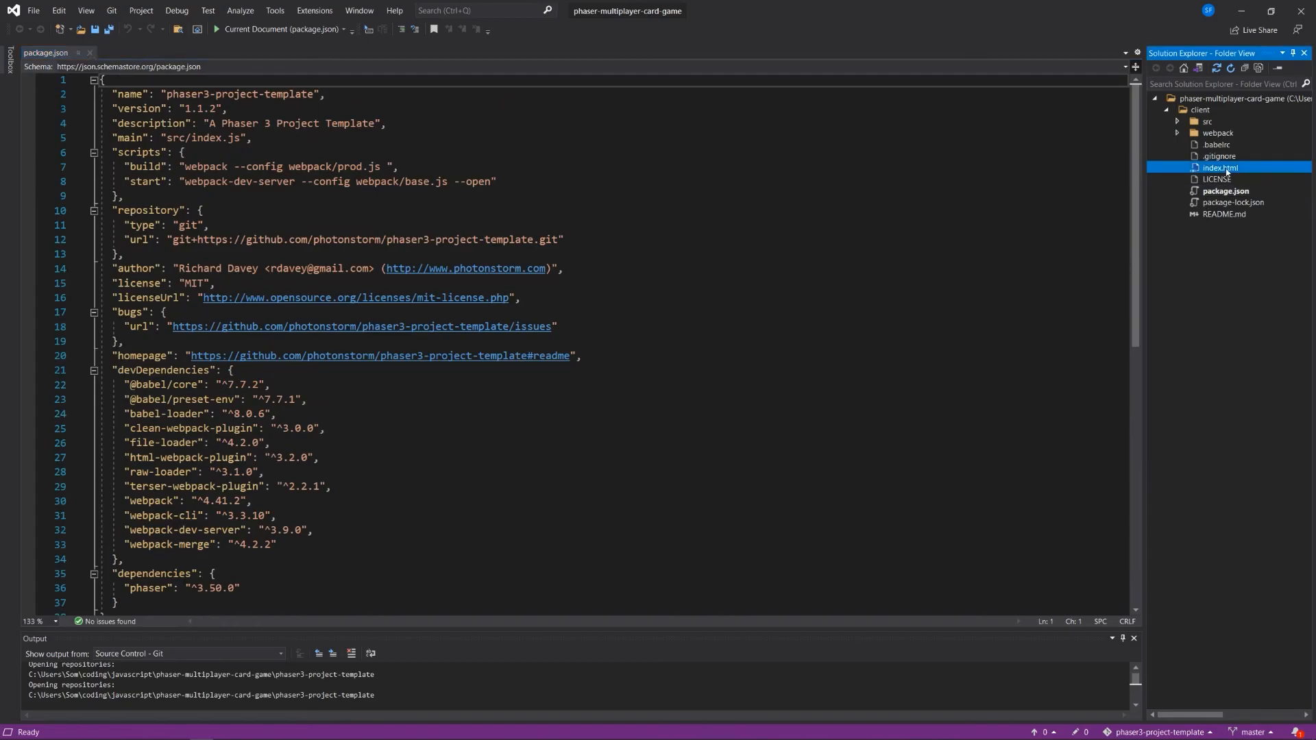
double_click(1221, 167)
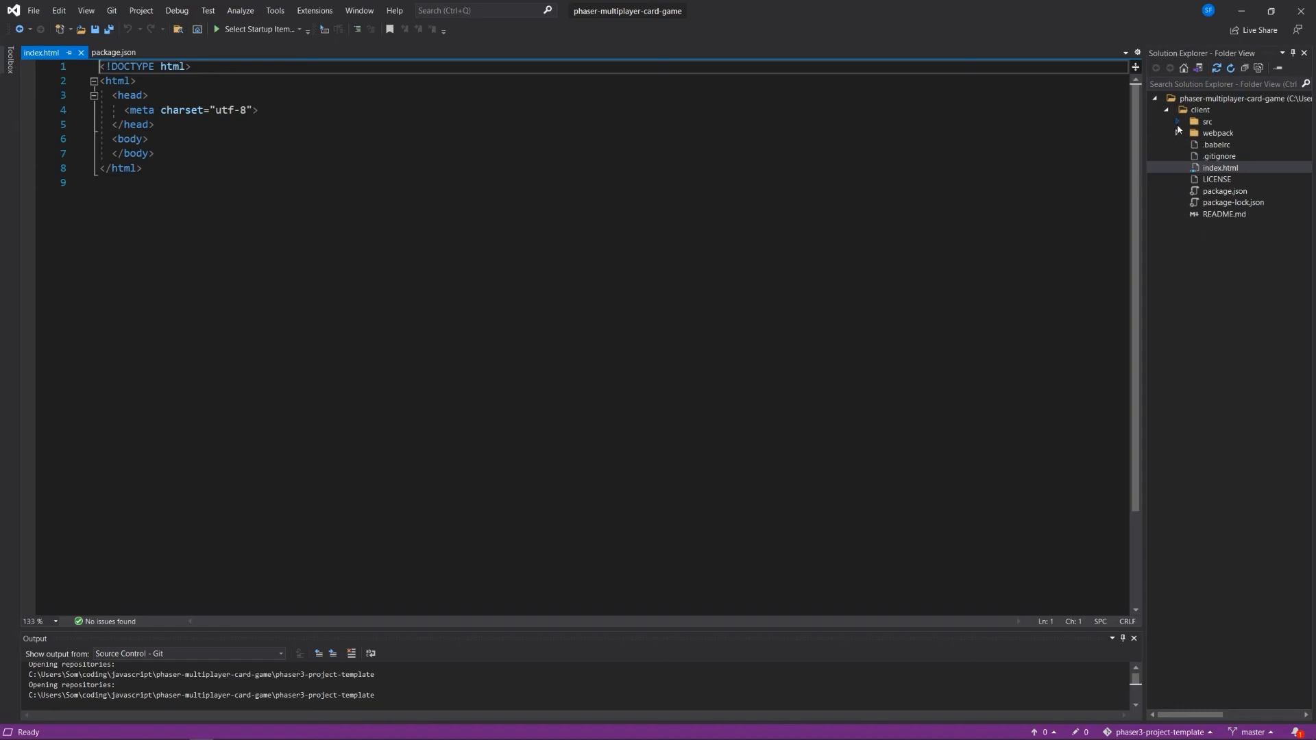
click(1177, 121)
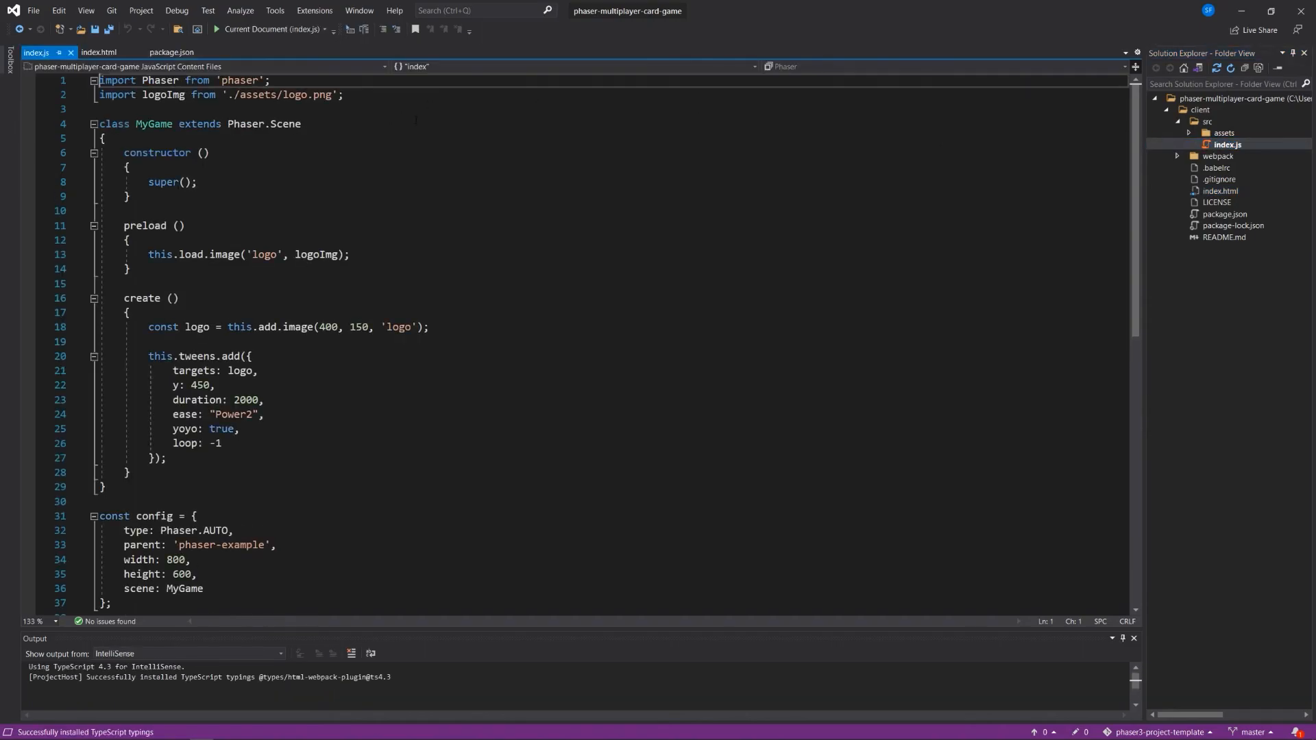
mouse_move(322, 171)
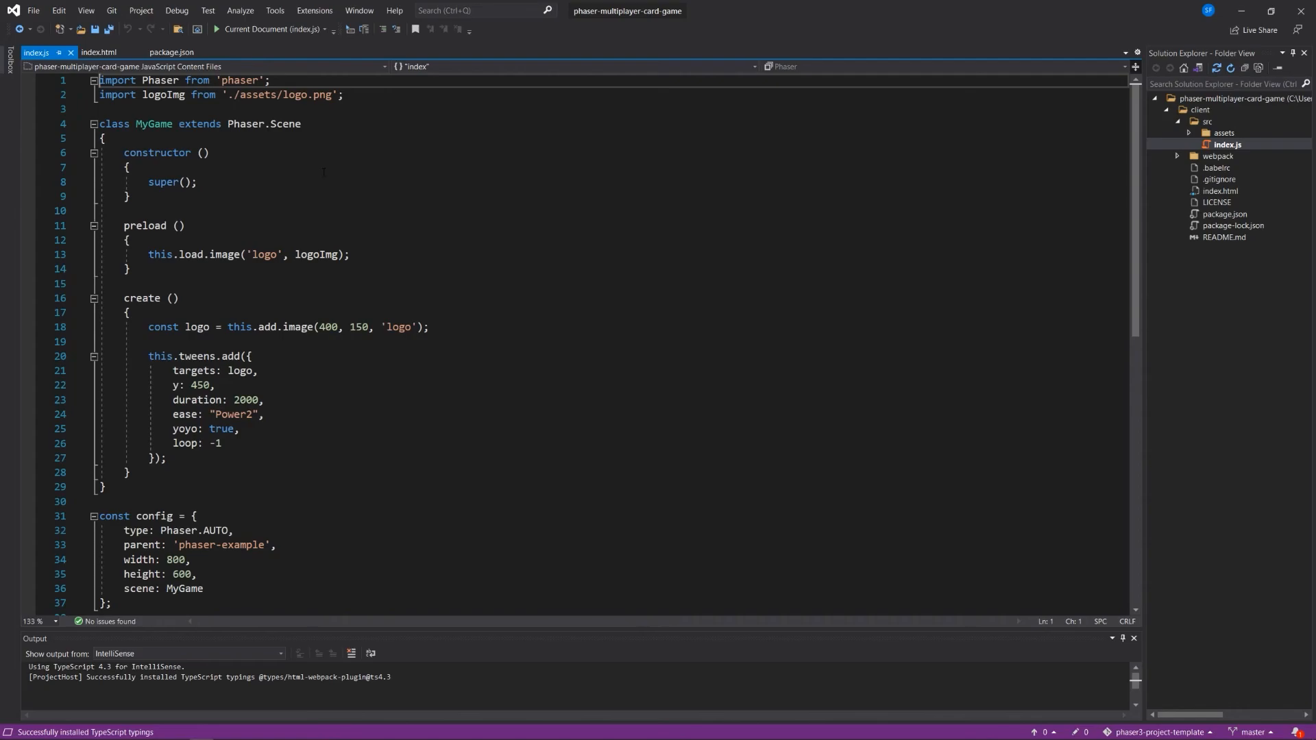